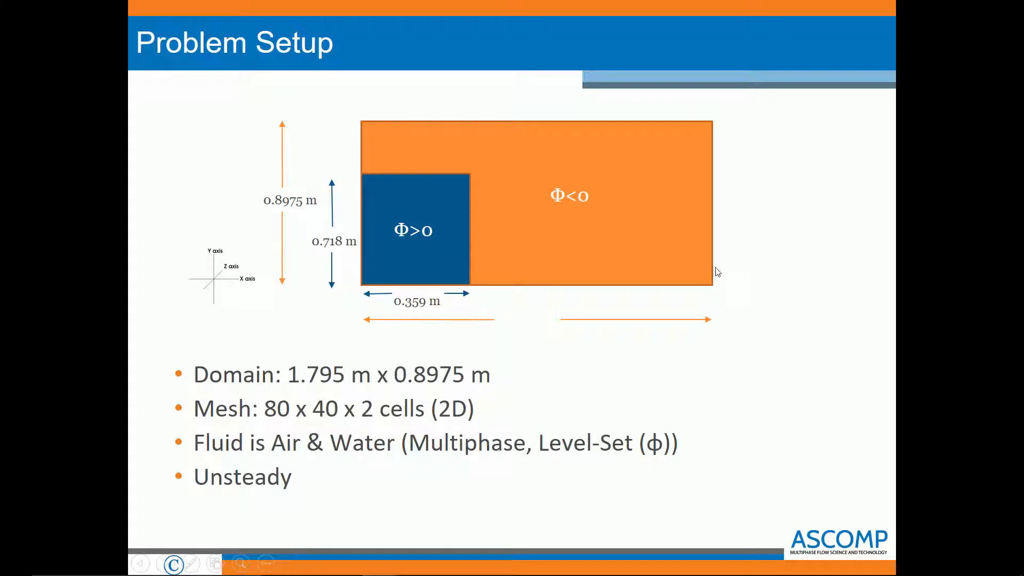
mouse_move(675, 265)
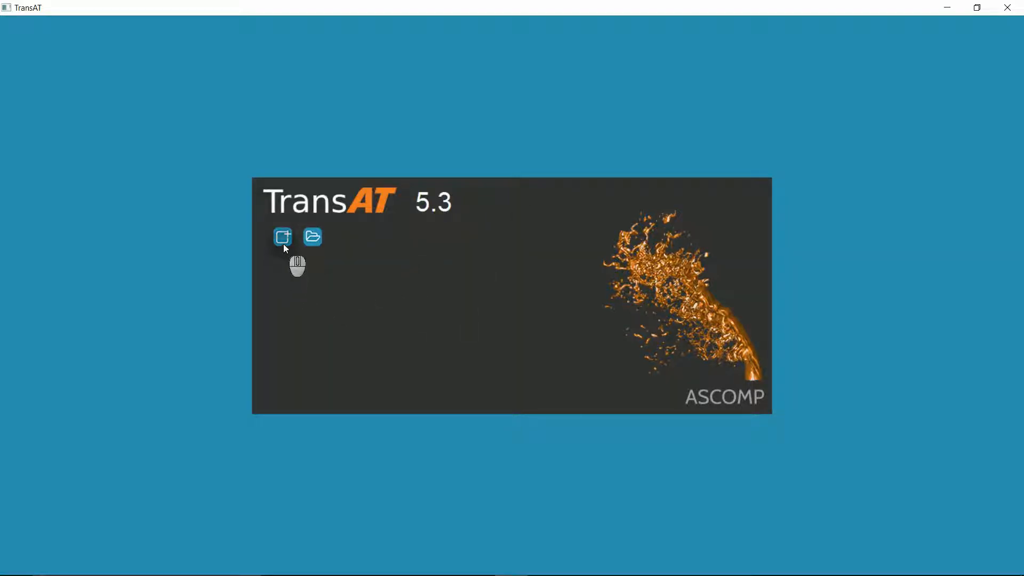
Create a Dam_Break folder under Tutorials and save the dam_break project in it.
left_click(282, 236)
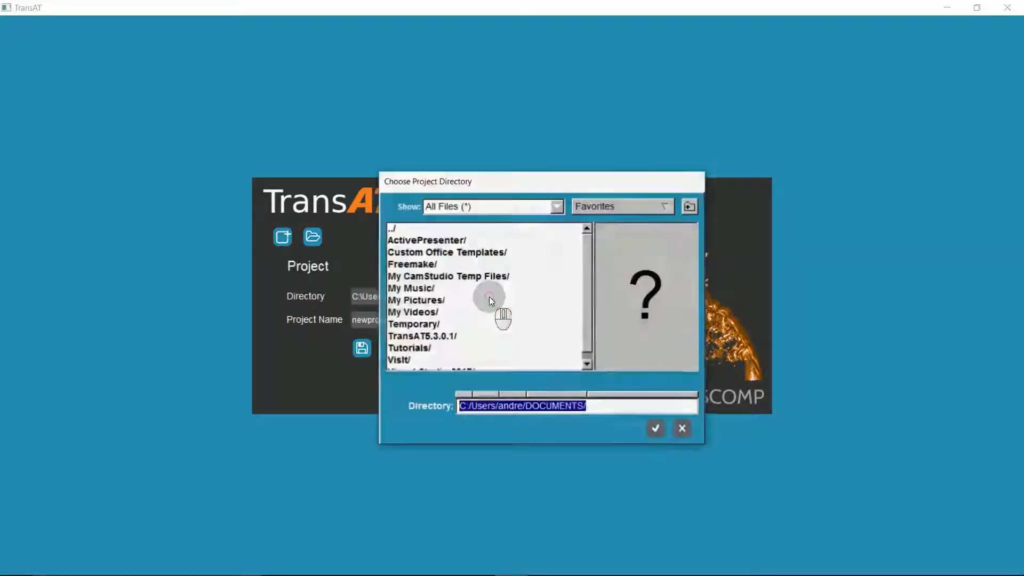
scroll("down", 3)
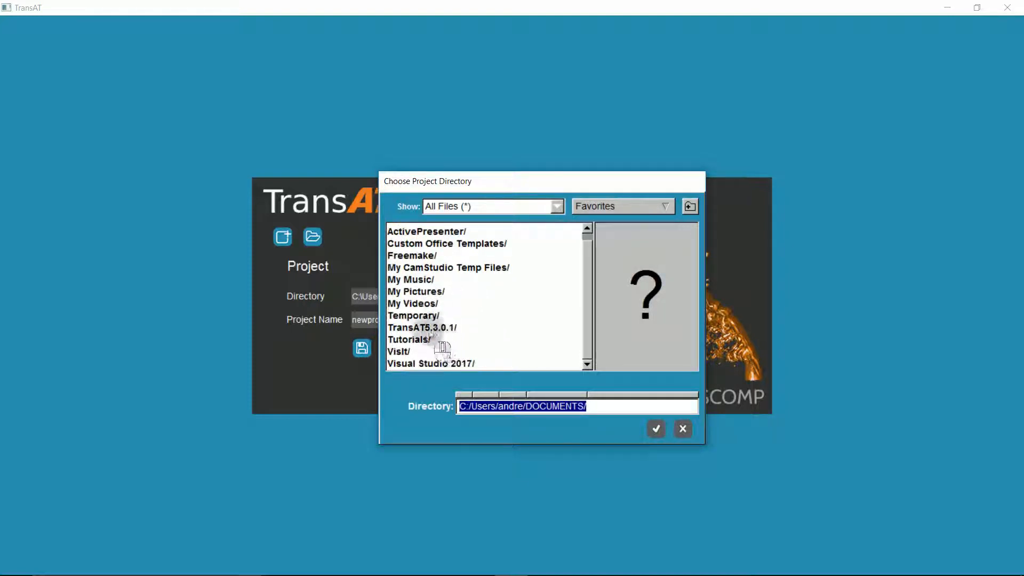
double_click(410, 339)
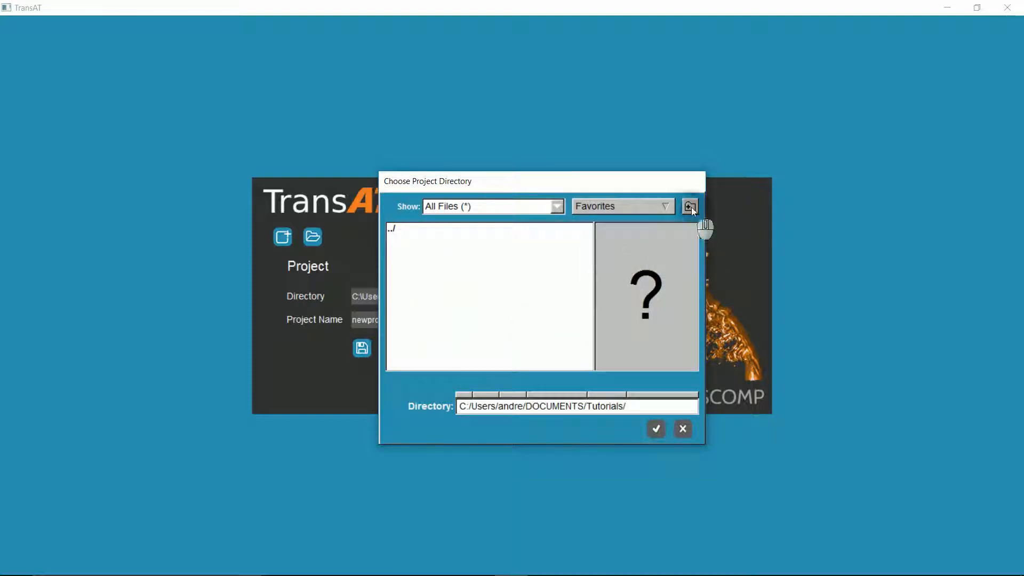
left_click(689, 206)
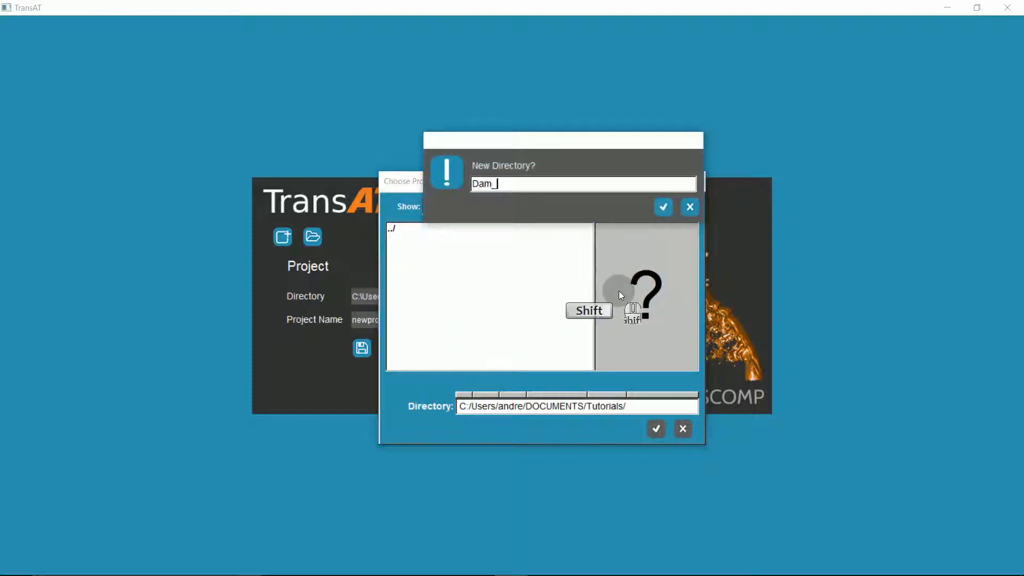
left_click(663, 206)
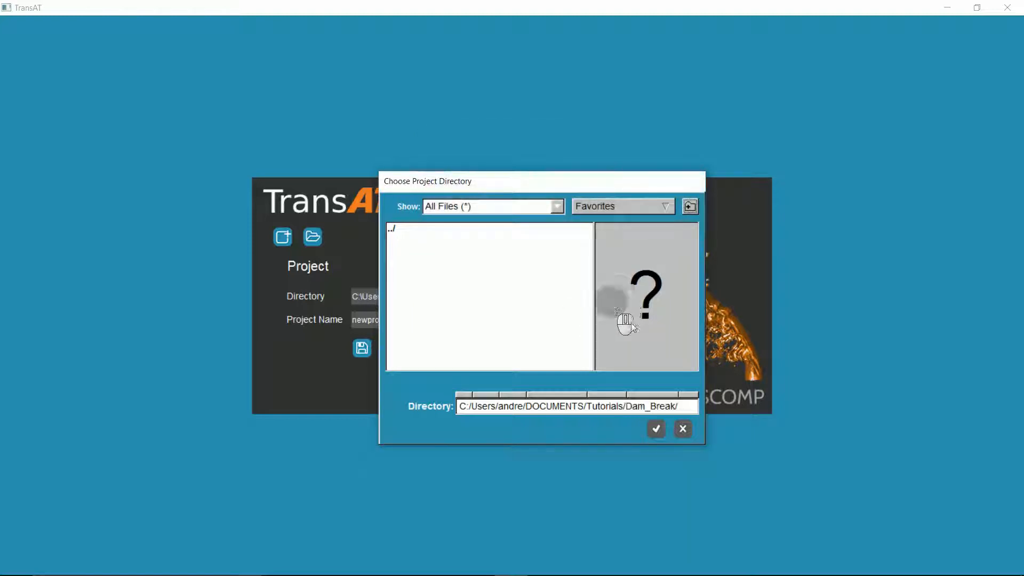
left_click(655, 428)
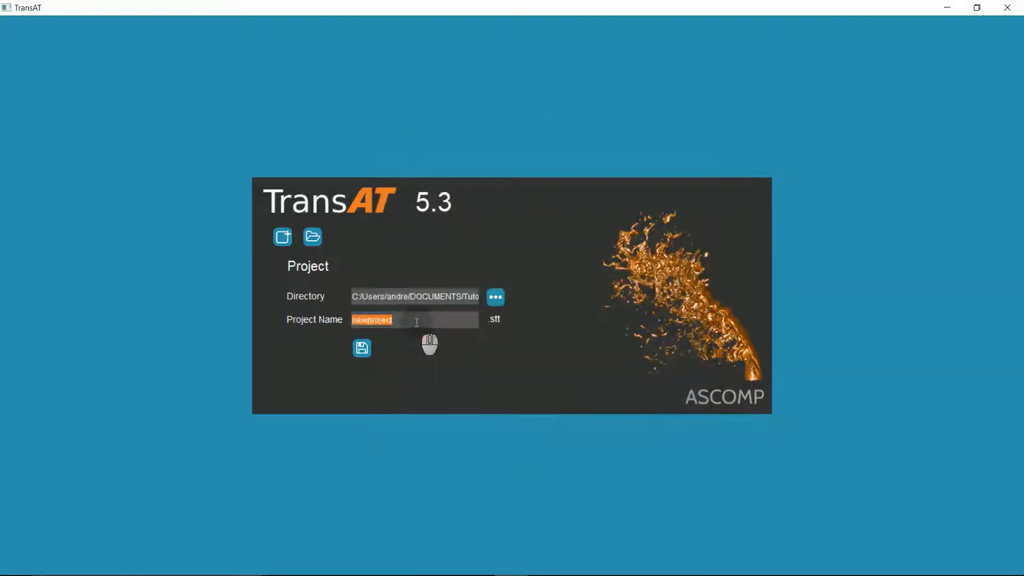
type("dam_brea")
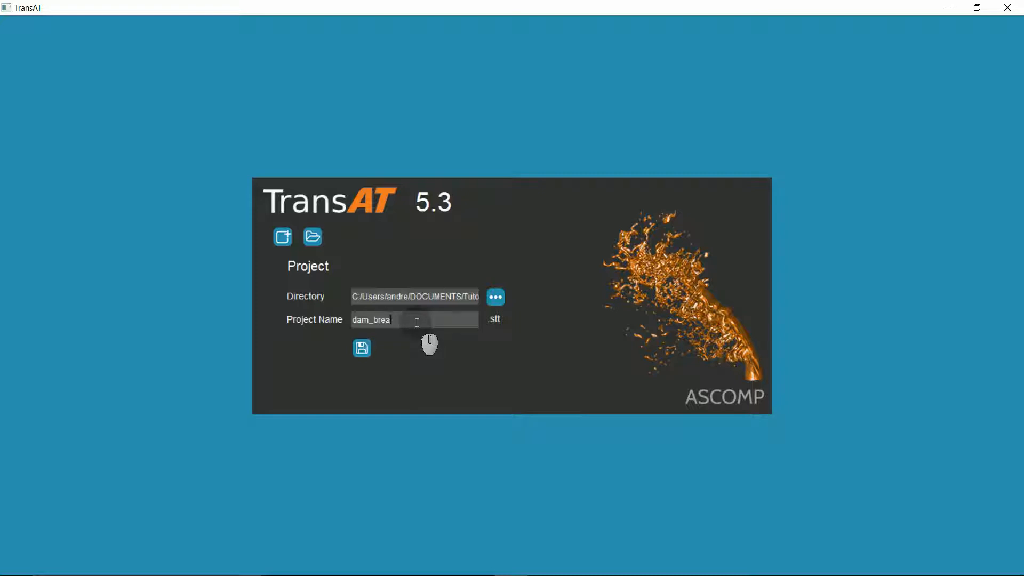
left_click(362, 347)
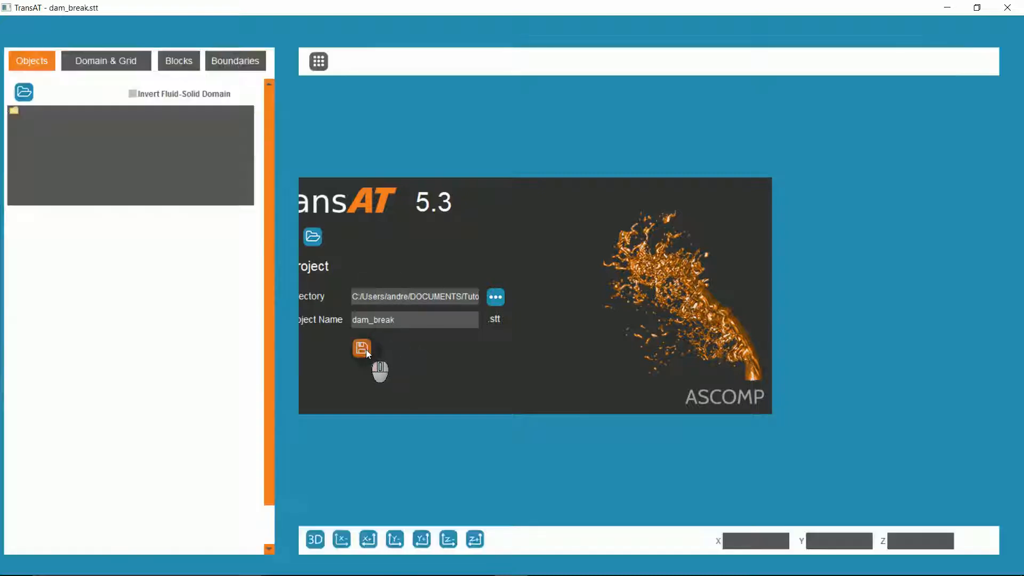
Set domain Y max to 0.8975 and Z max to 0.2, with an 80 × 40 × 2 grid.
left_click(361, 347)
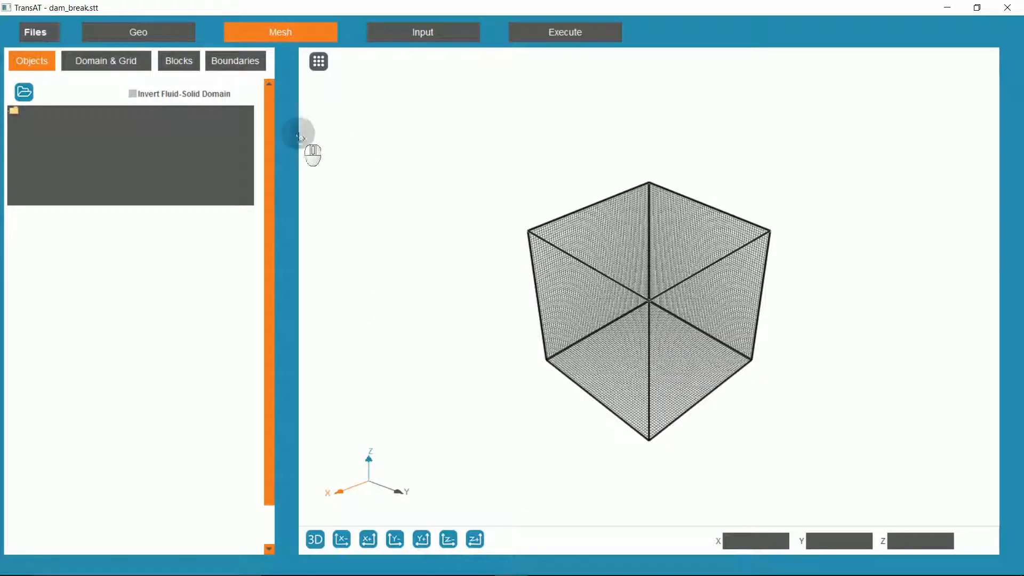
left_click(105, 61)
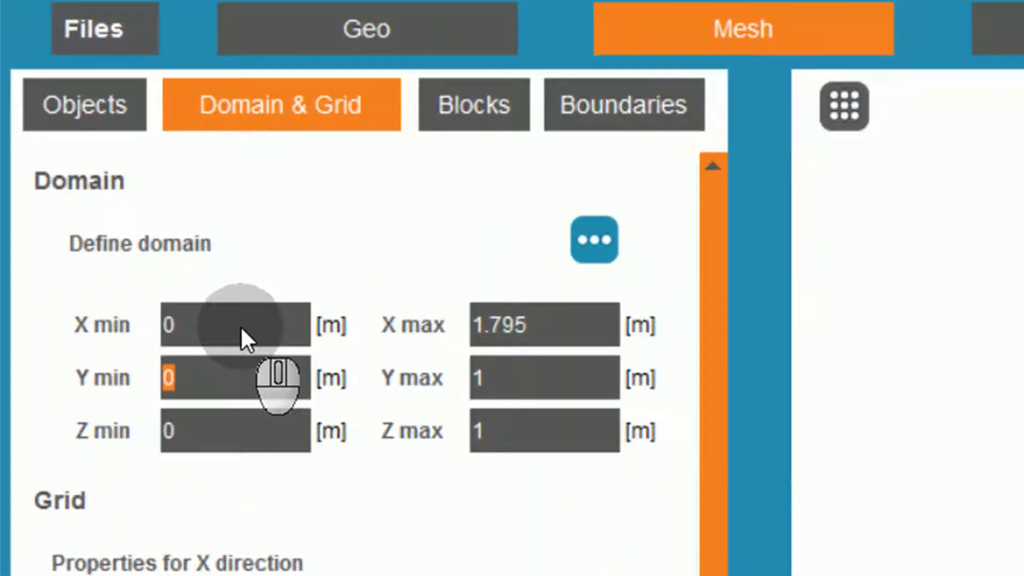
left_click(543, 377)
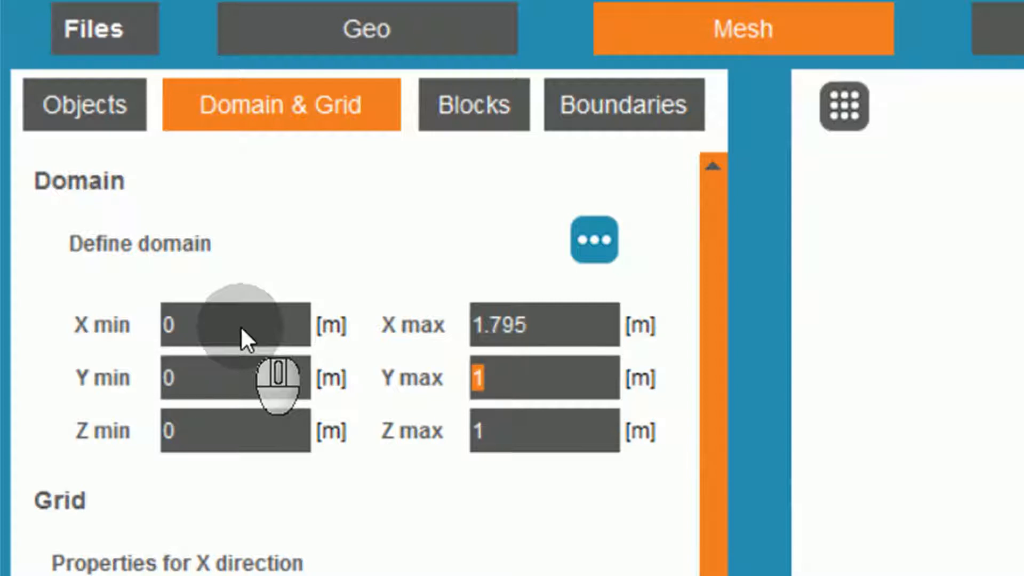
type("0.8975")
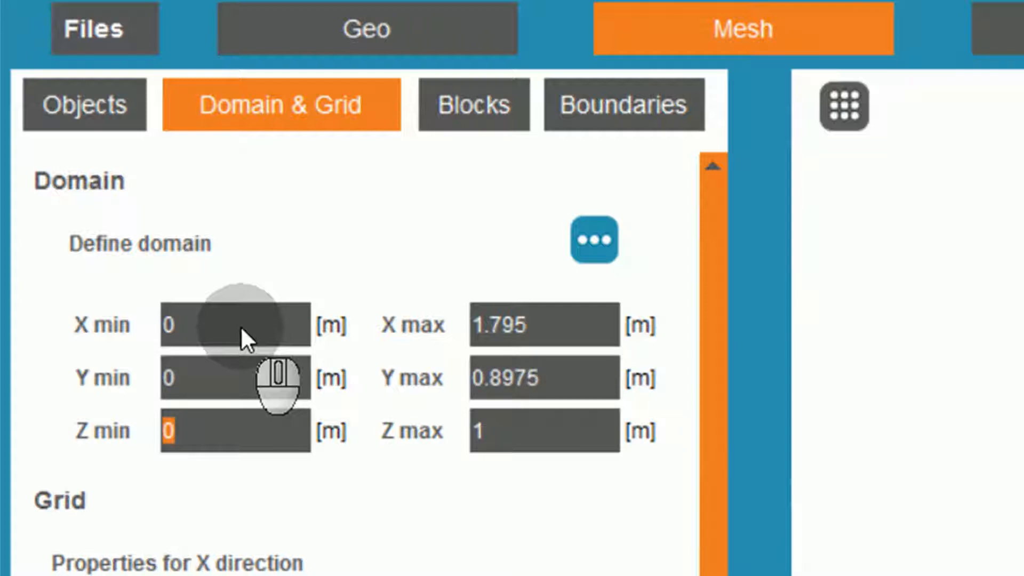
left_click(235, 431)
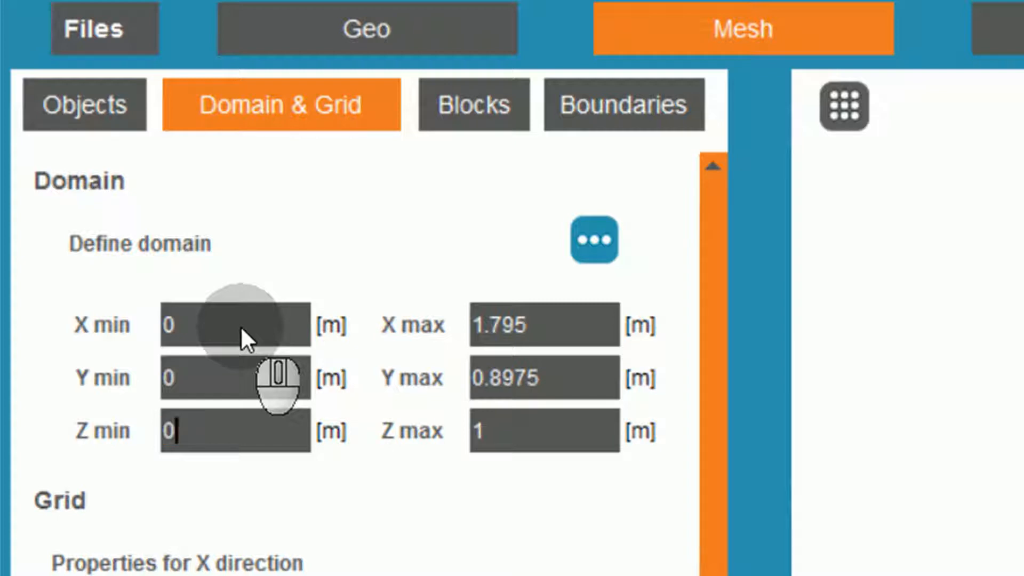
type("0.2")
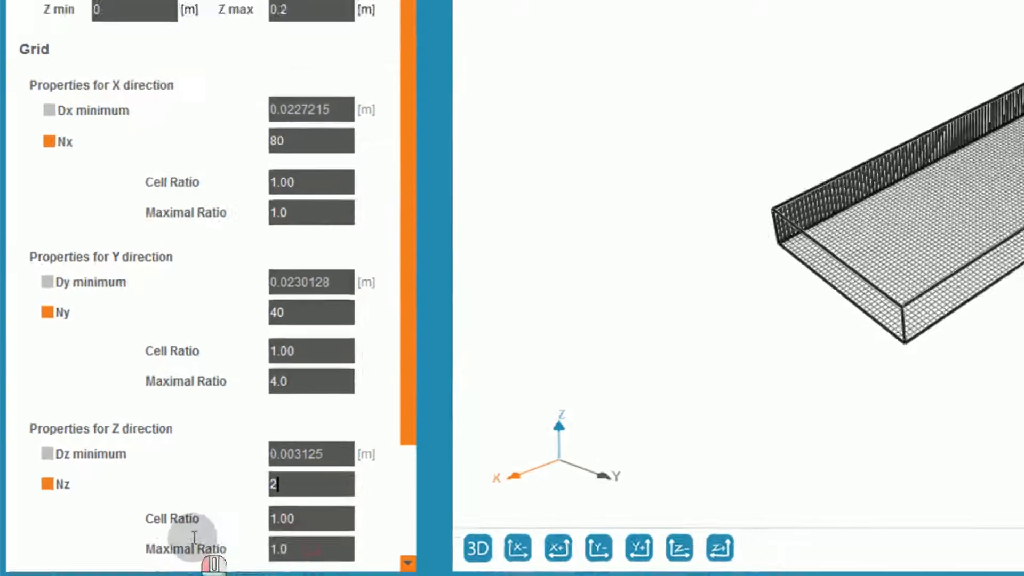
left_click(178, 61)
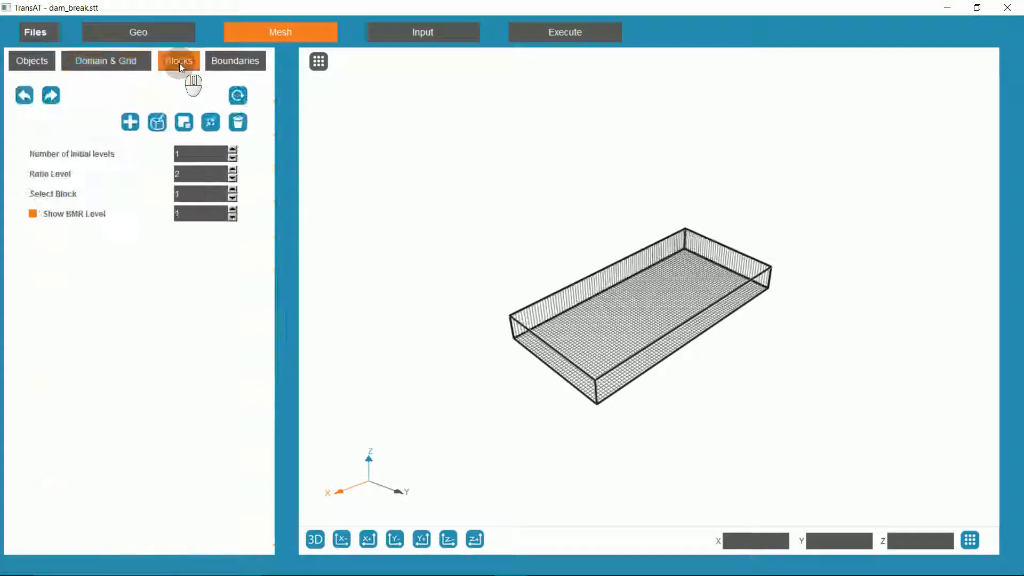
Divide the mesh into 2 × 2 × 1 blocks, then show the boundary settings.
left_click(210, 122)
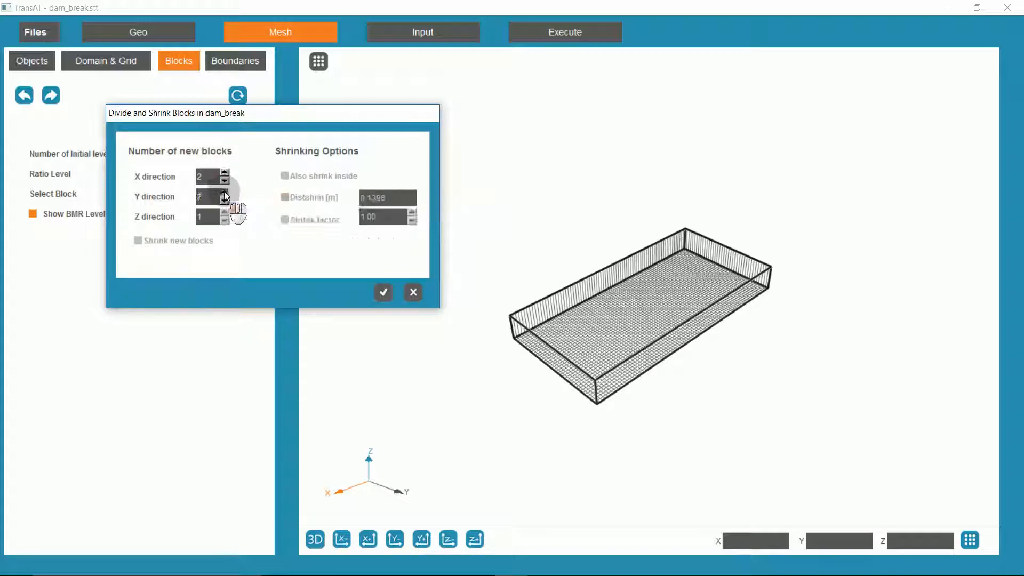
left_click(383, 291)
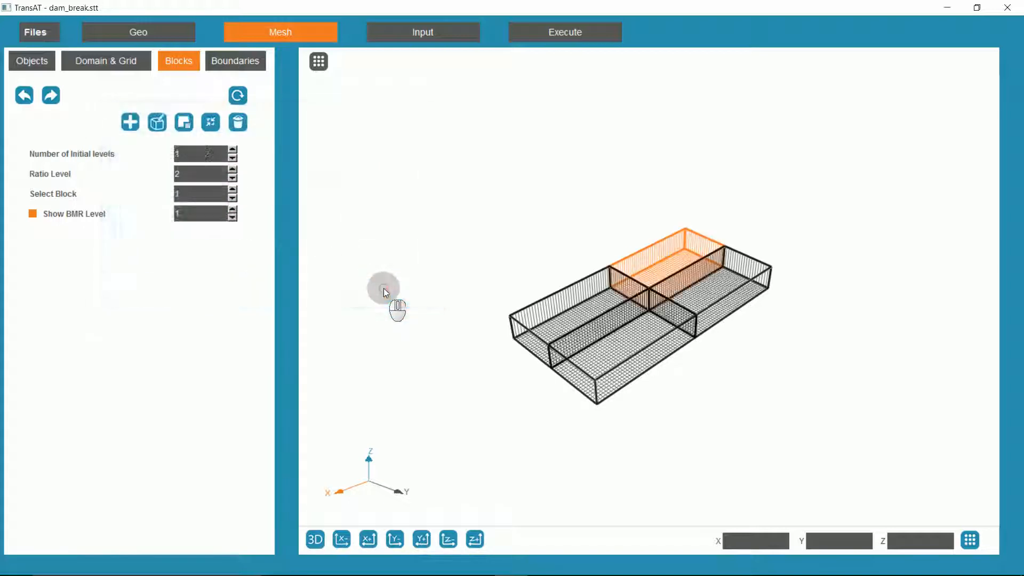
left_click(235, 60)
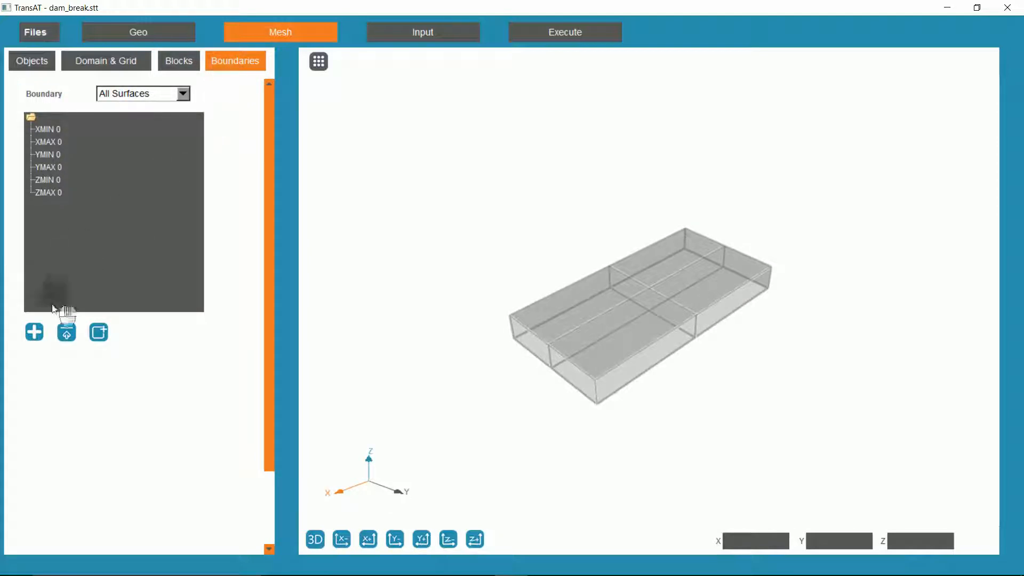
Add boundary conditions 'wall' (Wall) and 'symmetry' (Symmetry), and check wall's interface tracking settings.
left_click(34, 332)
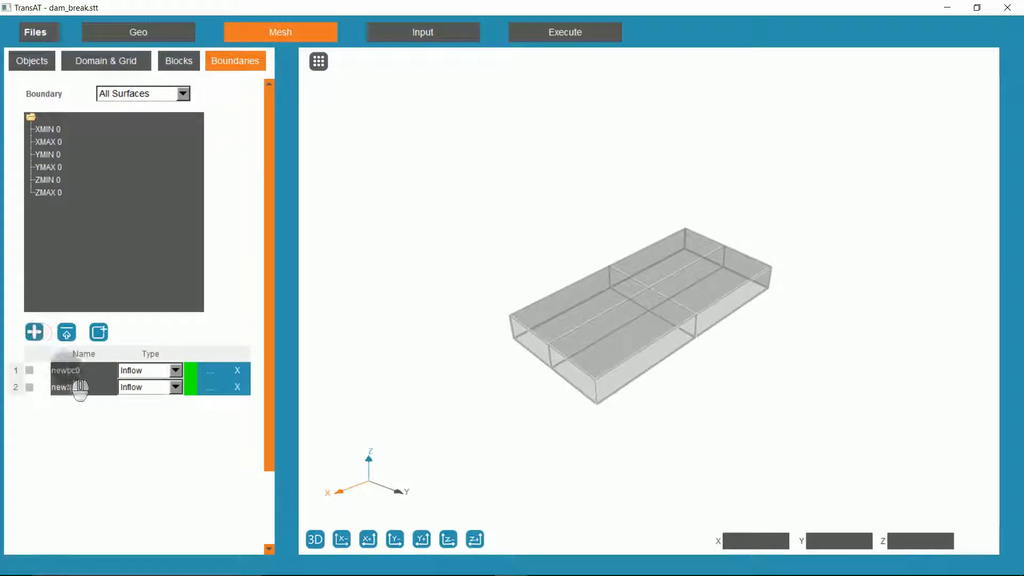
type("wall")
type("symmetry")
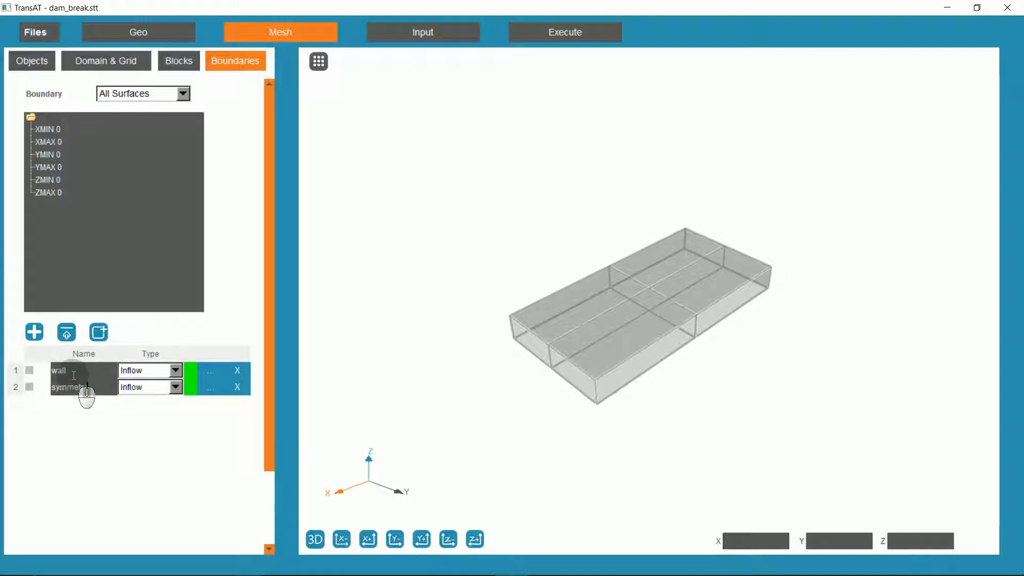
left_click(174, 370)
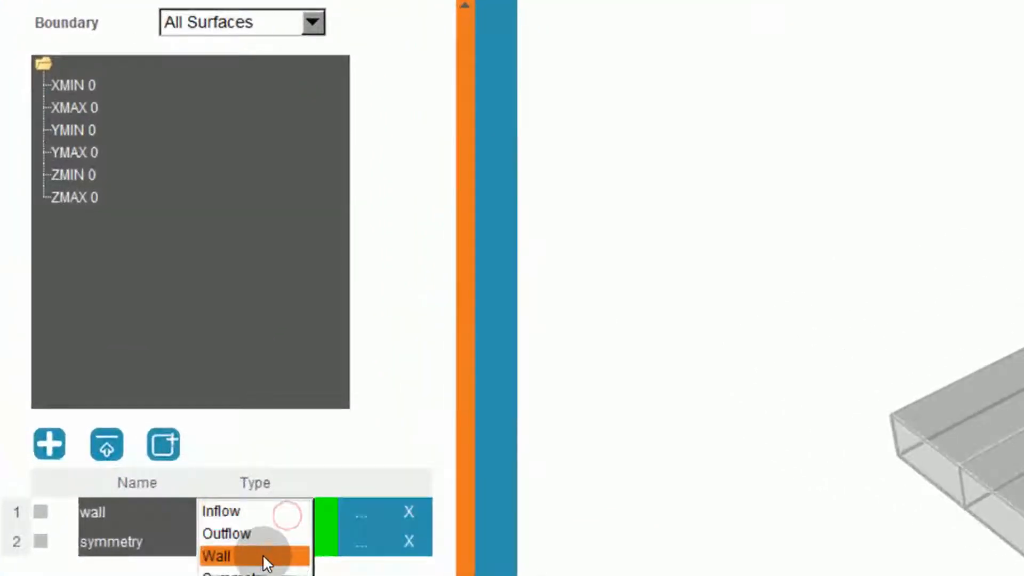
left_click(215, 556)
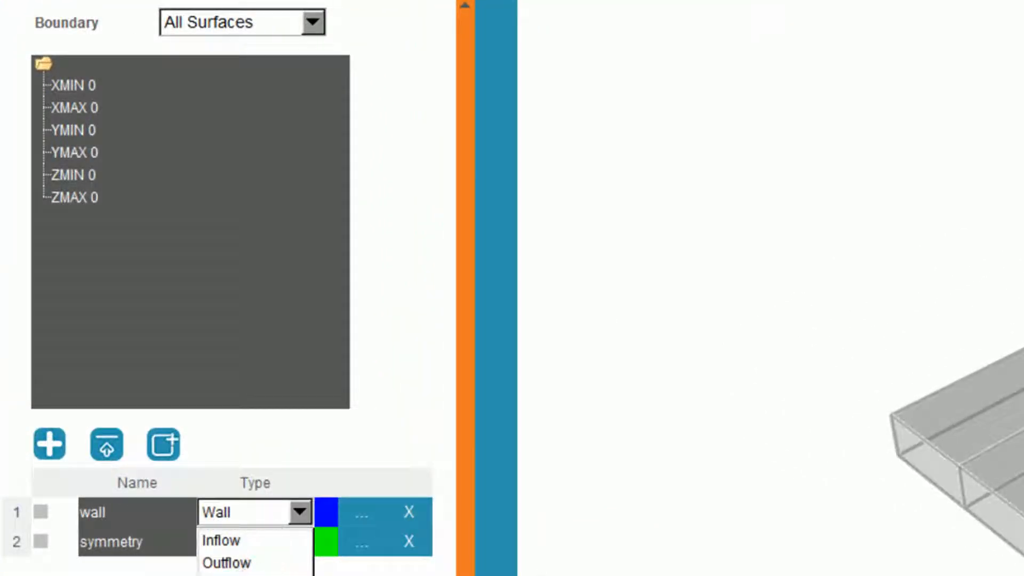
left_click(235, 539)
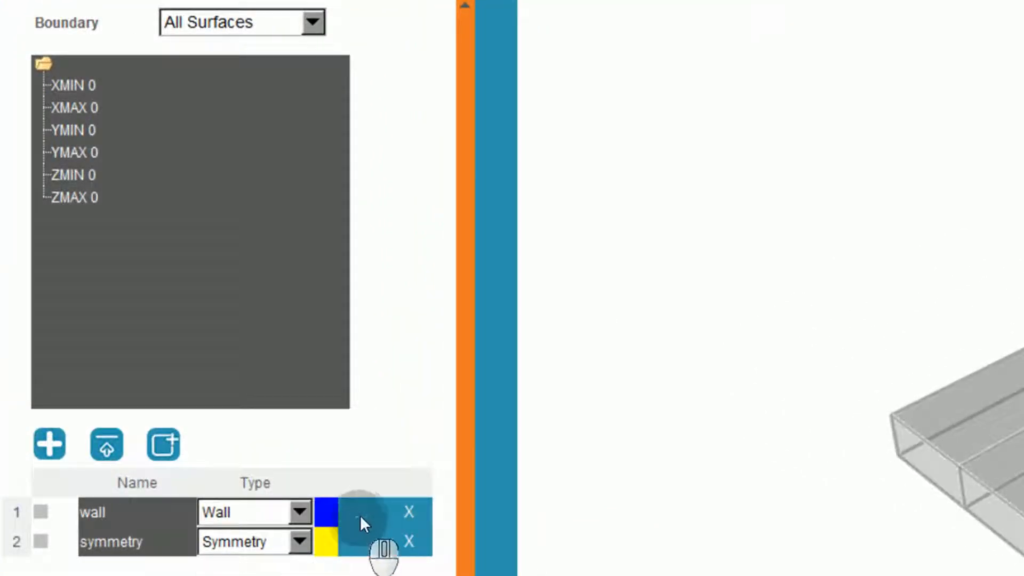
left_click(324, 512)
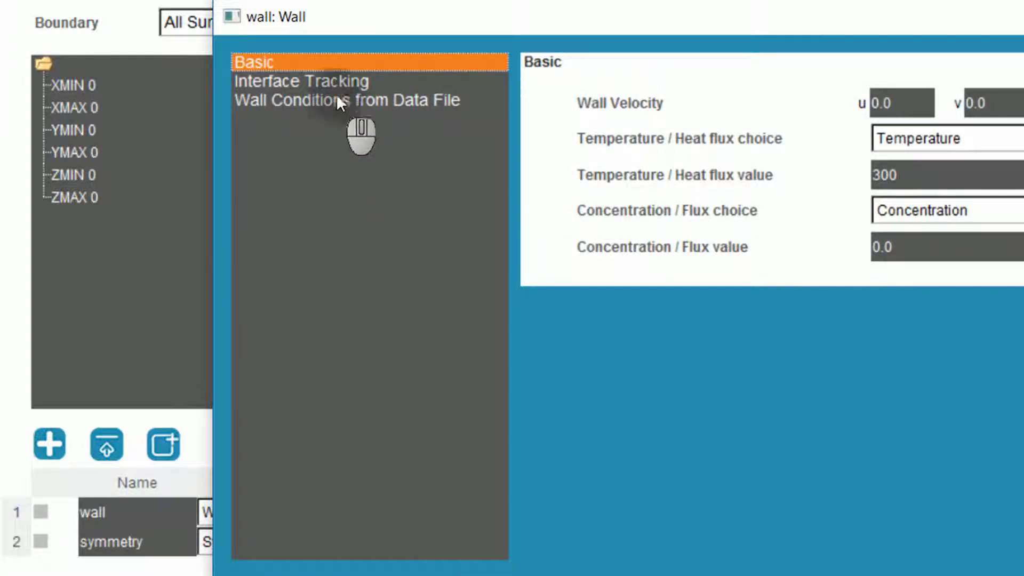
left_click(300, 81)
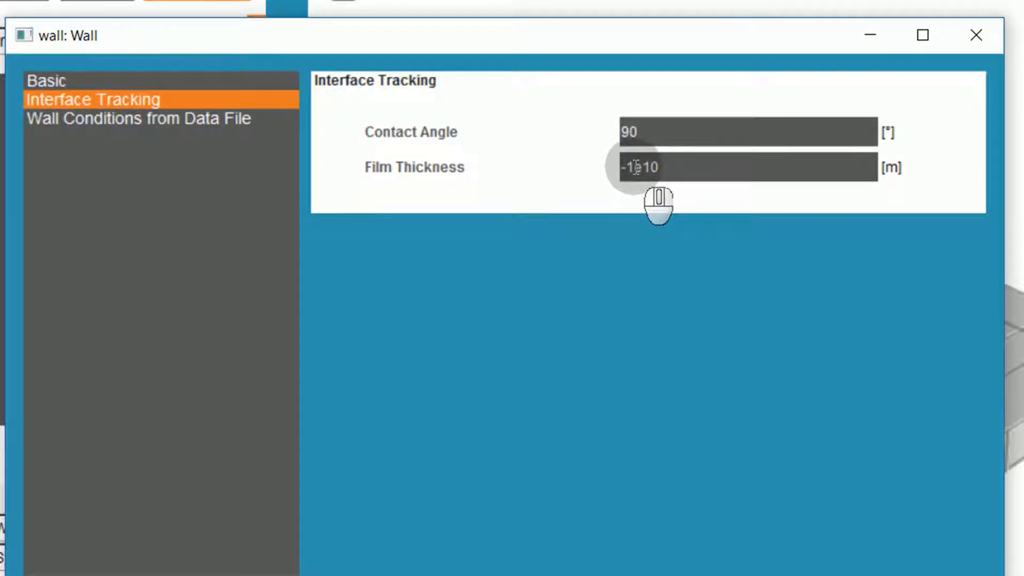
mouse_move(861, 536)
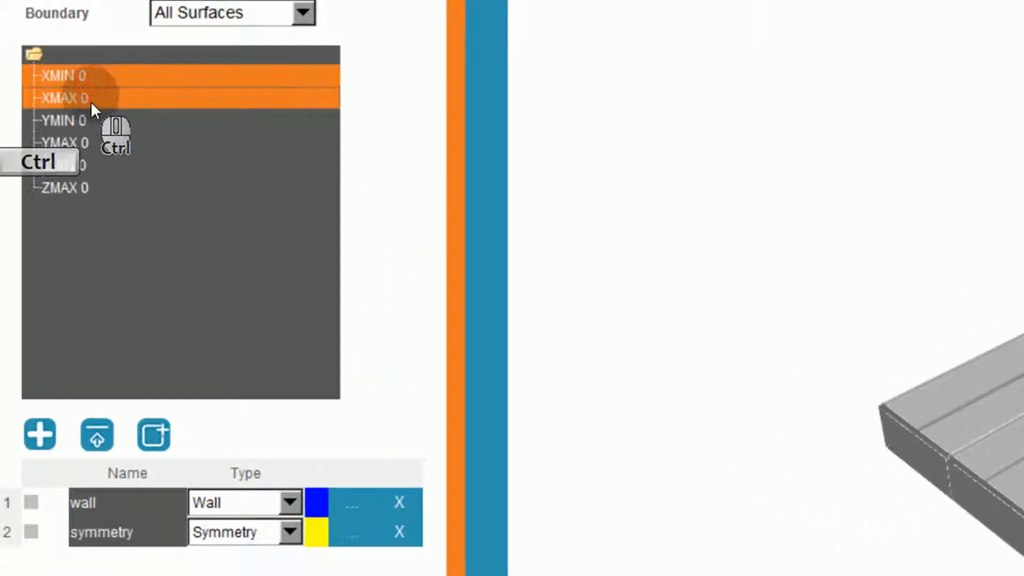
Assign XMIN, XMAX, YMIN, YMAX to wall and ZMIN, ZMAX to symmetry.
left_click(62, 142)
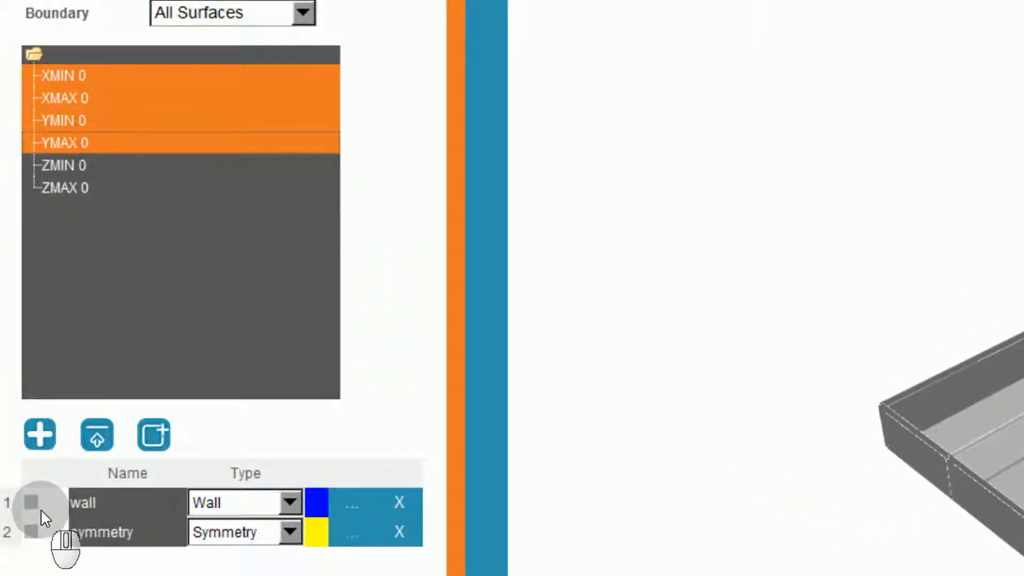
left_click(96, 434)
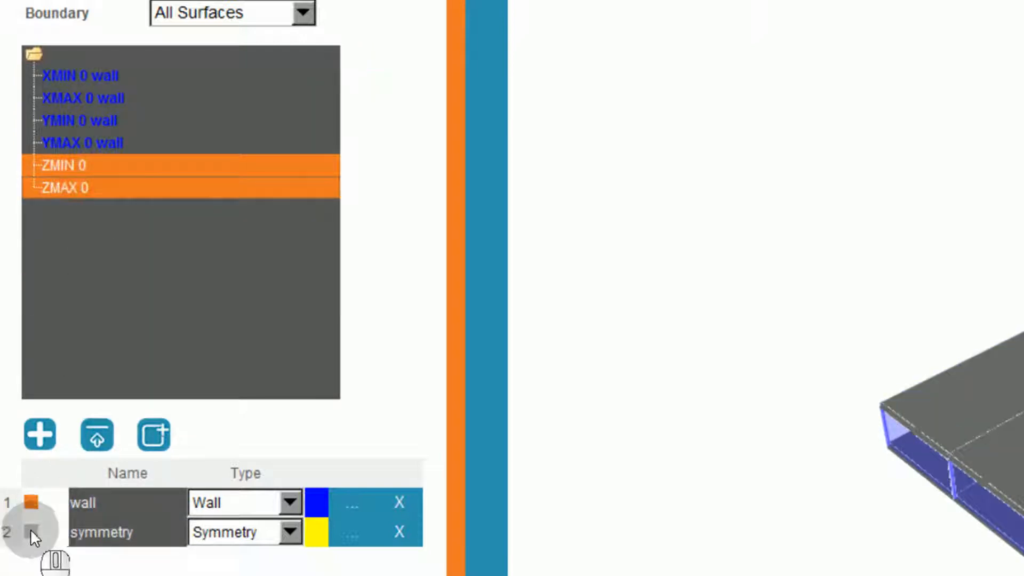
left_click(33, 533)
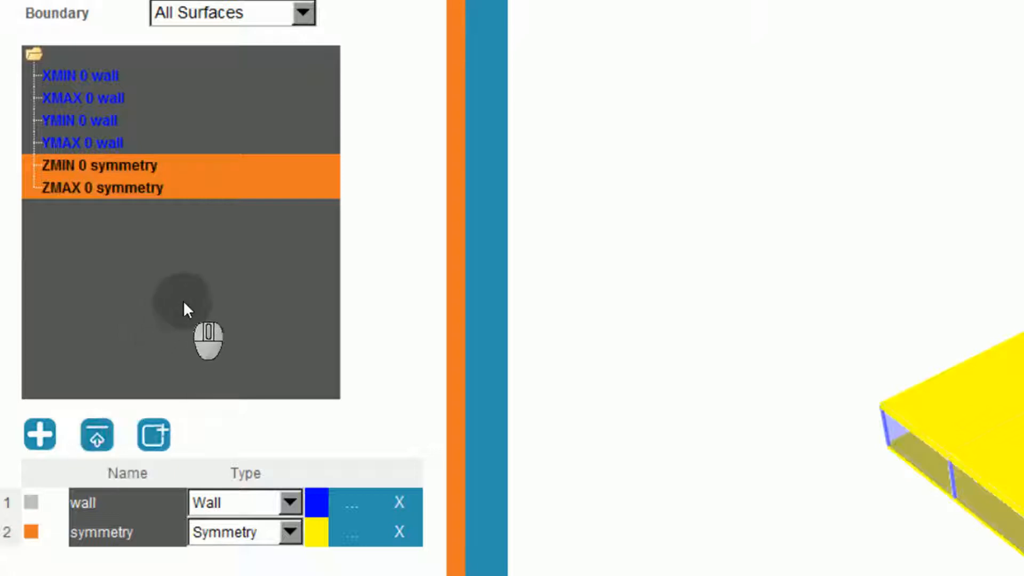
mouse_move(196, 282)
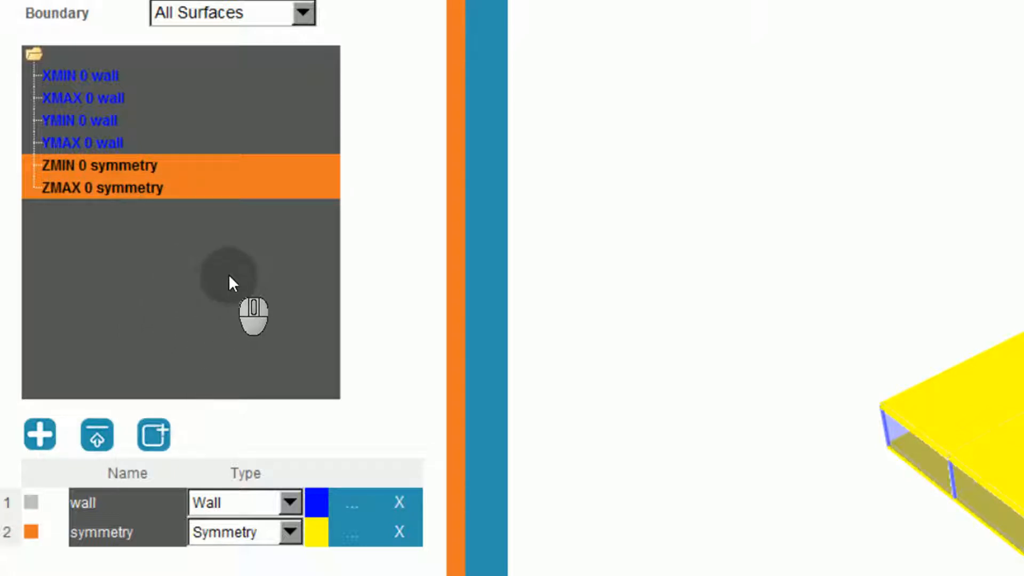
mouse_move(366, 287)
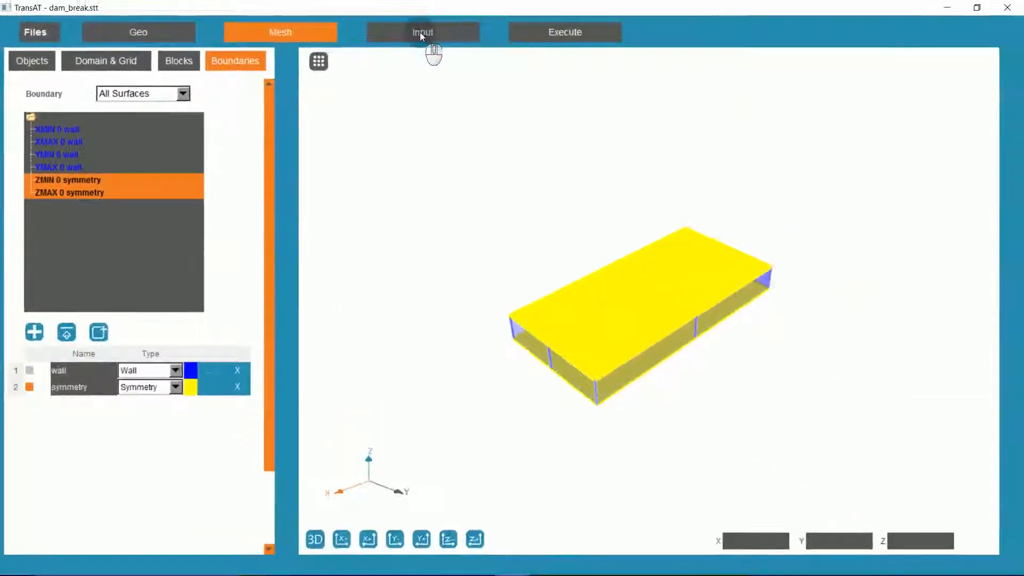
Enable pressure, U and V velocity equations, with gravity -9.81 m/s² along Y.
left_click(422, 32)
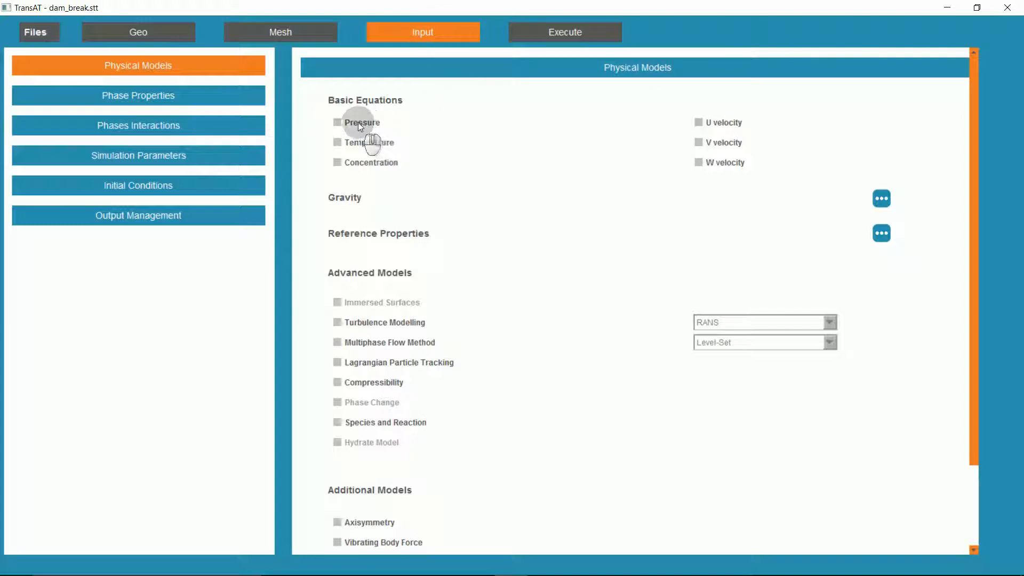
left_click(337, 122)
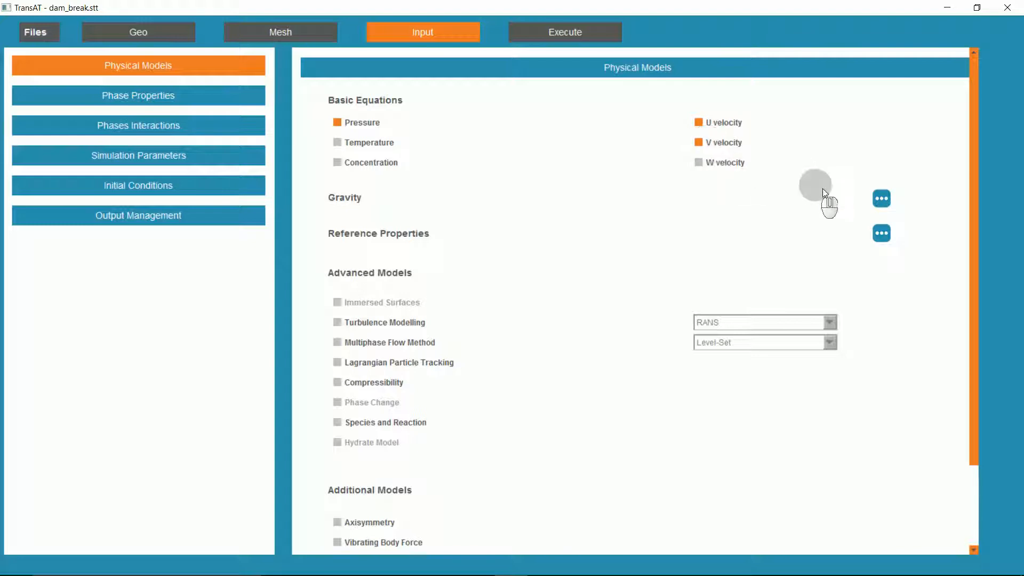
left_click(881, 198)
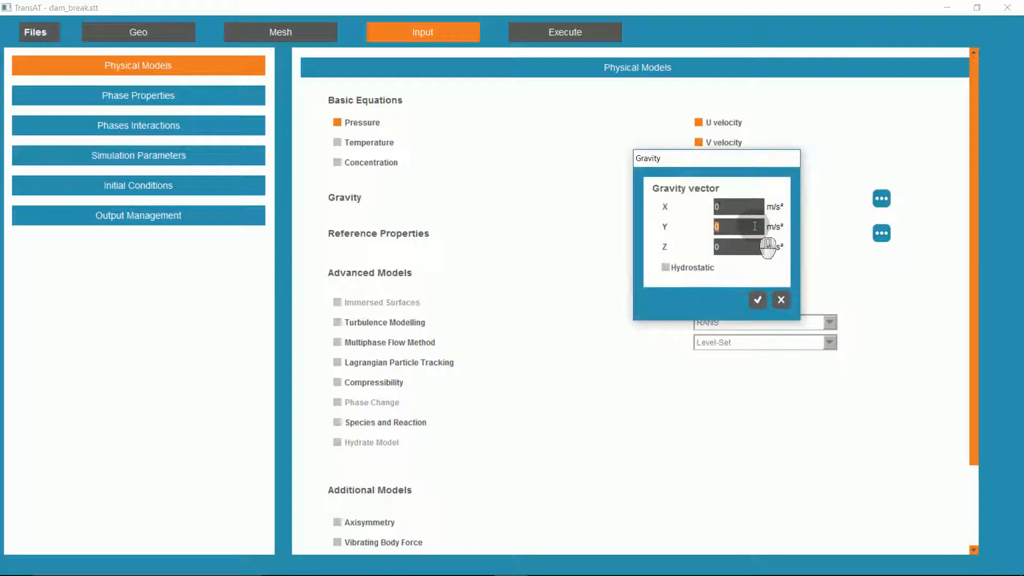
type("-9.81")
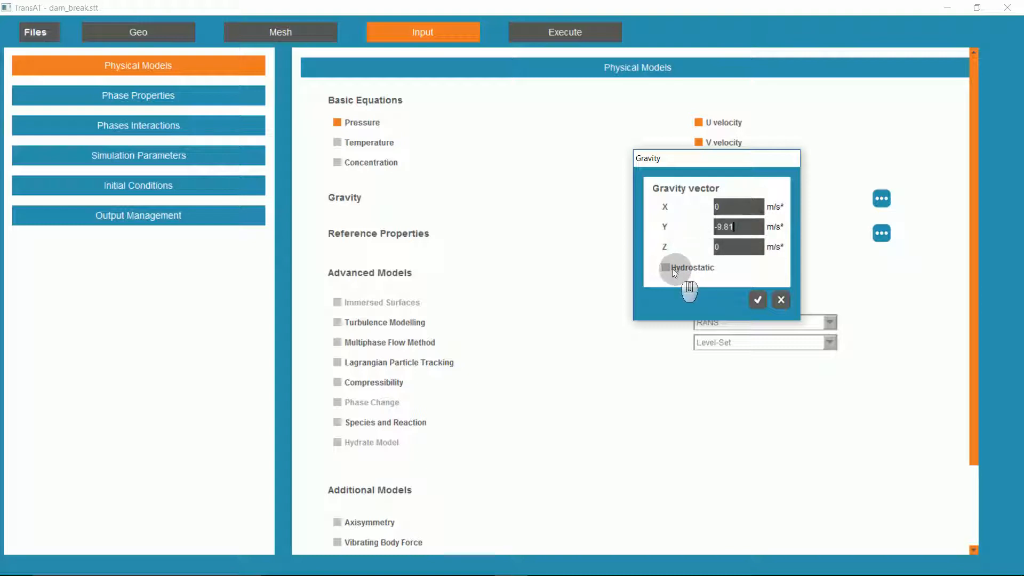
left_click(664, 267)
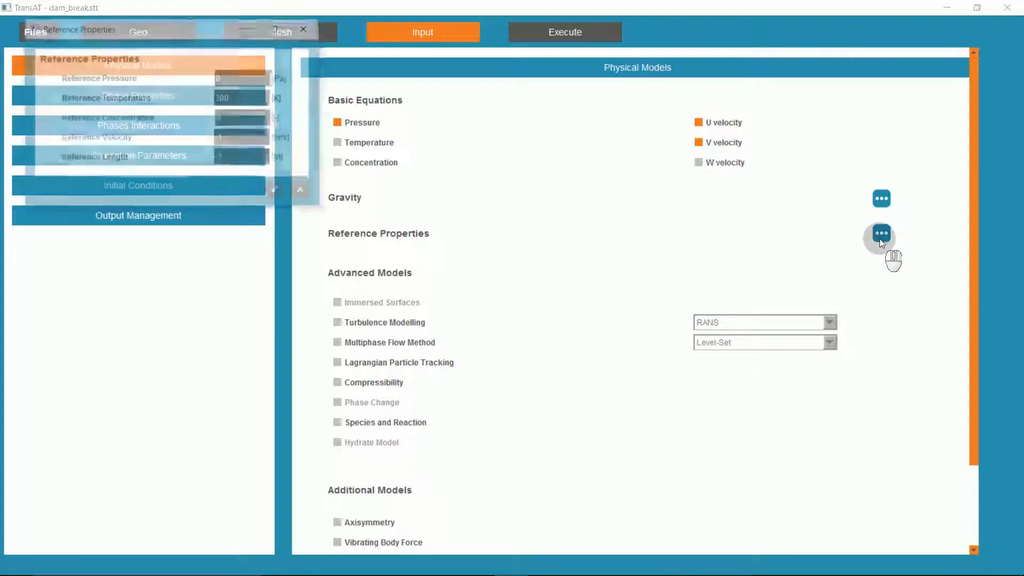
Enter reference pressure 101300 Pa, velocity 1 m/s and length 0.9 m.
left_click(881, 233)
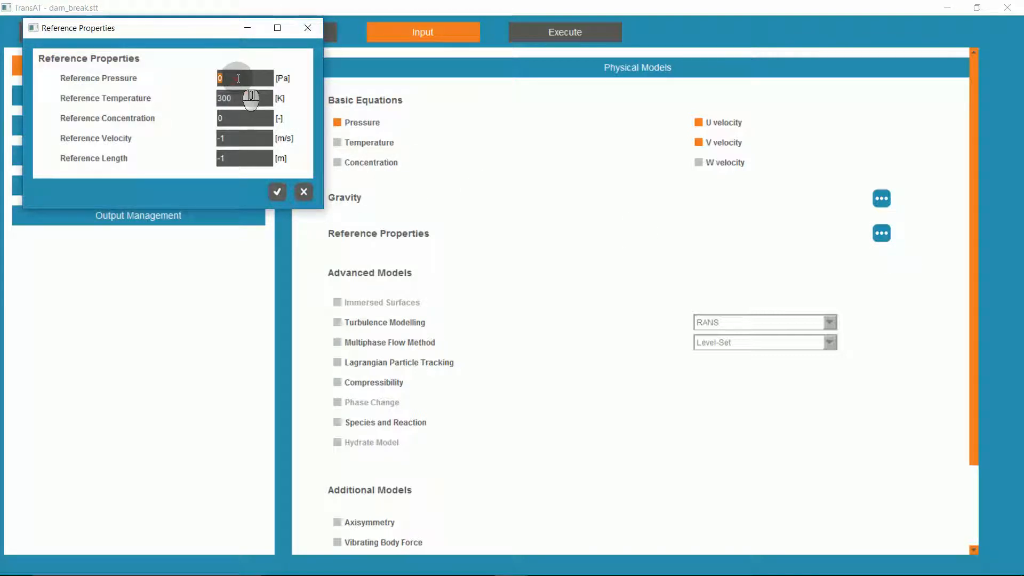
type("10130")
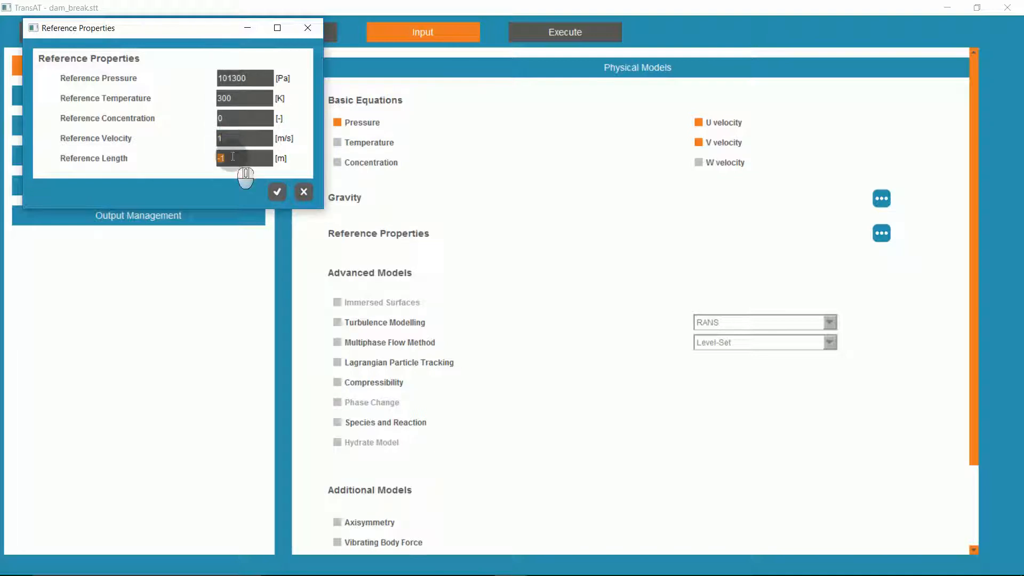
type("0.9")
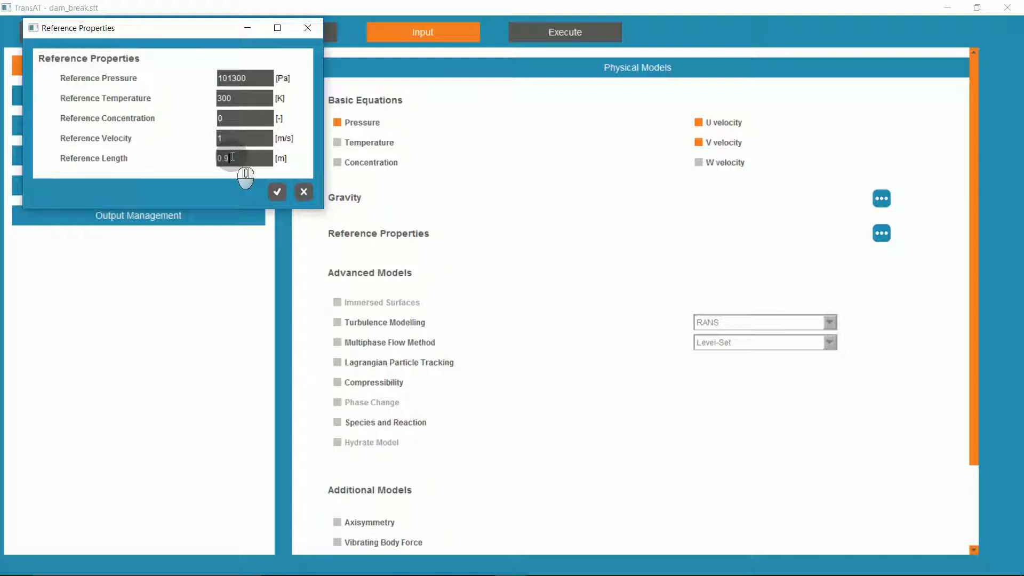
left_click(277, 191)
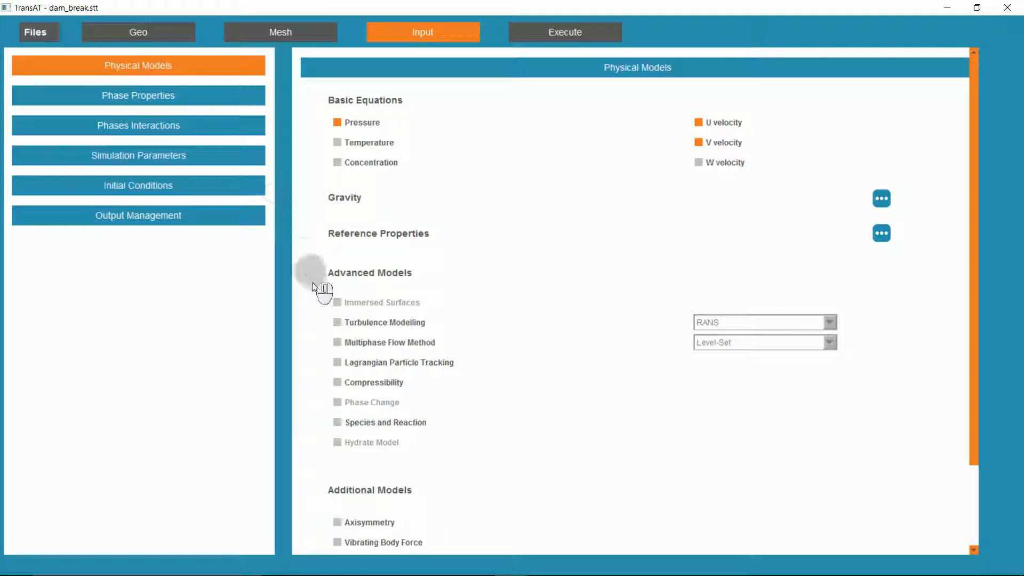
mouse_move(343, 352)
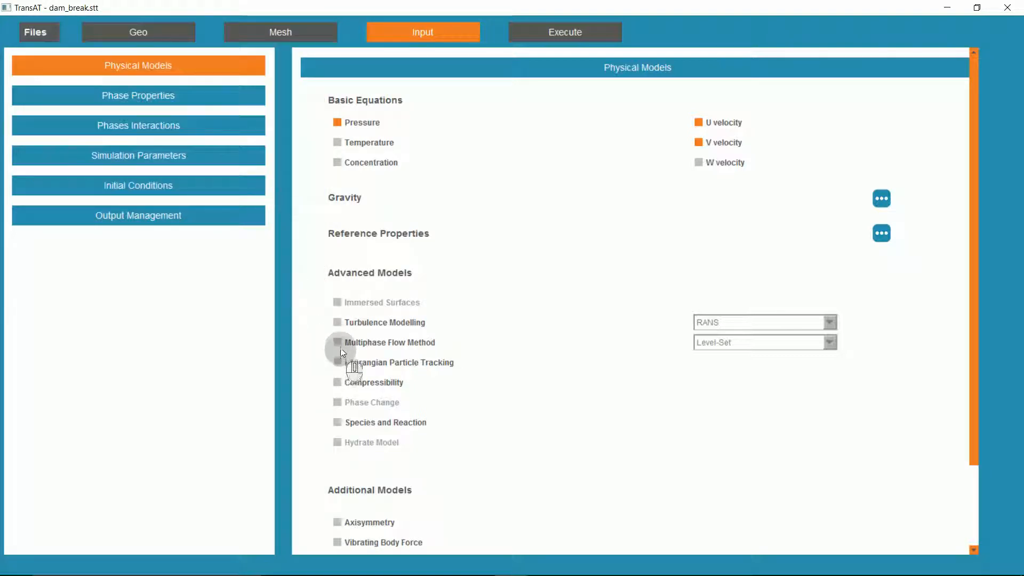
Enable the Level-Set multiphase flow method and review its interface settings.
left_click(337, 342)
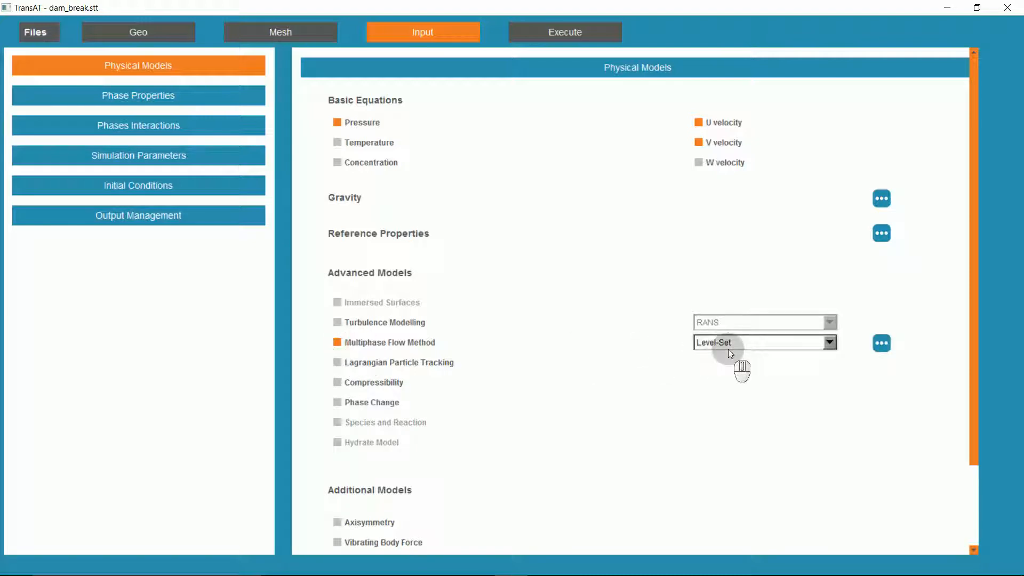
left_click(880, 342)
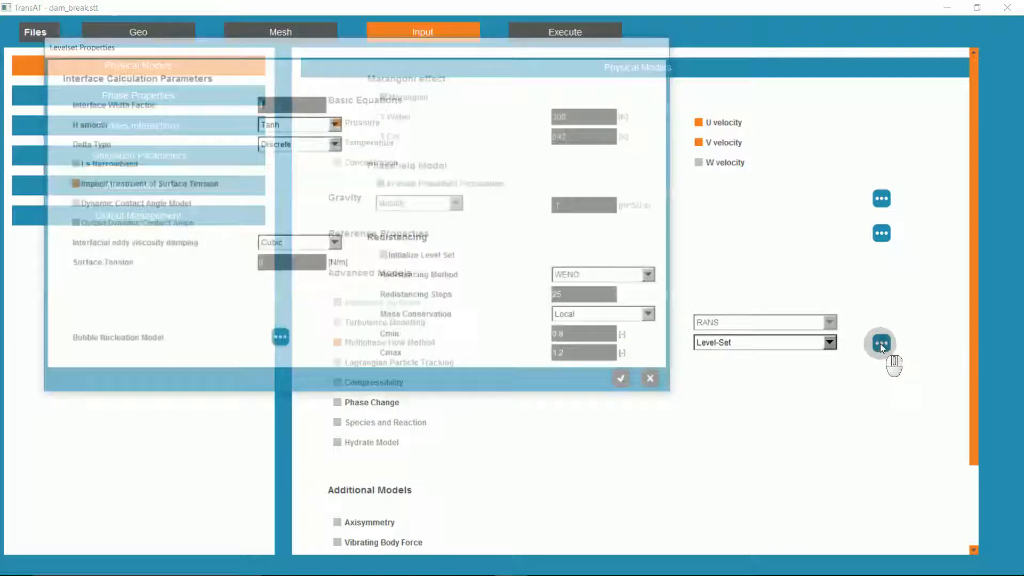
left_click(879, 343)
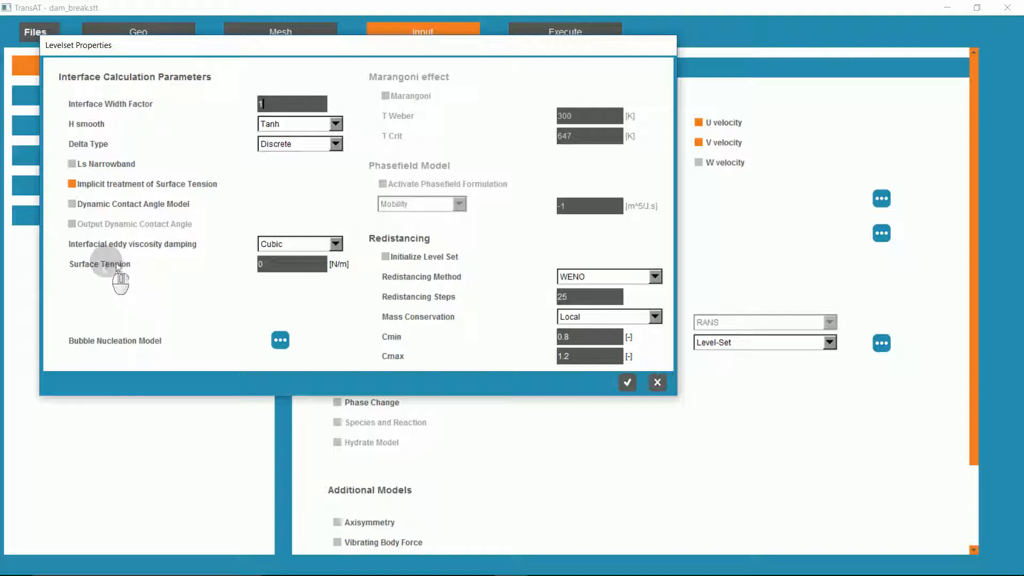
mouse_move(487, 289)
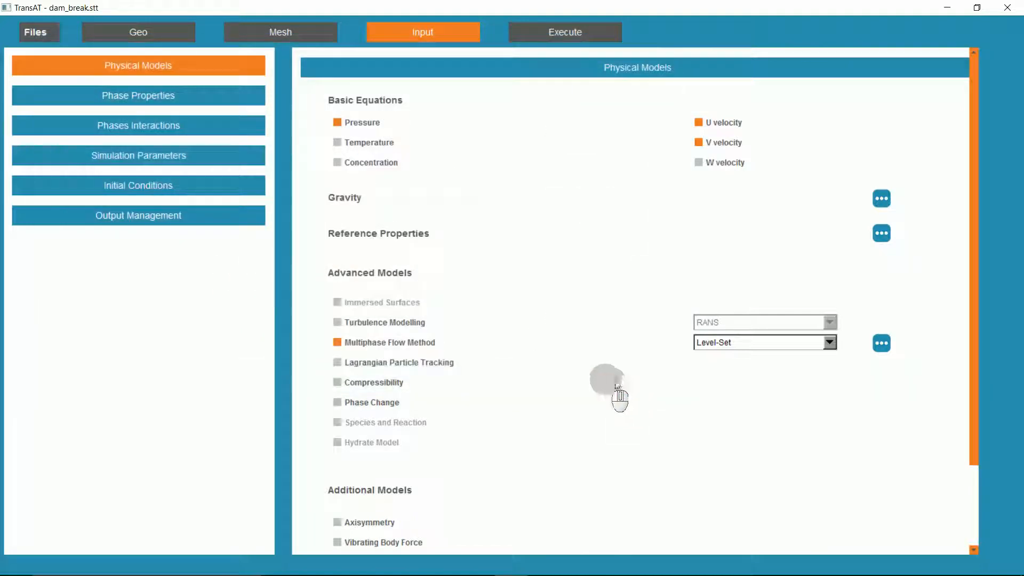
left_click(137, 95)
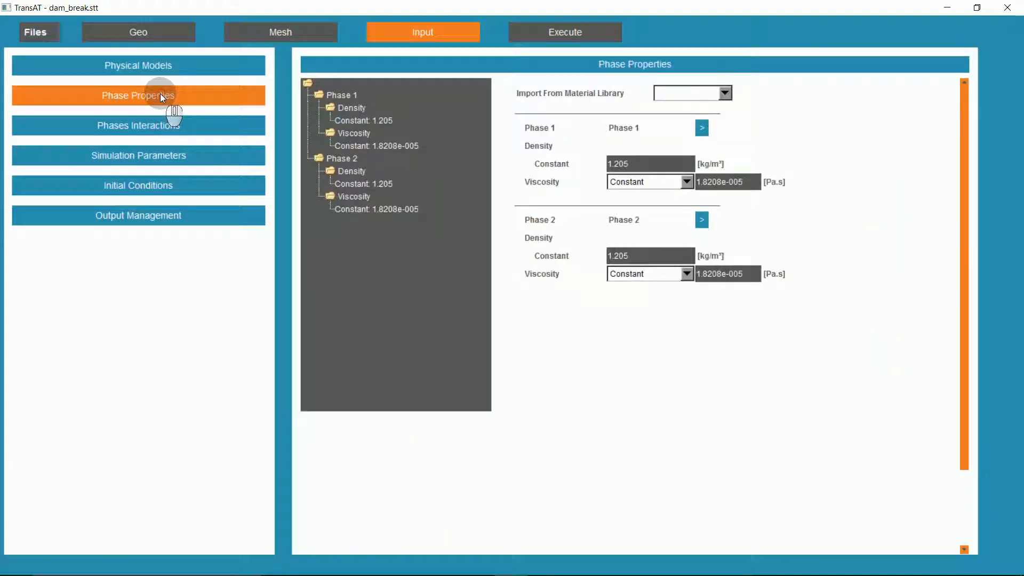
Give Phase 1 density 1, viscosity 1.7e-5 and Phase 2 density 1000, viscosity 0.0017.
left_click(340, 95)
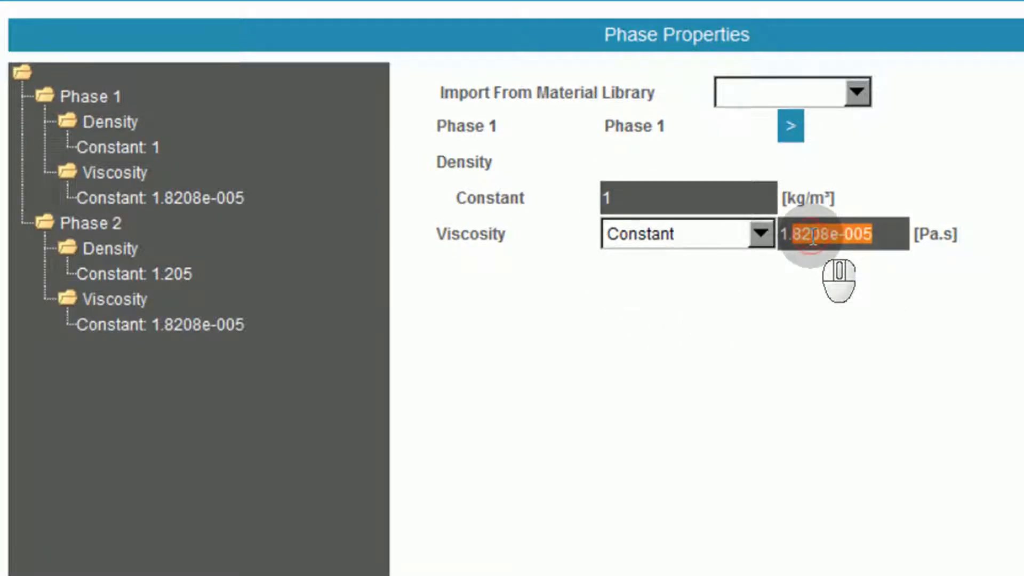
type("1")
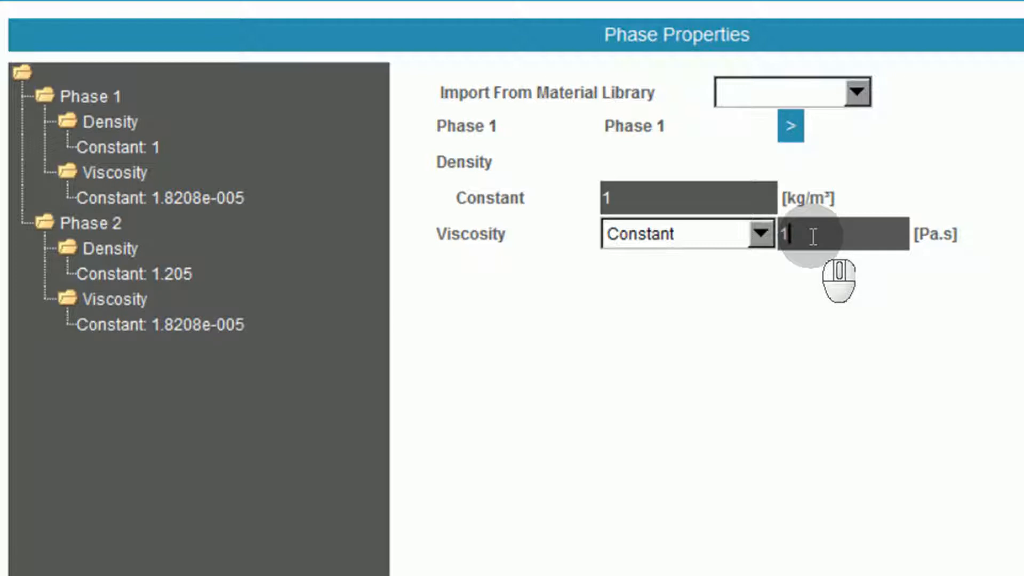
type(".7e-5")
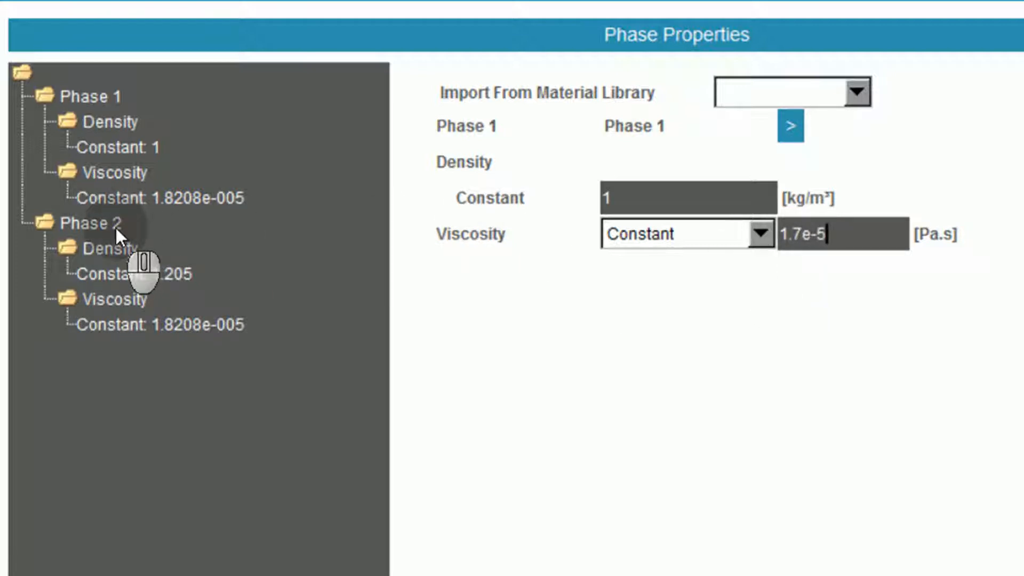
left_click(90, 223)
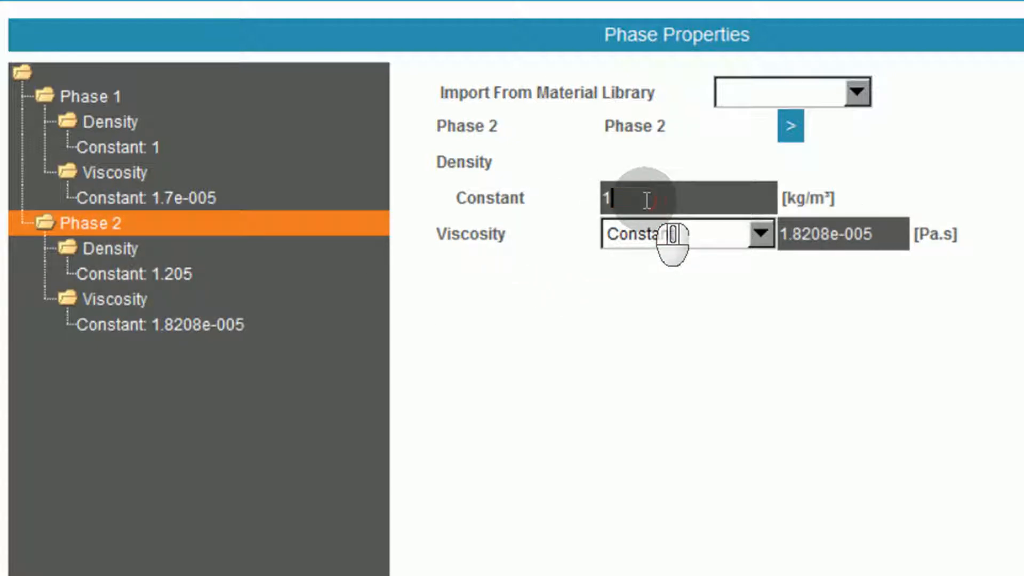
type("1000")
left_click(843, 233)
type("0.0017")
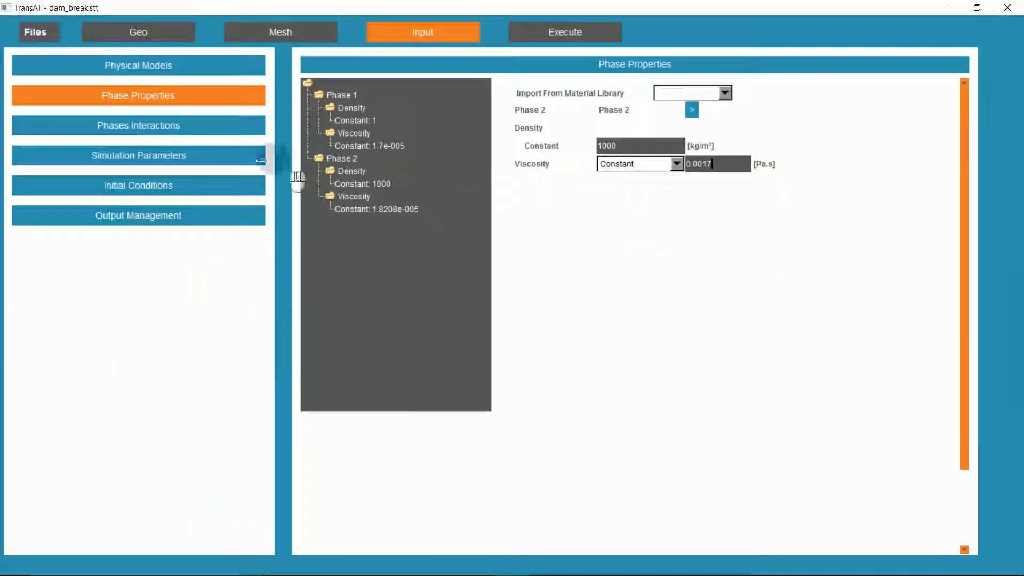
left_click(138, 155)
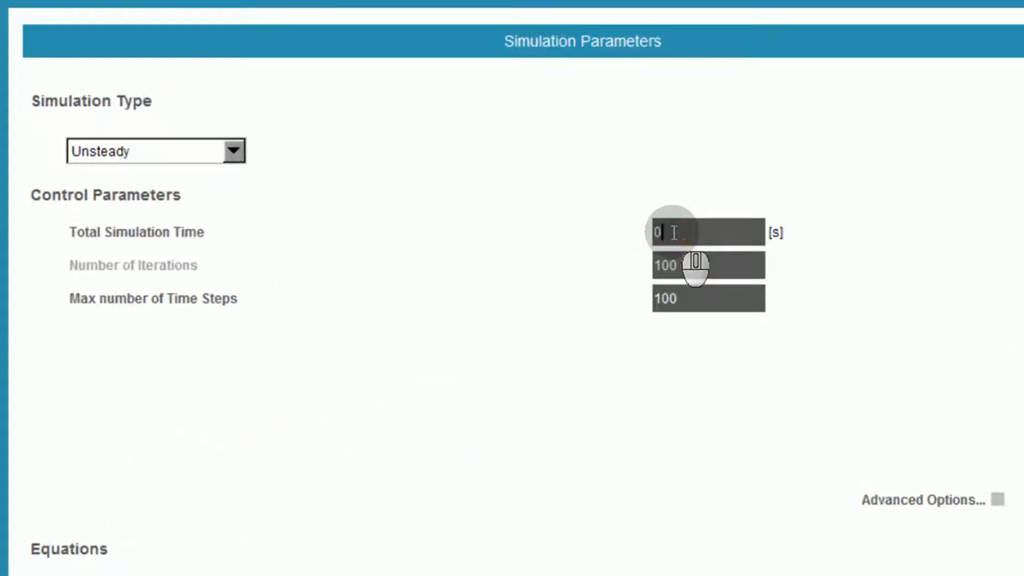
Set total time 0.6 s, 500 max time steps, initial step 0.0003 s and 40 iterations.
type("0.6")
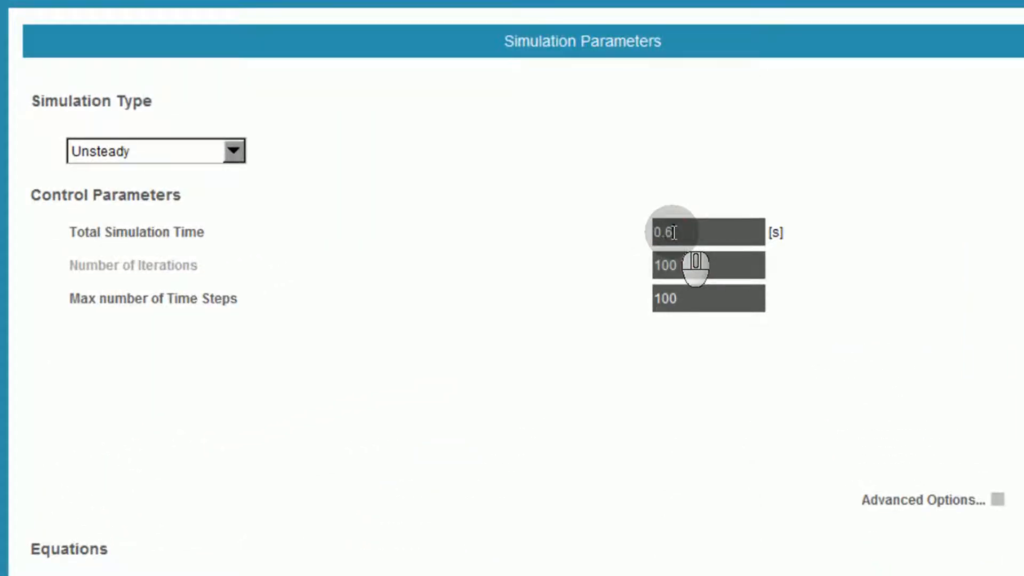
double_click(665, 299)
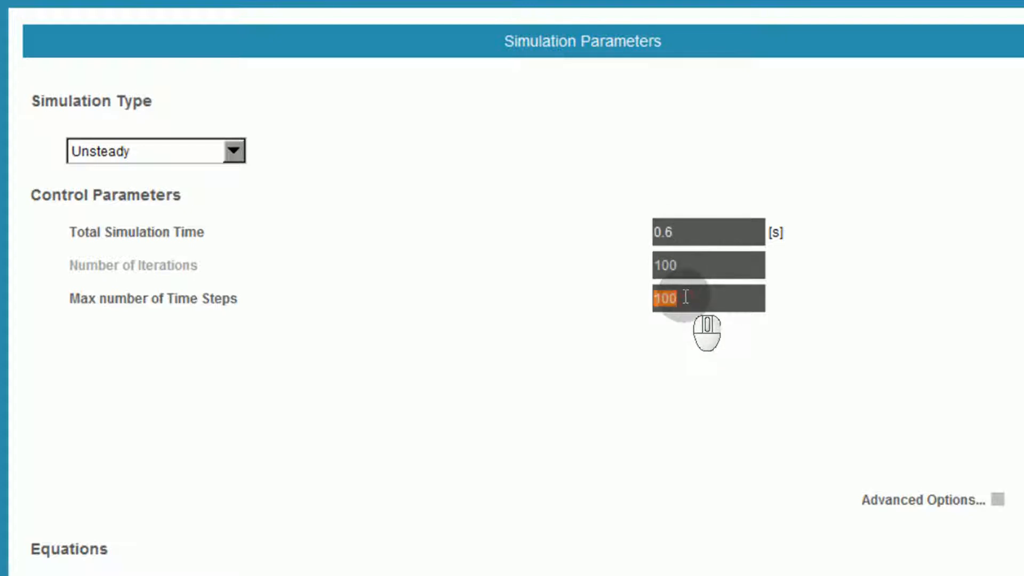
type("500")
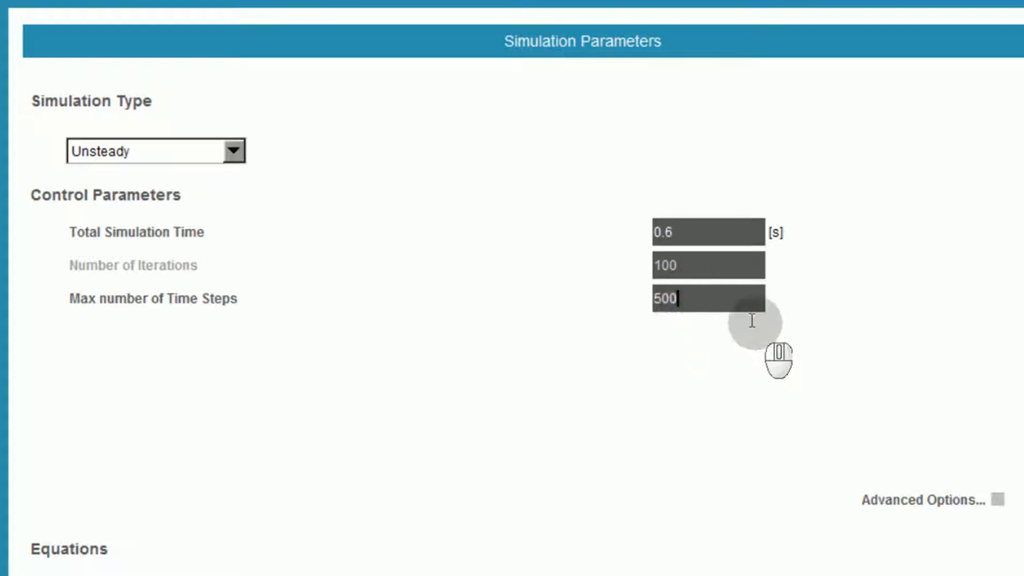
left_click(1009, 500)
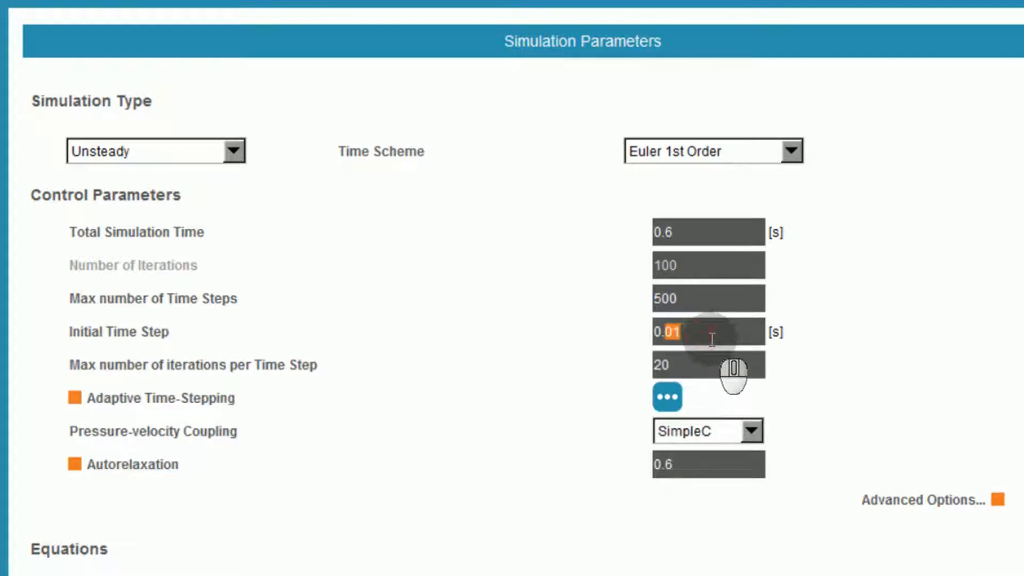
key("Backspace")
type("003")
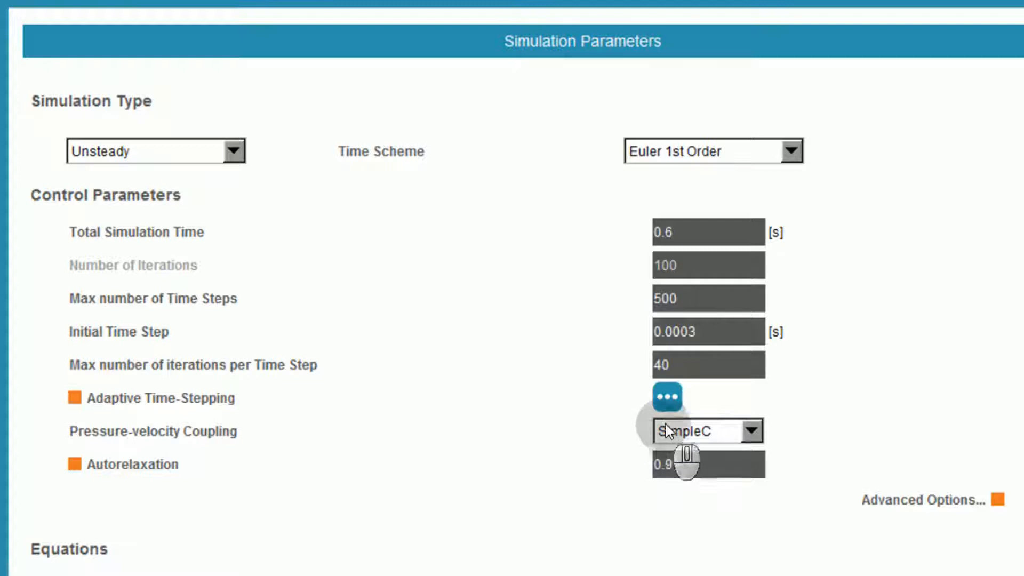
left_click(667, 398)
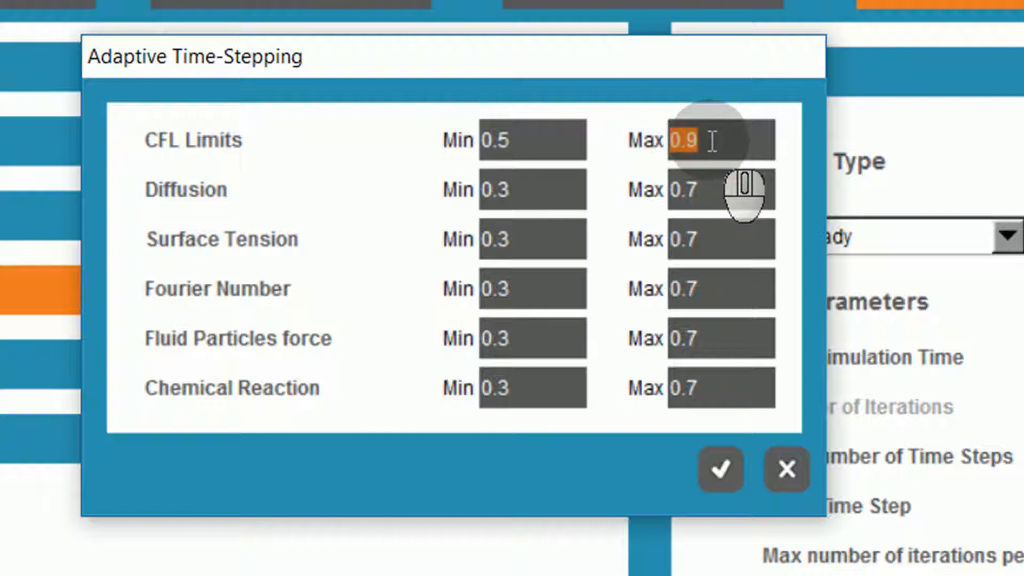
Set adaptive time-stepping limits: CFL 0.5–1, diffusion 1–2, surface tension 0.5–0.9.
type("1")
left_click(533, 238)
type("0.5")
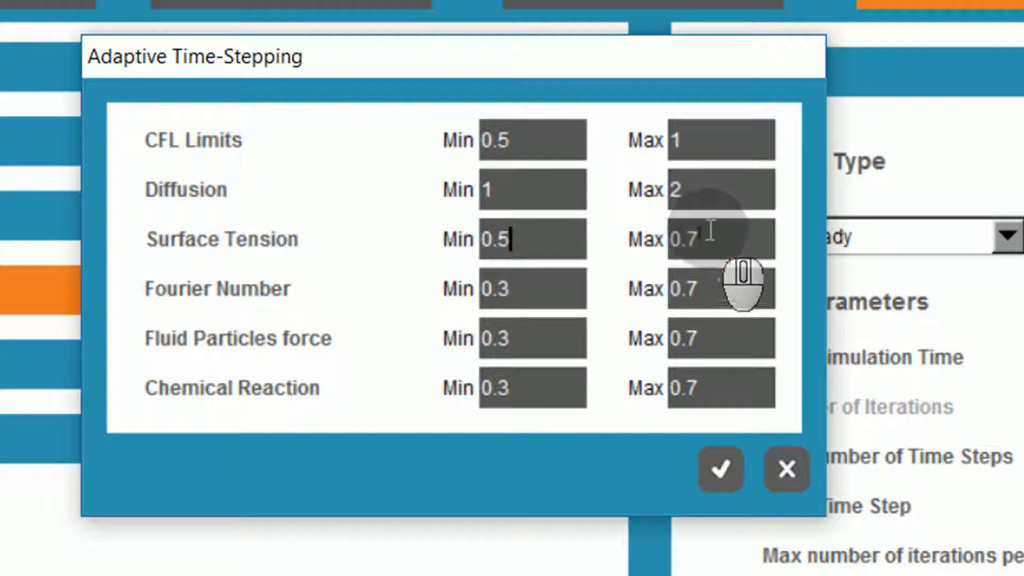
type("0.9")
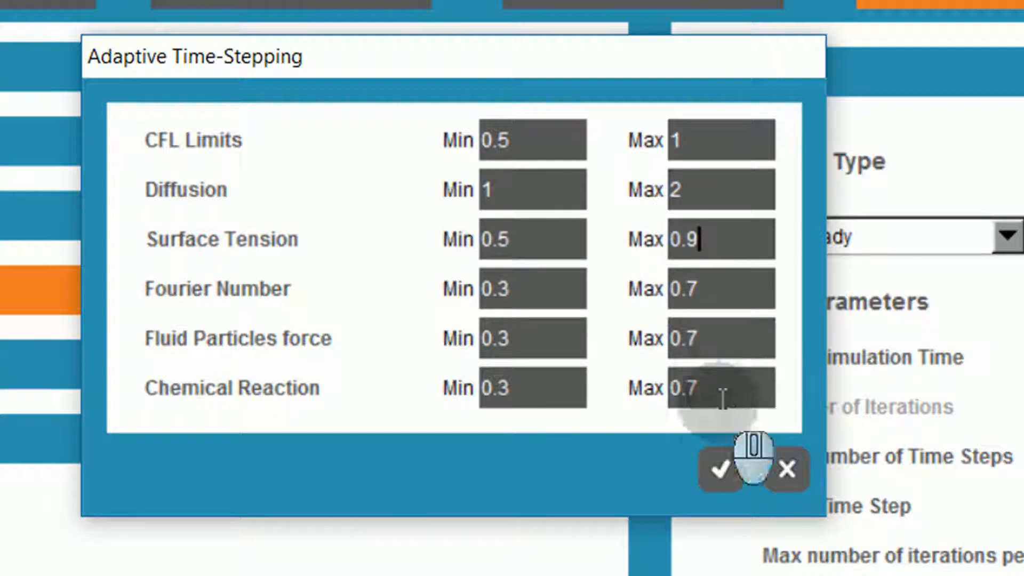
left_click(719, 470)
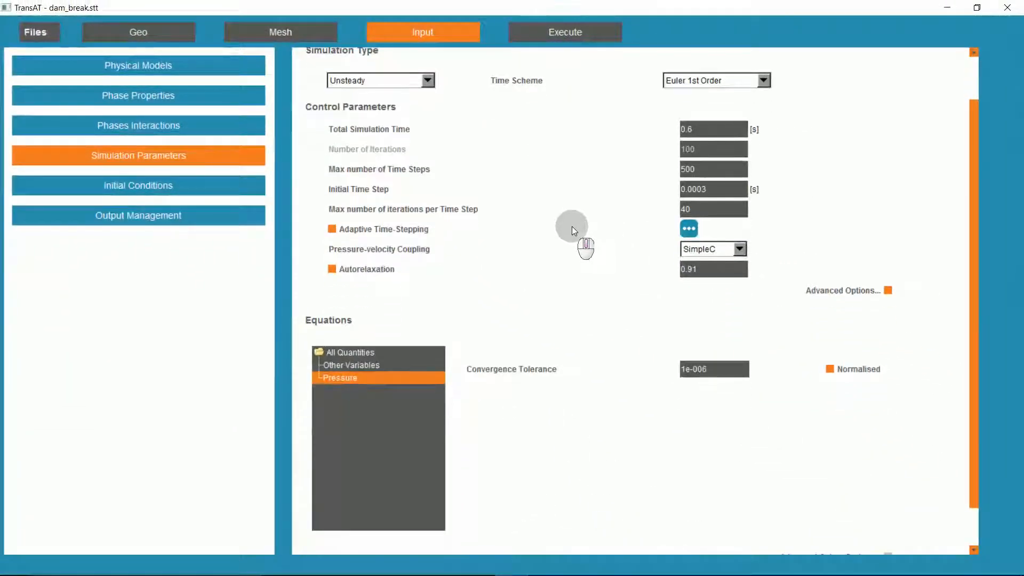
Apply a 1e-003 convergence tolerance to all equations, including Level-Set, then open Initial Conditions.
scroll("down", 3)
type("3")
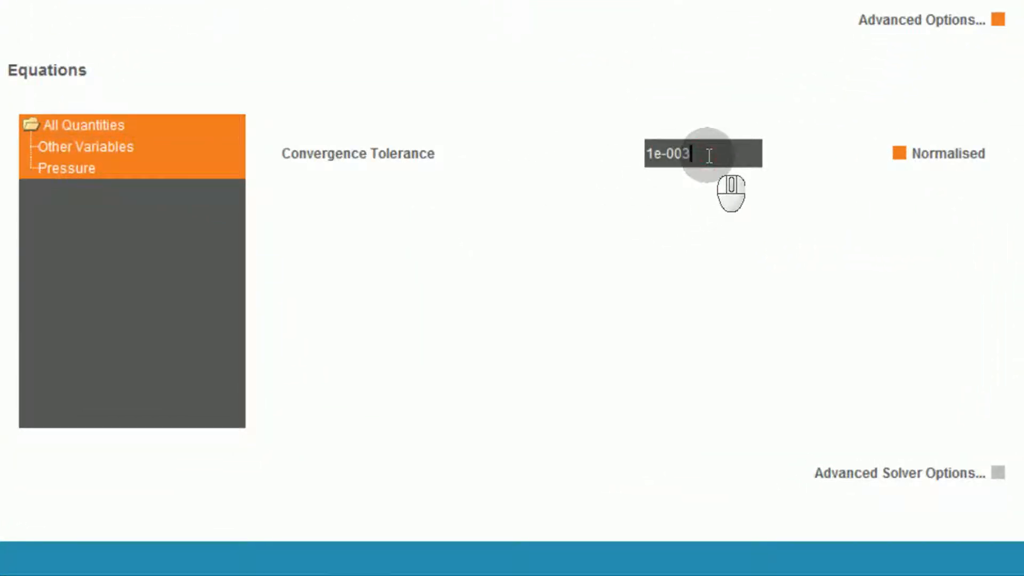
mouse_move(1002, 473)
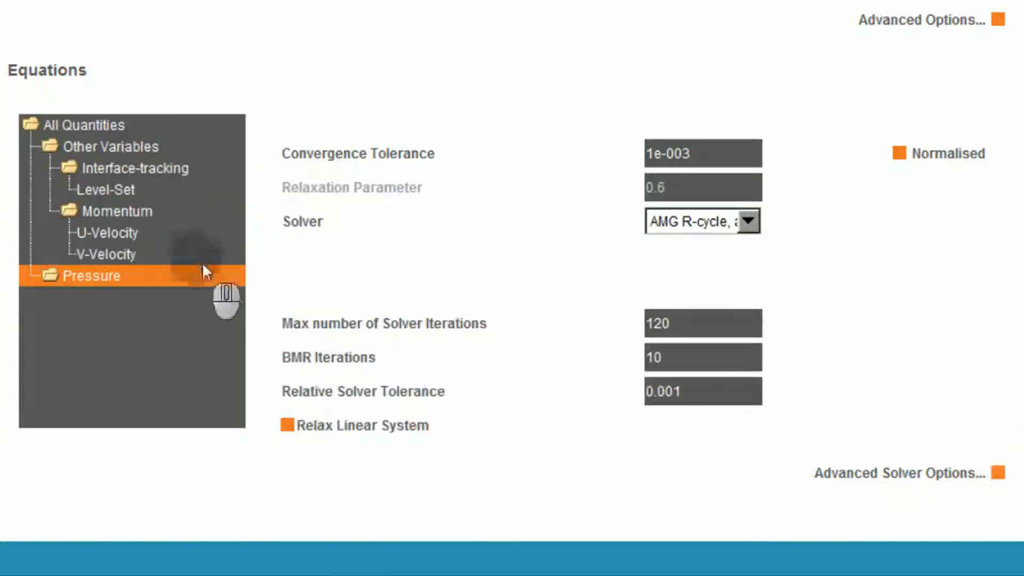
left_click(105, 190)
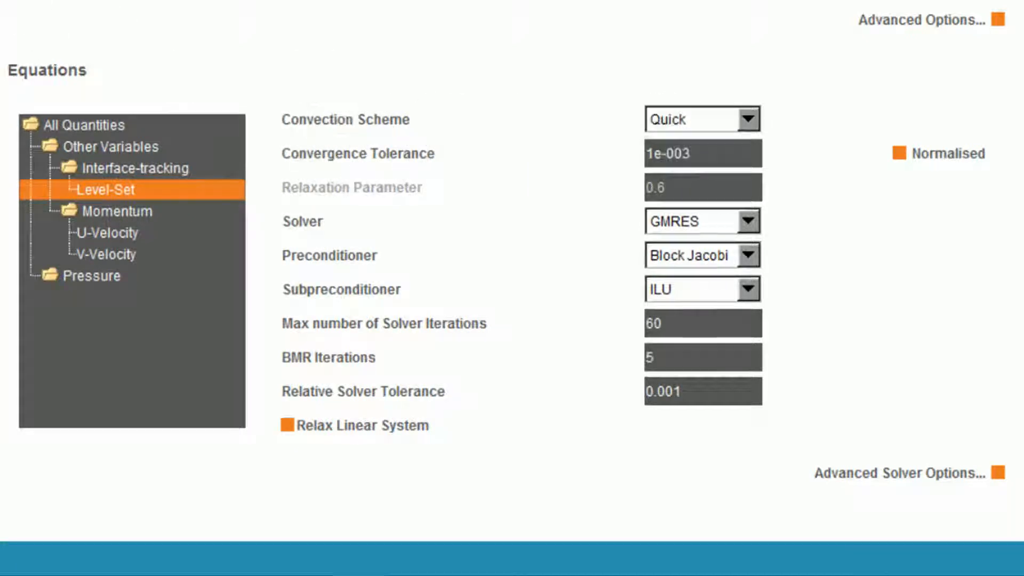
left_click(137, 185)
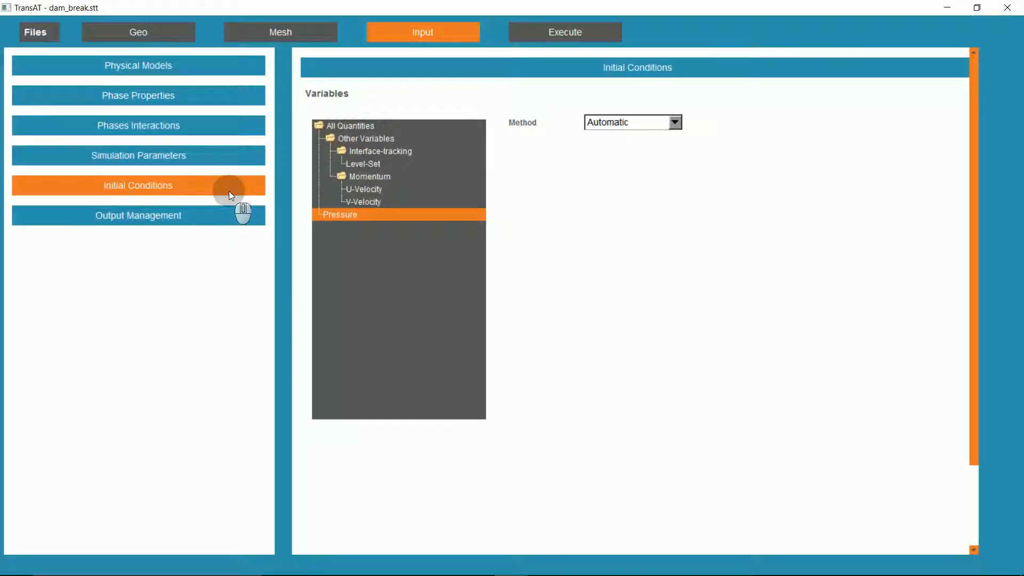
mouse_move(225, 191)
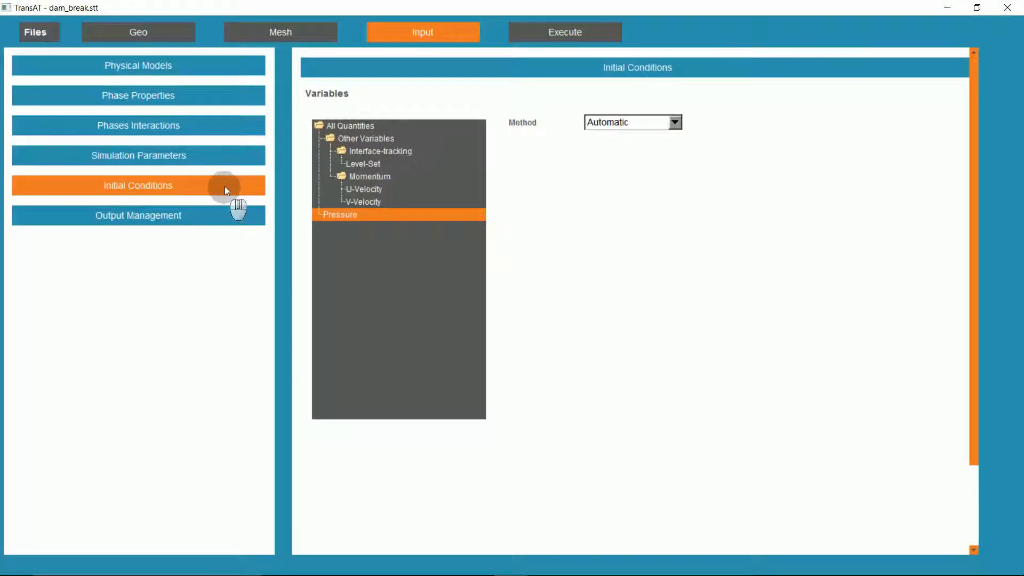
Write output every 50 time steps, adding Level Set and Density to the output variables.
left_click(138, 215)
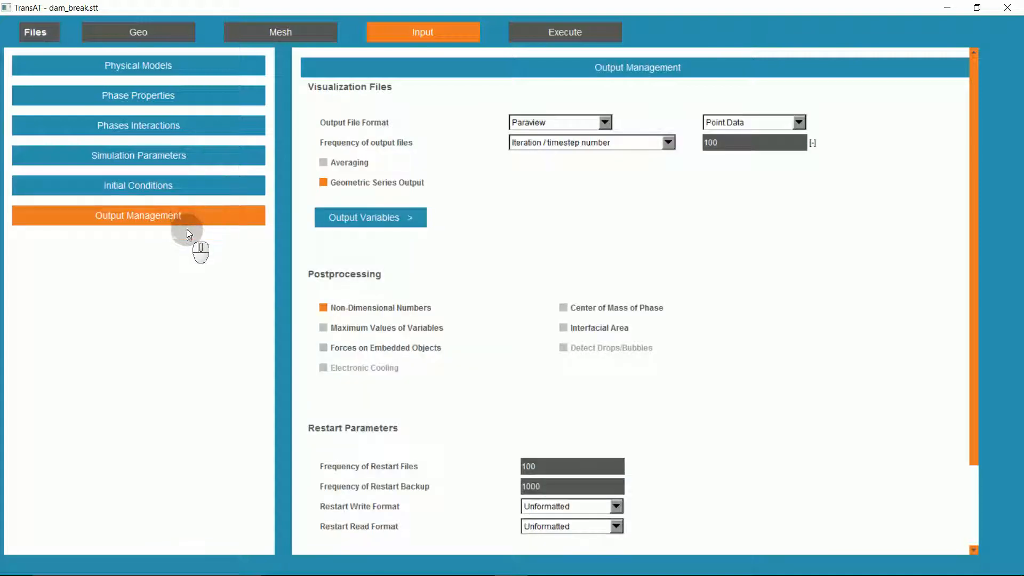
mouse_move(411, 130)
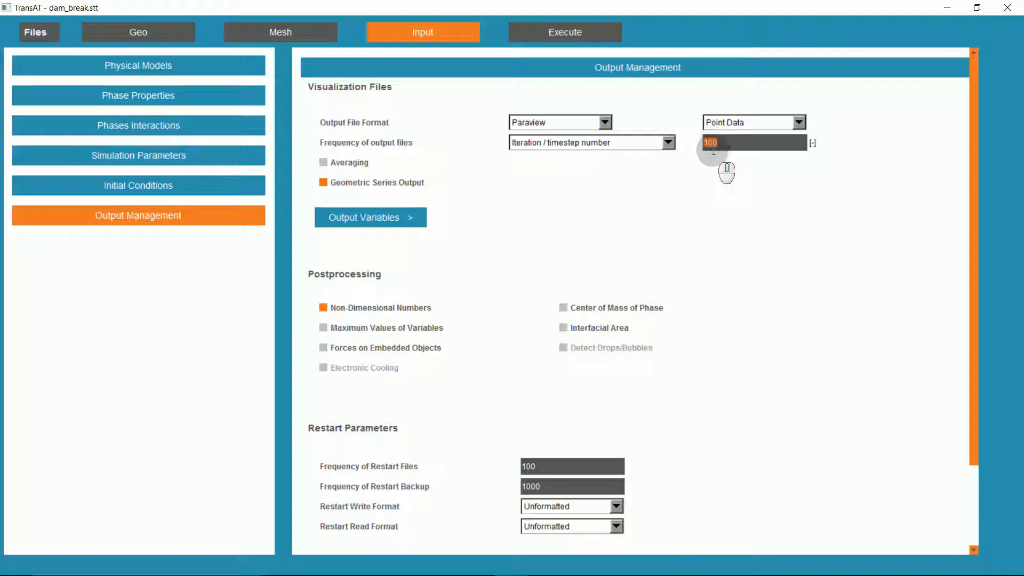
type("50")
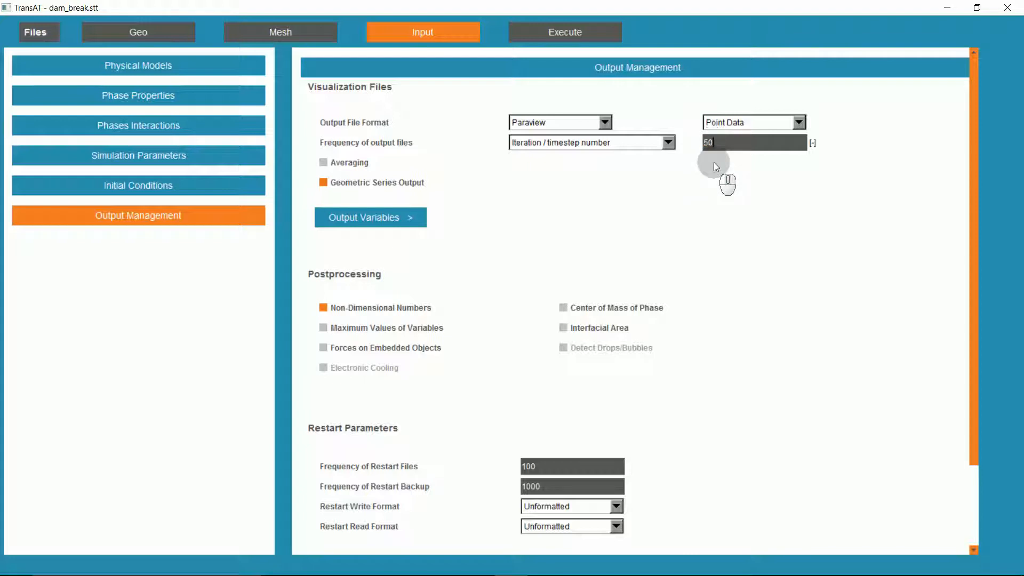
left_click(369, 217)
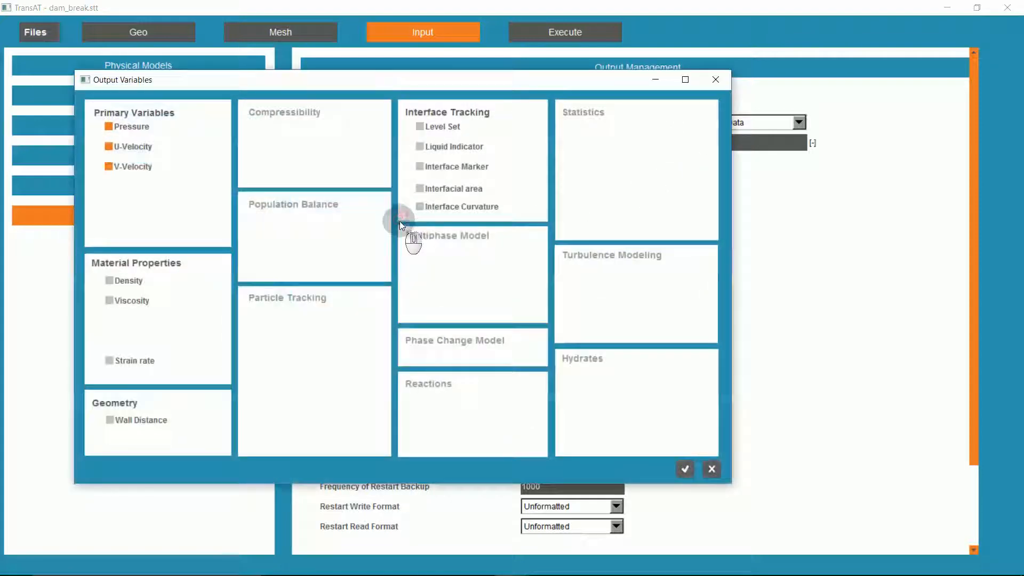
mouse_move(162, 126)
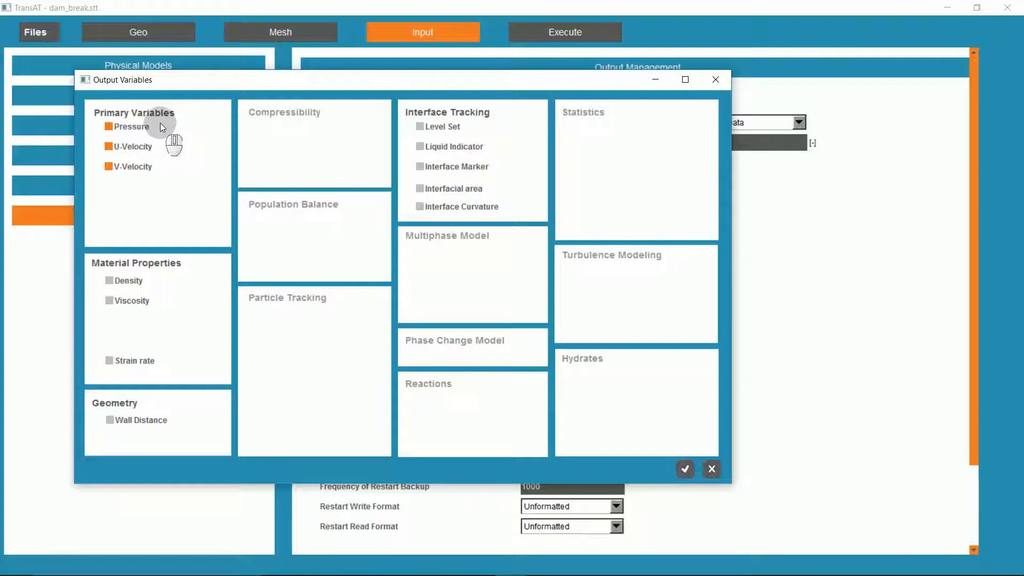
mouse_move(166, 162)
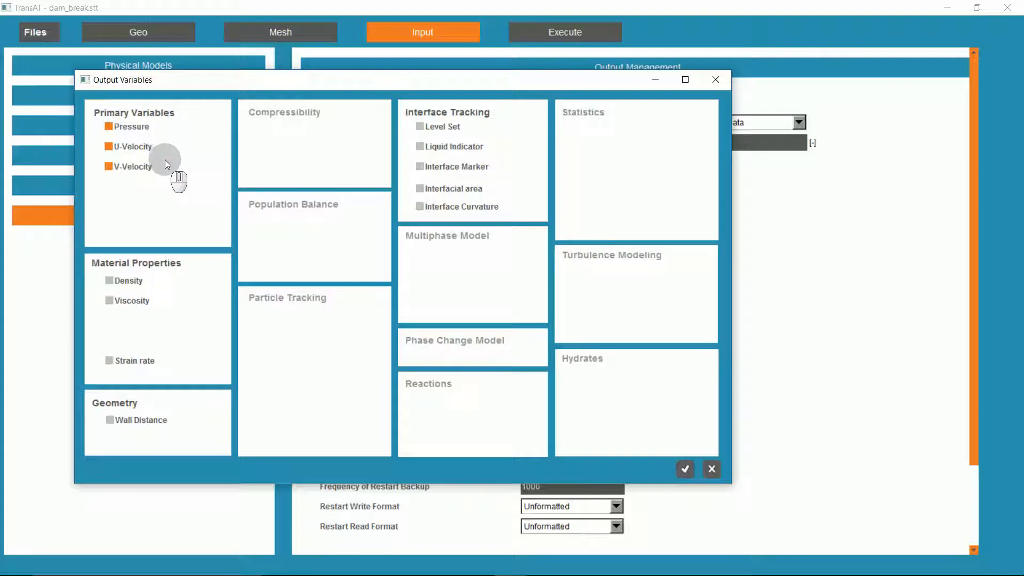
left_click(109, 281)
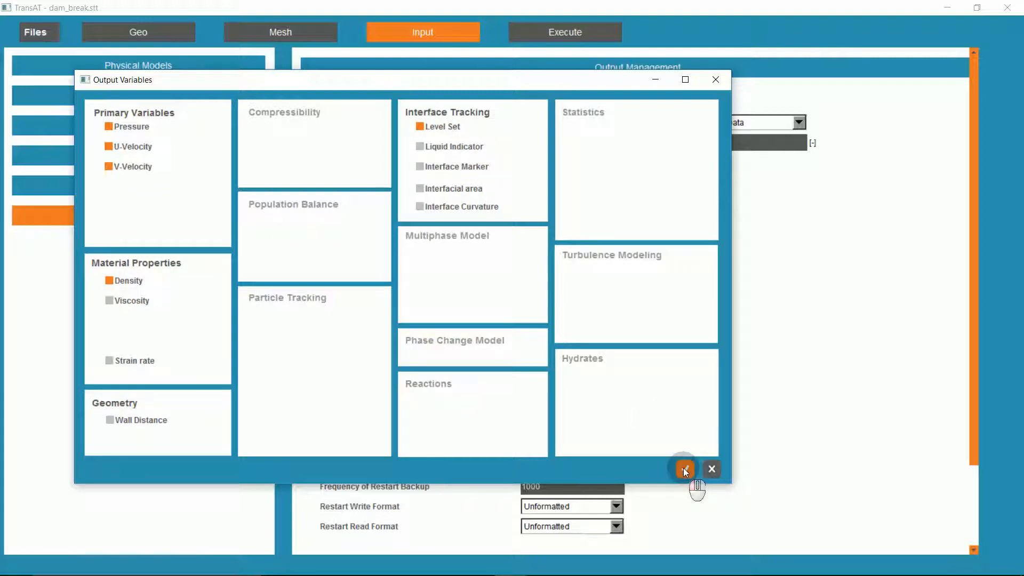
left_click(683, 469)
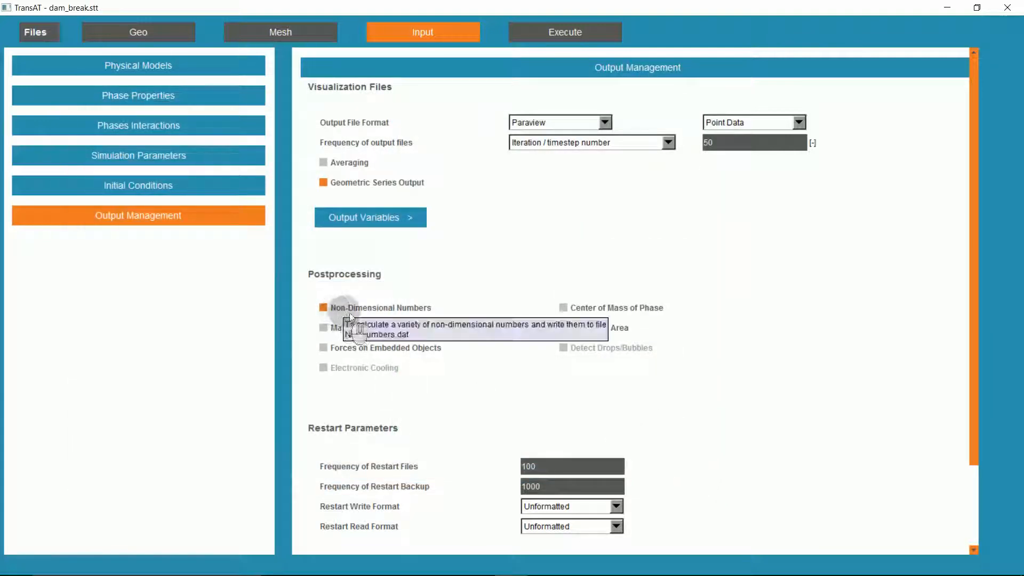
mouse_move(362, 332)
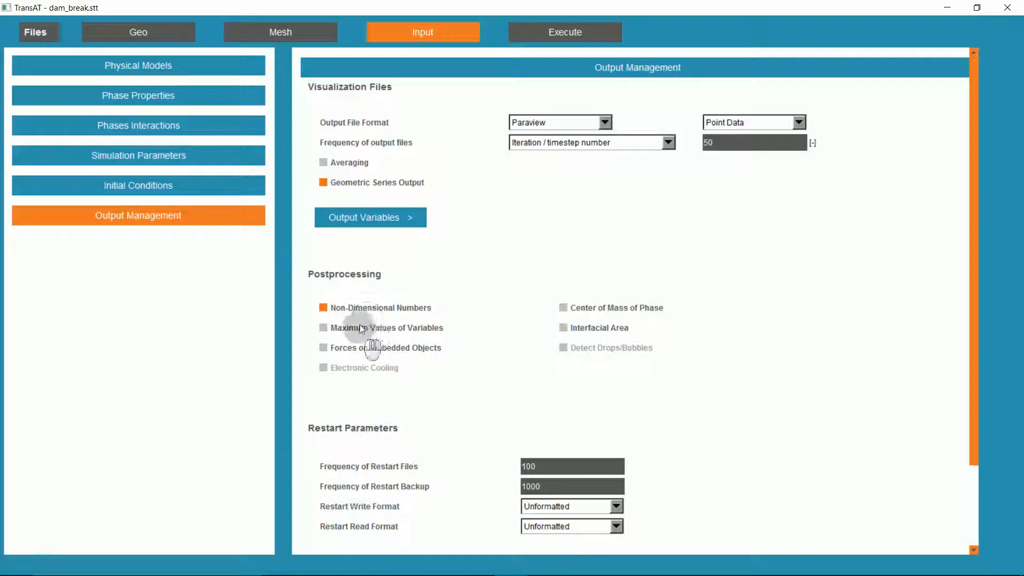
mouse_move(555, 58)
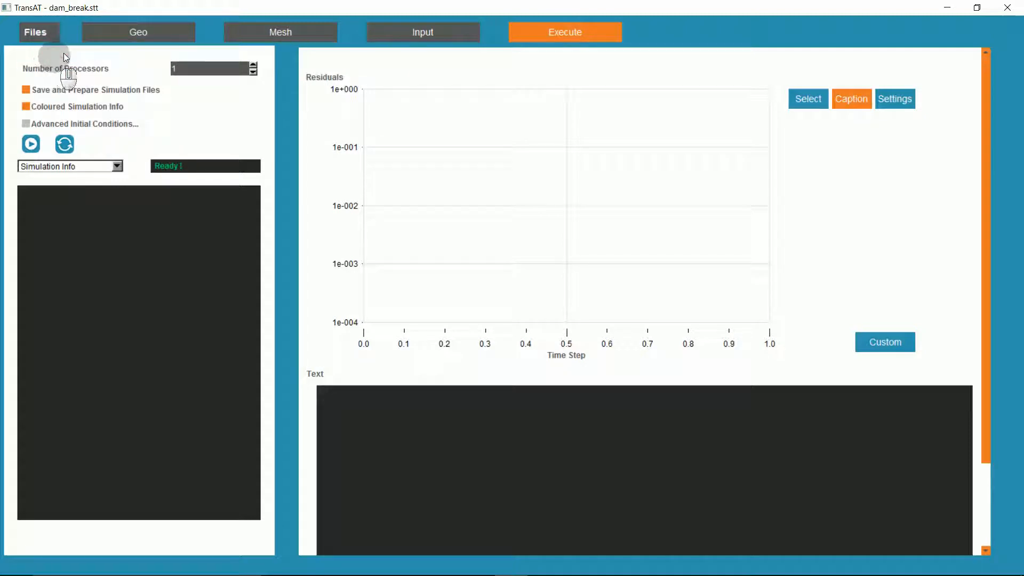
mouse_move(127, 79)
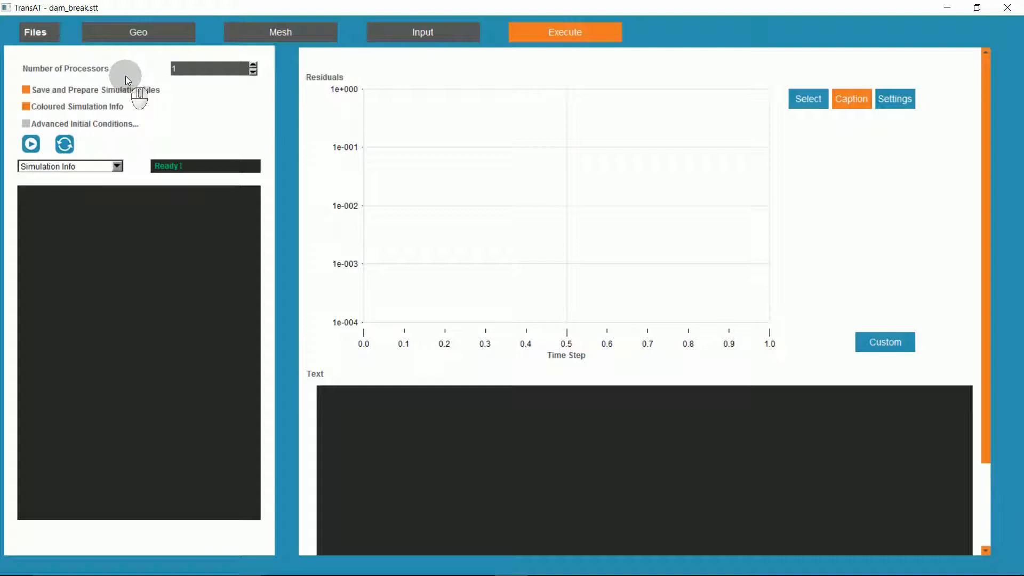
mouse_move(169, 110)
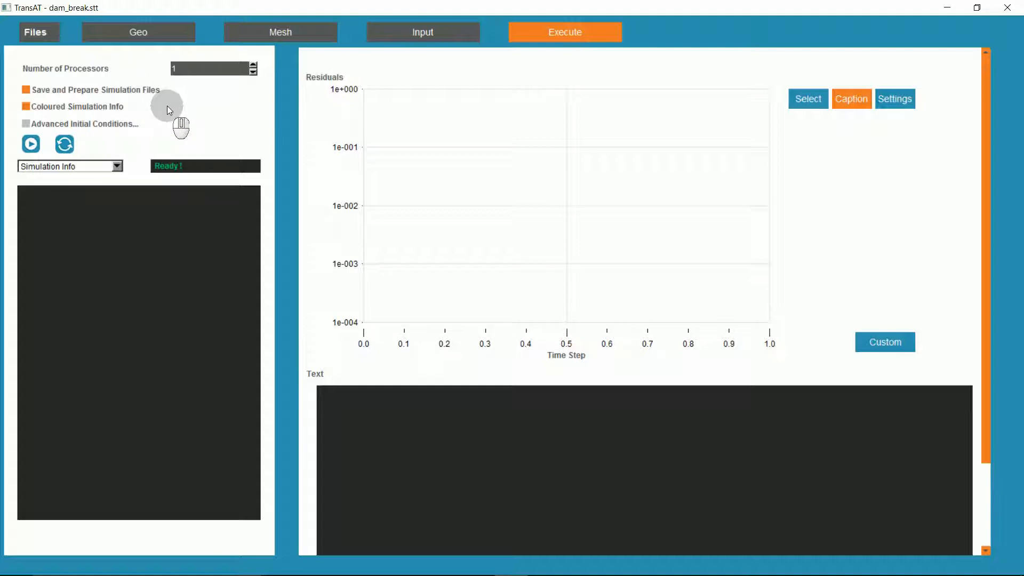
mouse_move(172, 108)
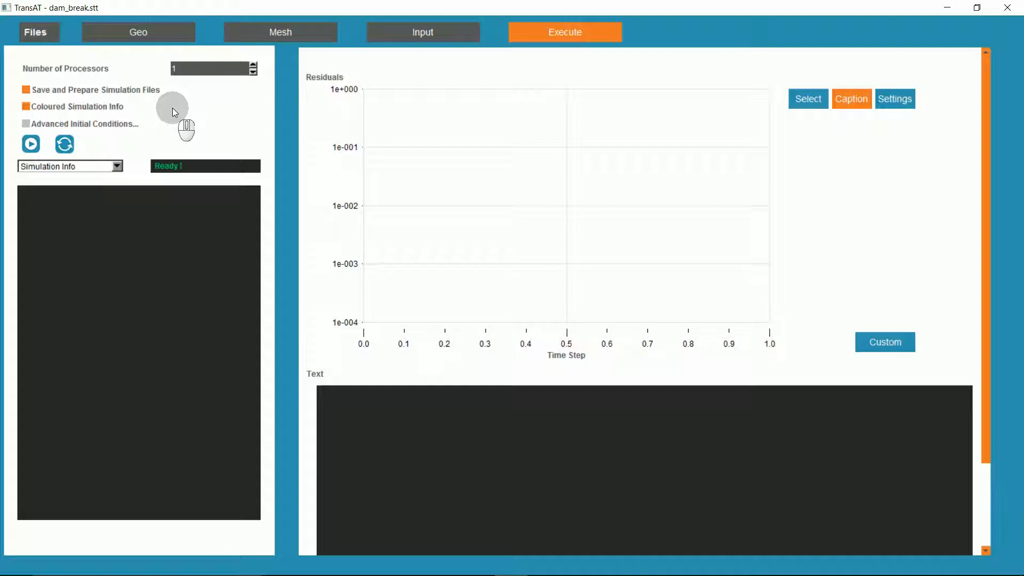
Switch to a file browser to locate the dam-break case files.
key("alt+tab")
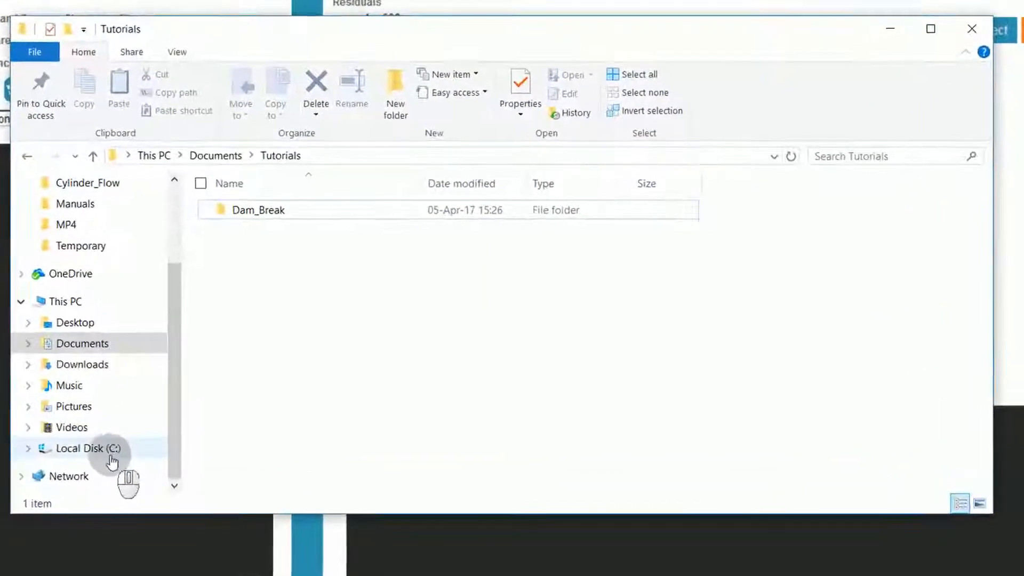
Copy initialconditions.xml from Public Documents' TransAT5.3.0.1 Tutorials '4.1 - dam_break' folder.
left_click(87, 448)
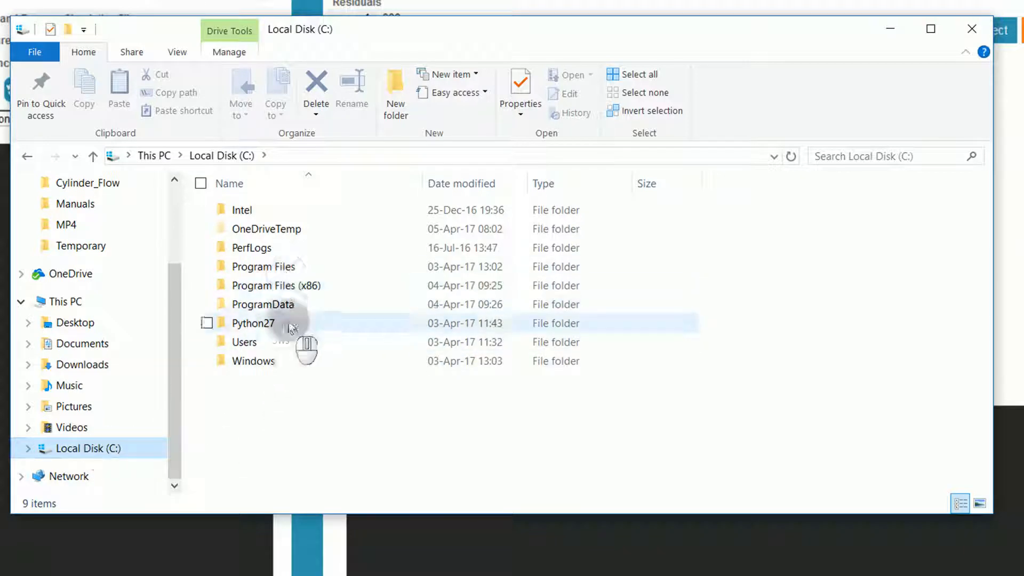
double_click(244, 341)
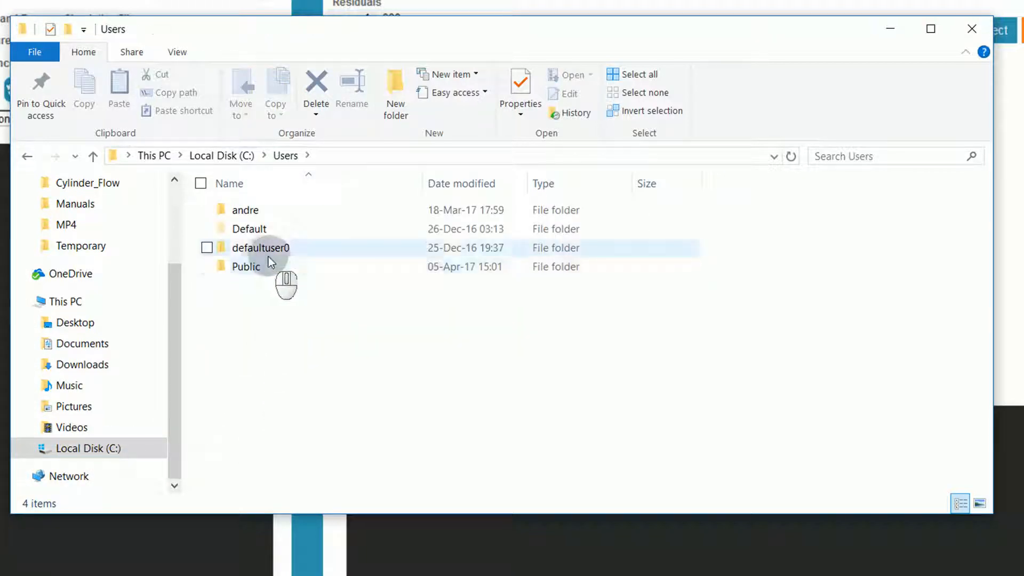
double_click(246, 267)
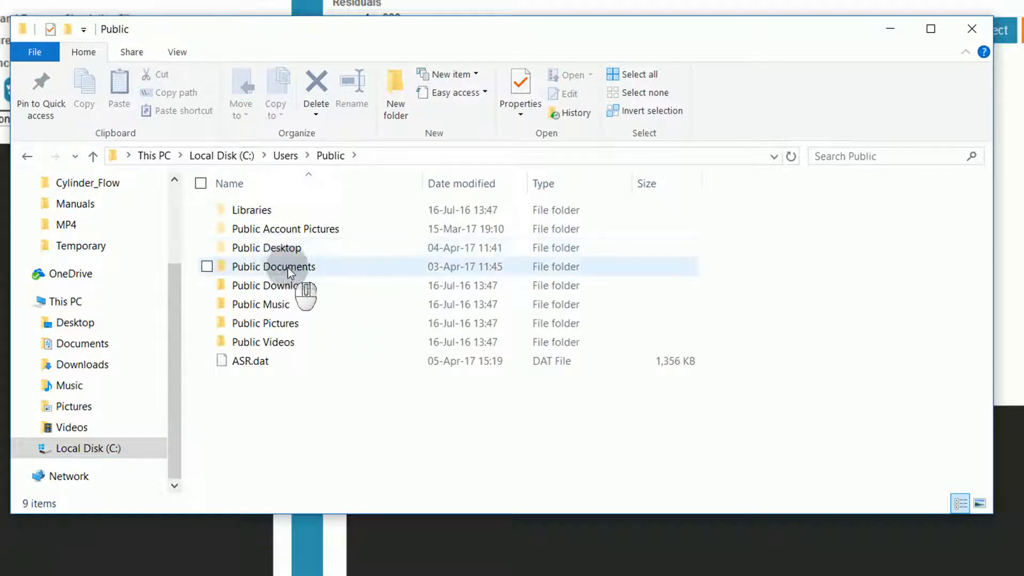
double_click(273, 266)
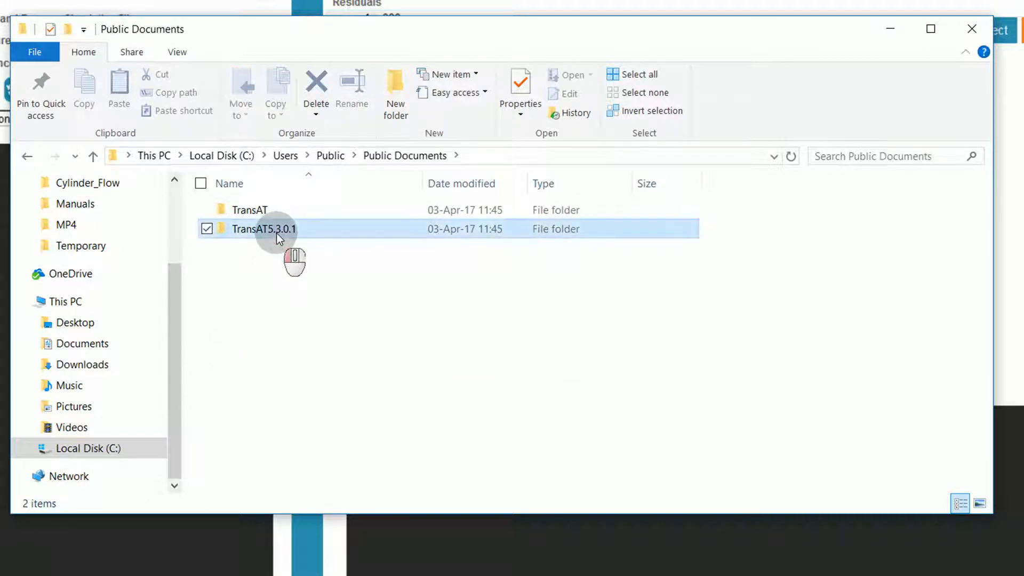
double_click(265, 229)
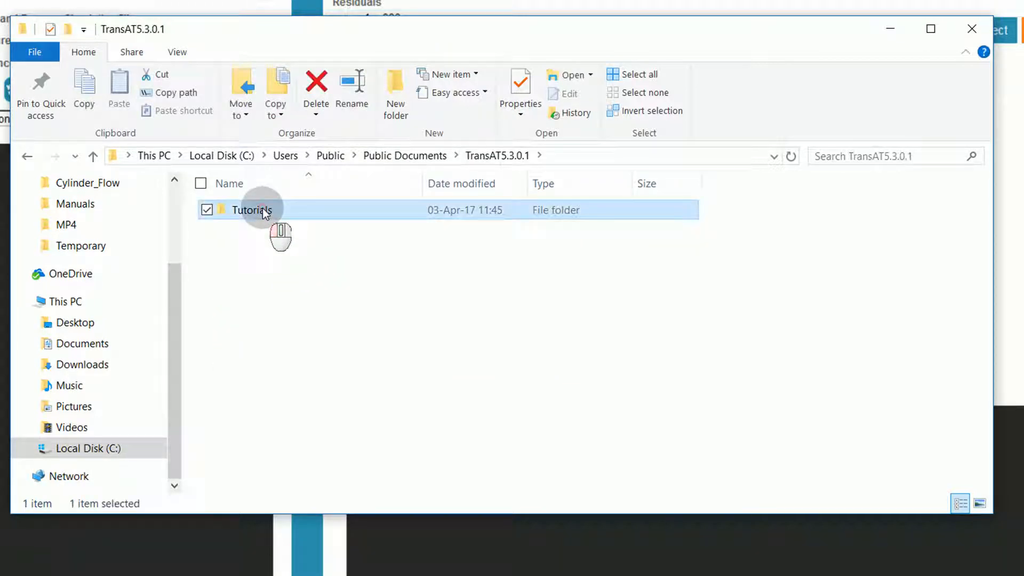
double_click(251, 210)
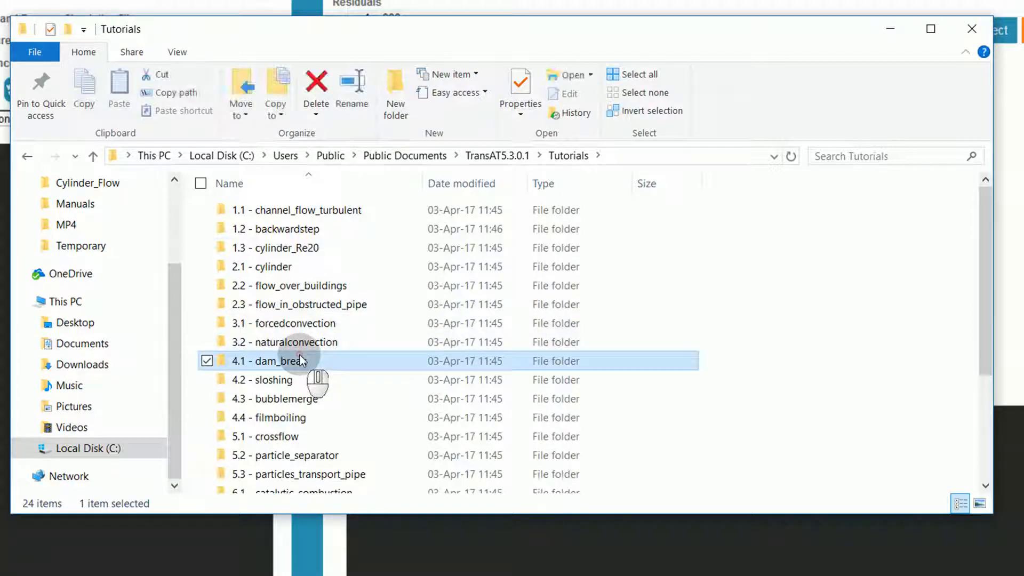
double_click(279, 361)
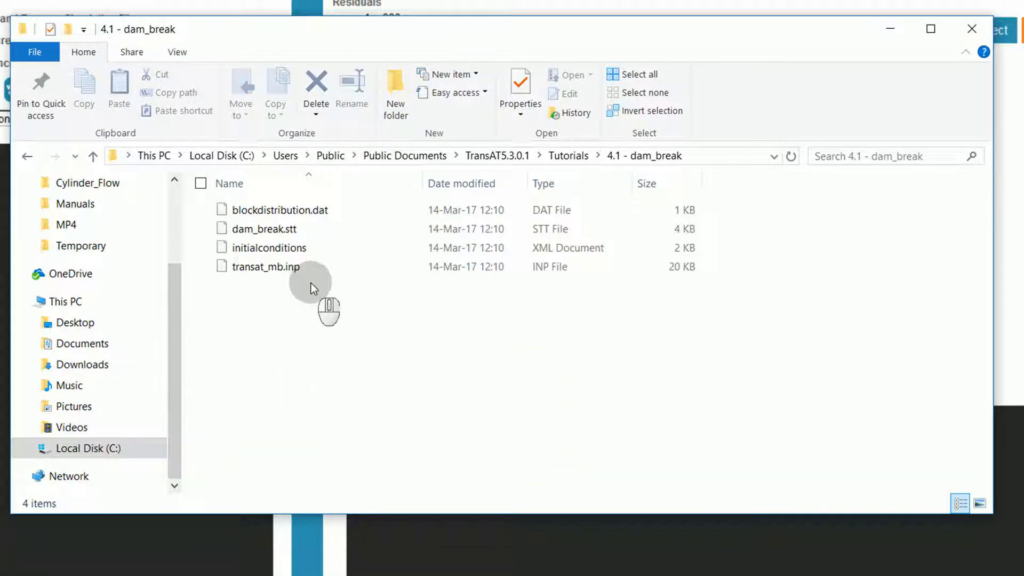
mouse_move(268, 247)
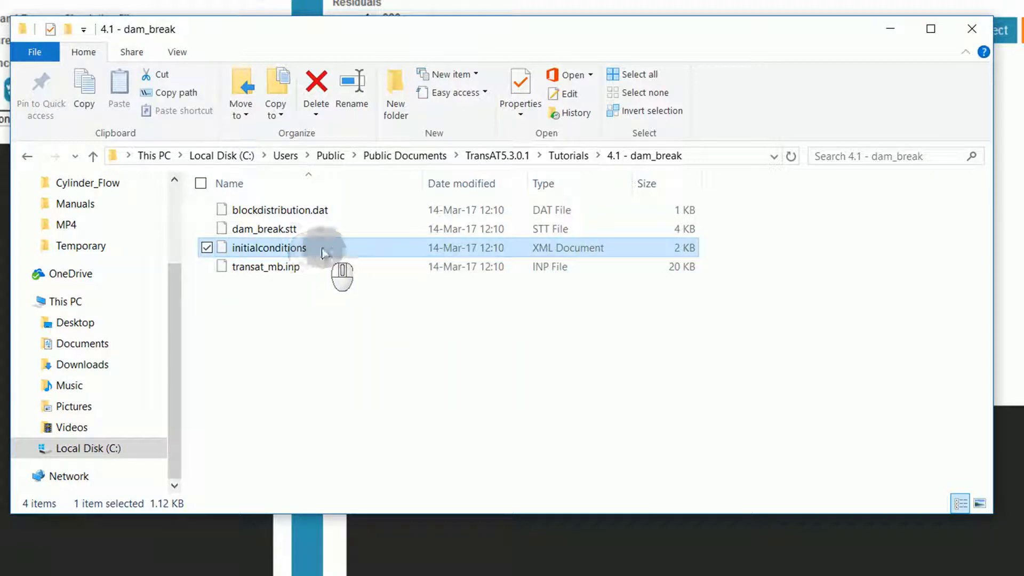
key("ctrl")
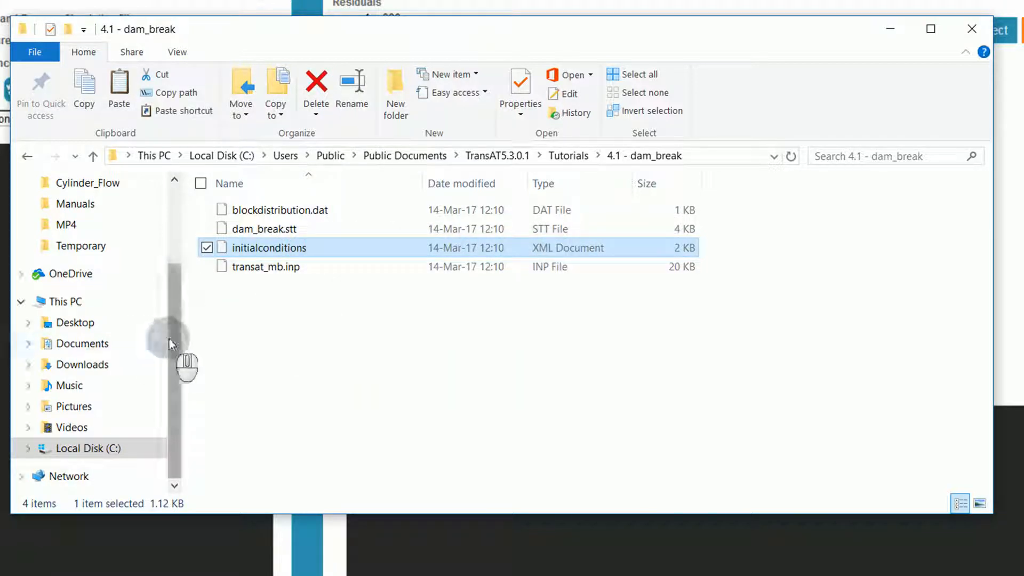
Paste it into Documents/Tutorials/Dam_Break, replacing the existing file, and close Explorer.
scroll("up", 3)
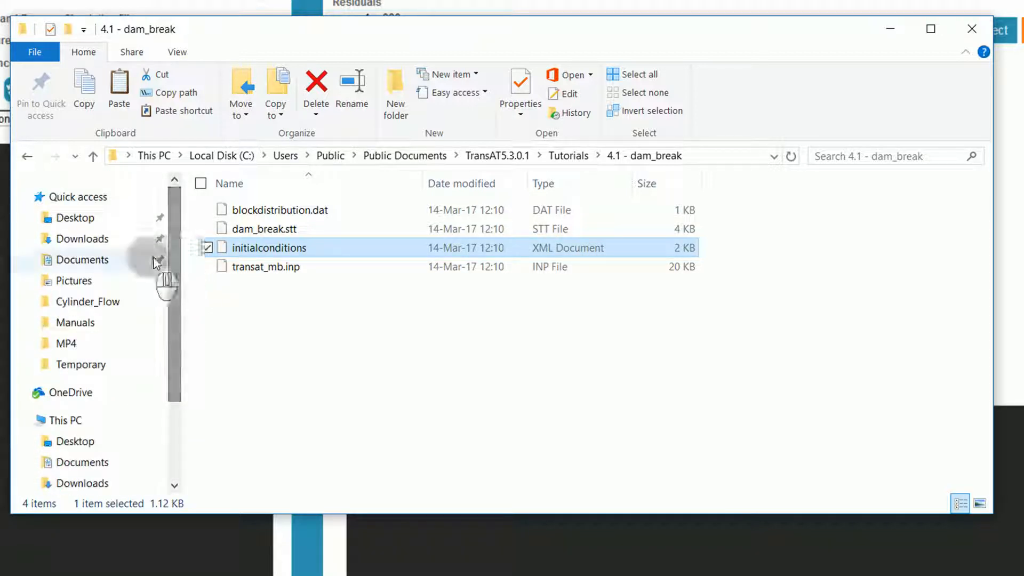
left_click(82, 259)
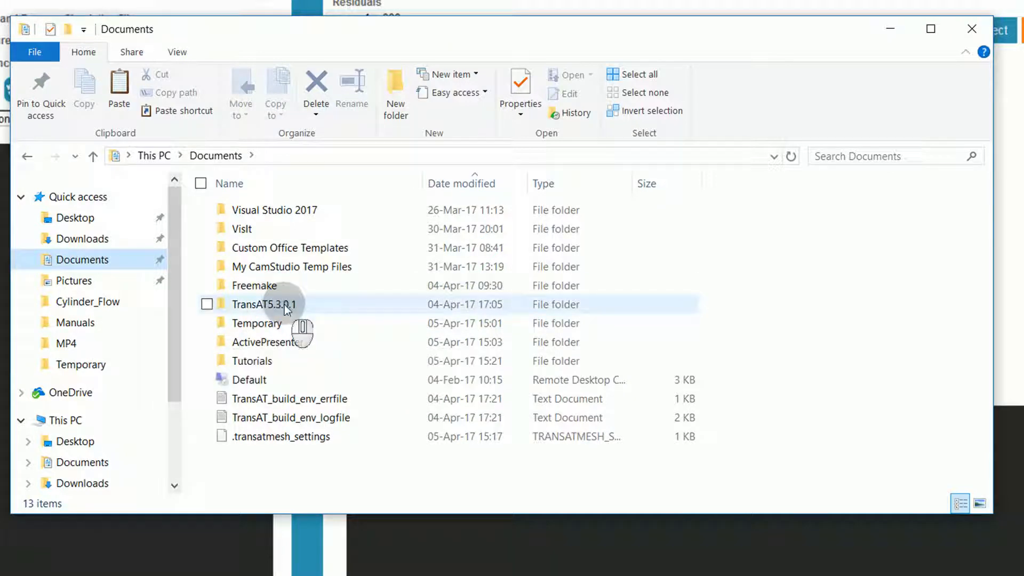
double_click(251, 361)
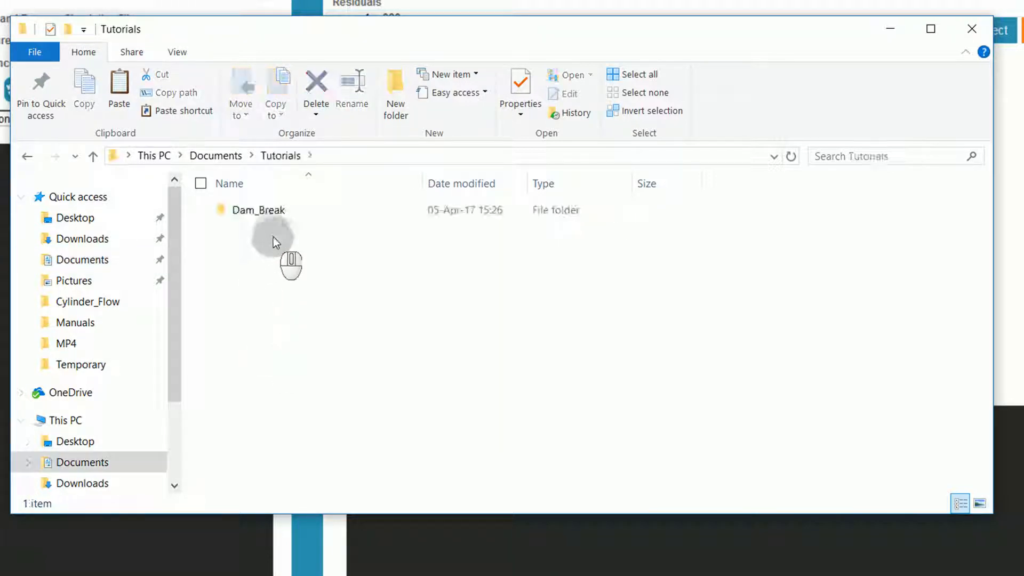
double_click(258, 210)
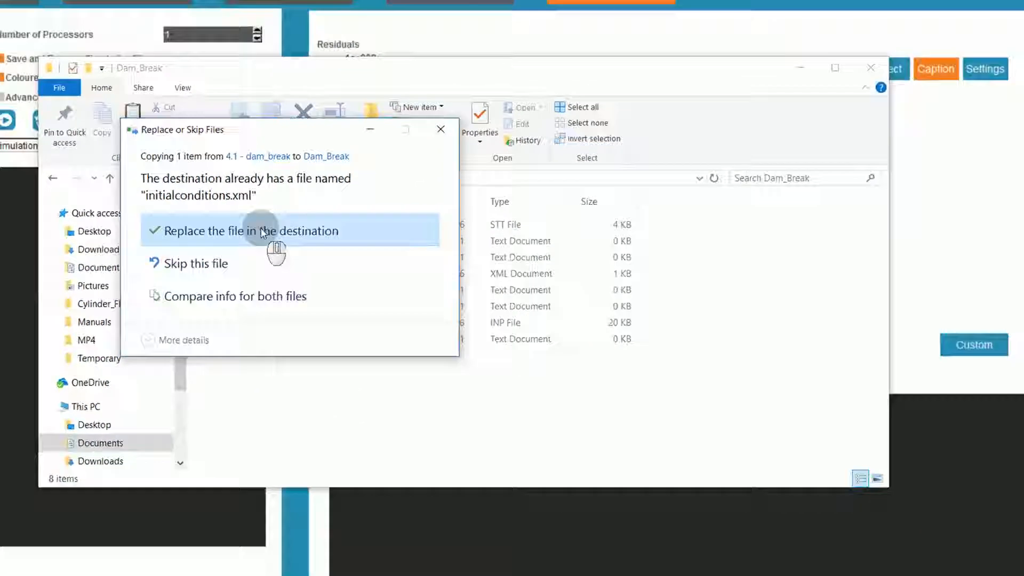
left_click(261, 230)
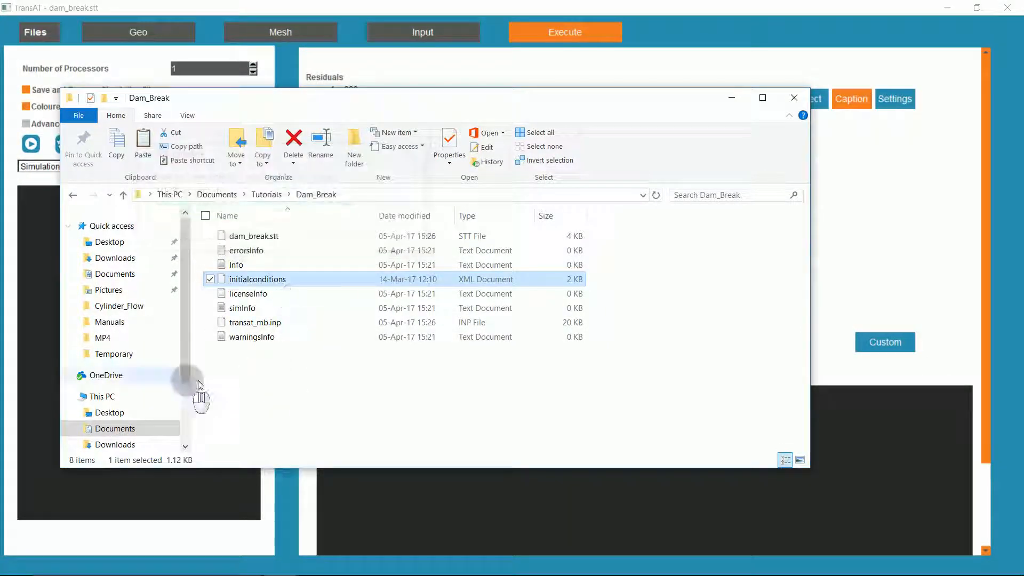
left_click(793, 99)
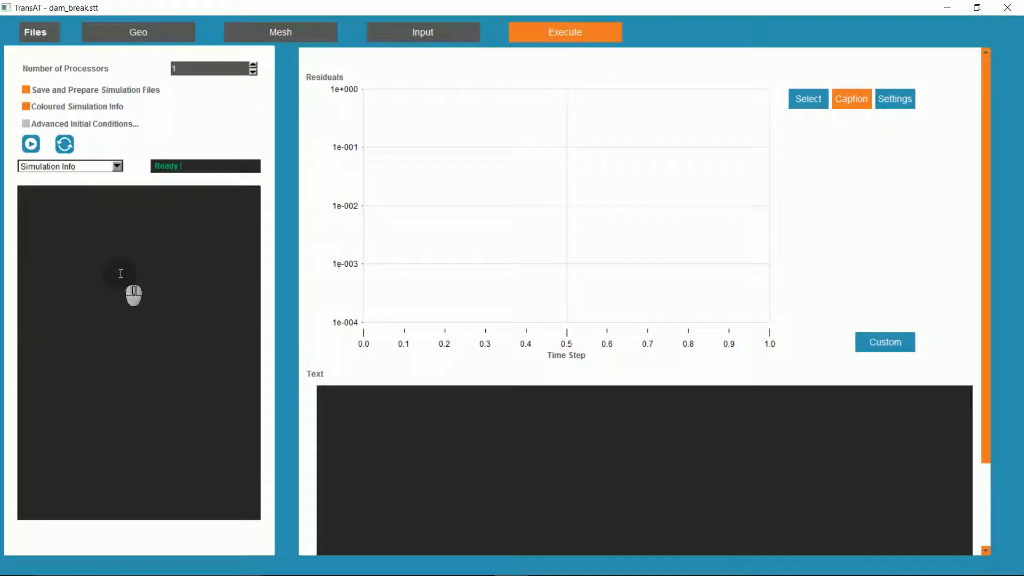
Reopen the dam_break.stt project from the Dam_Break folder.
left_click(35, 32)
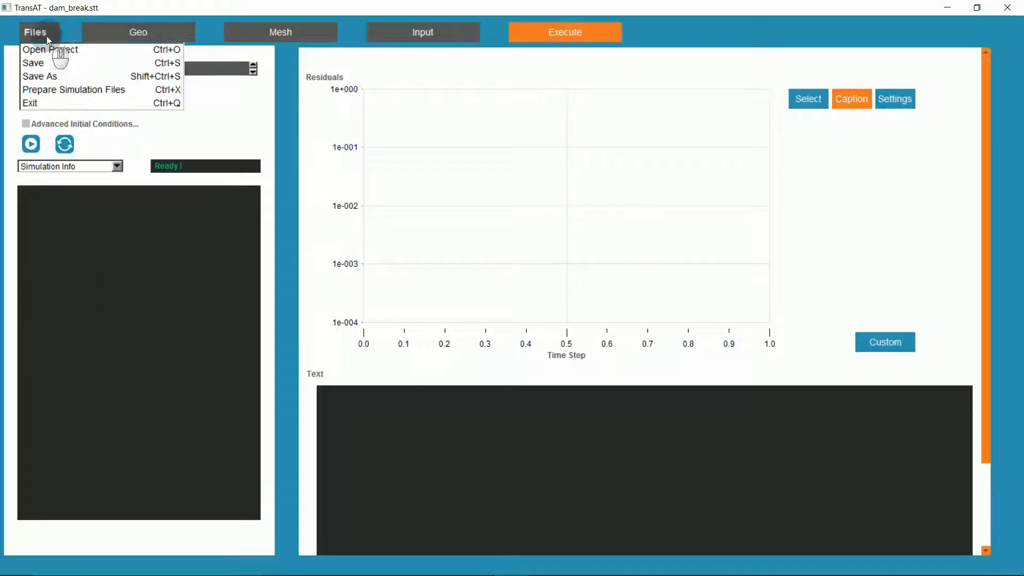
mouse_move(50, 50)
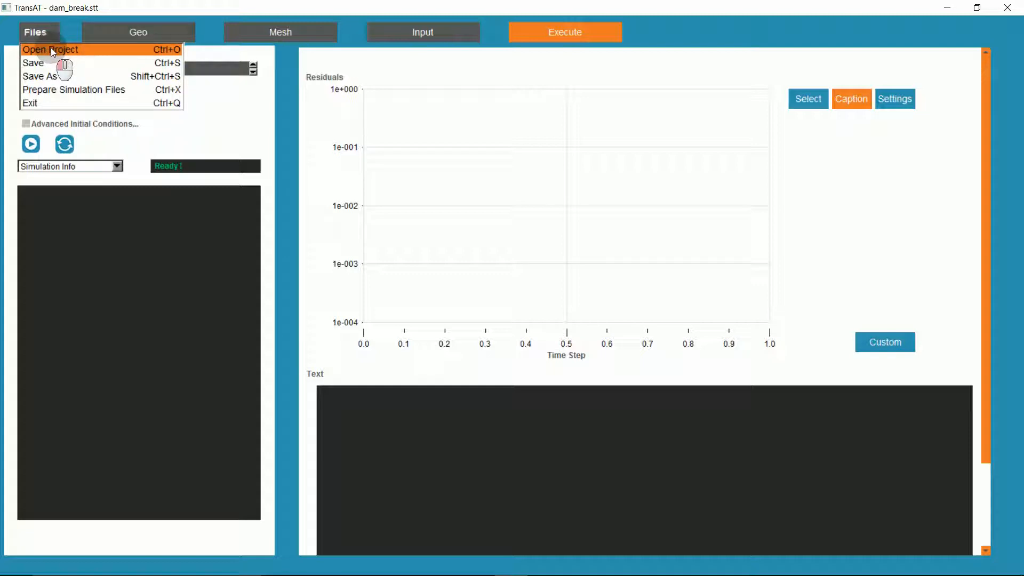
left_click(50, 50)
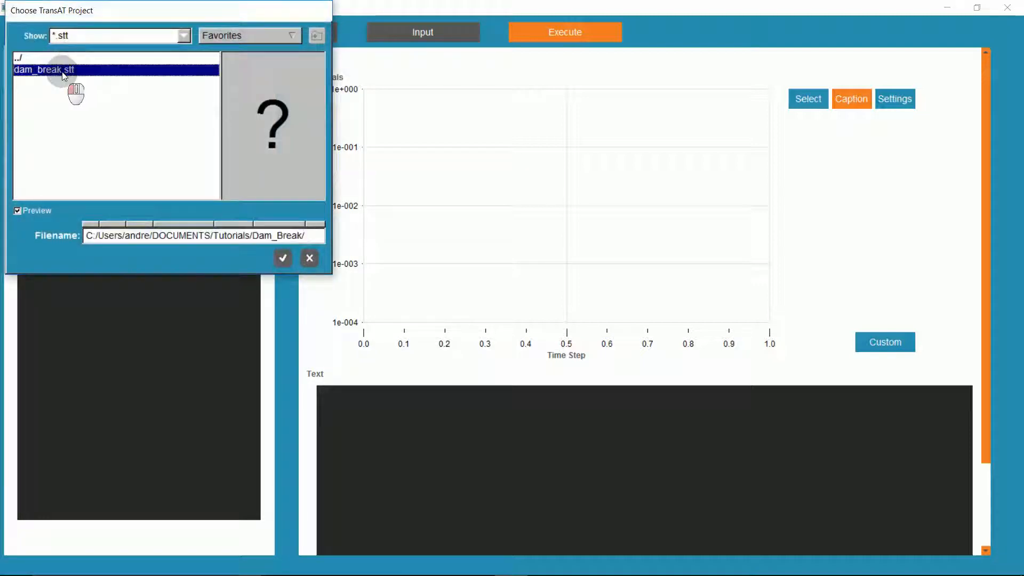
left_click(282, 257)
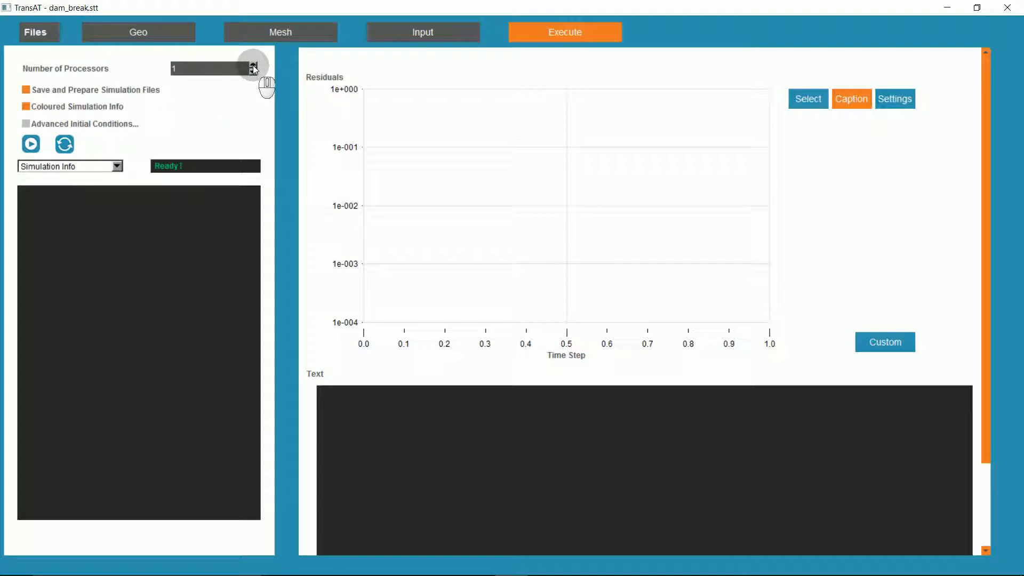
Raise the processor count to 4 and start the dam-break run.
left_click(252, 65)
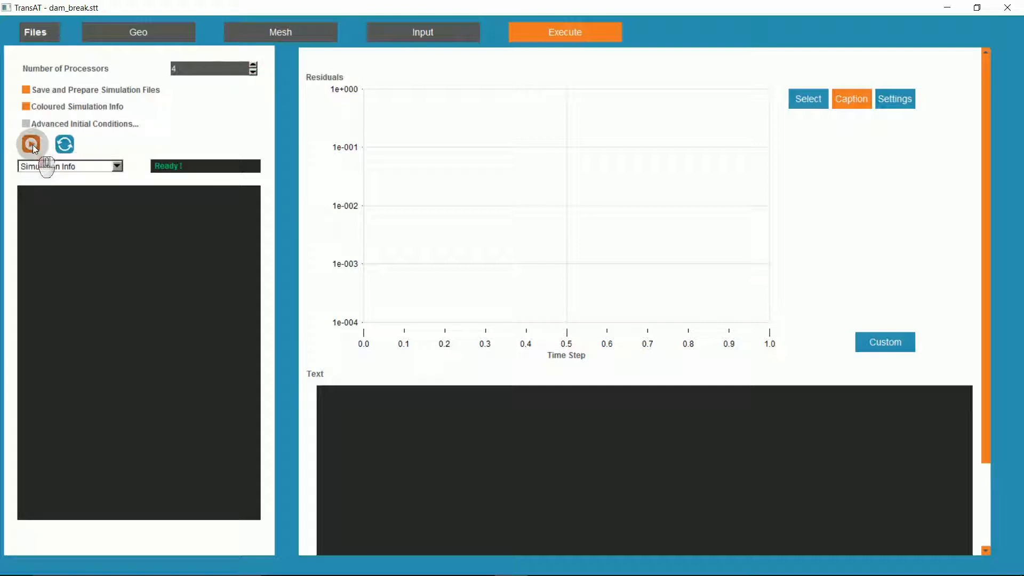
left_click(32, 144)
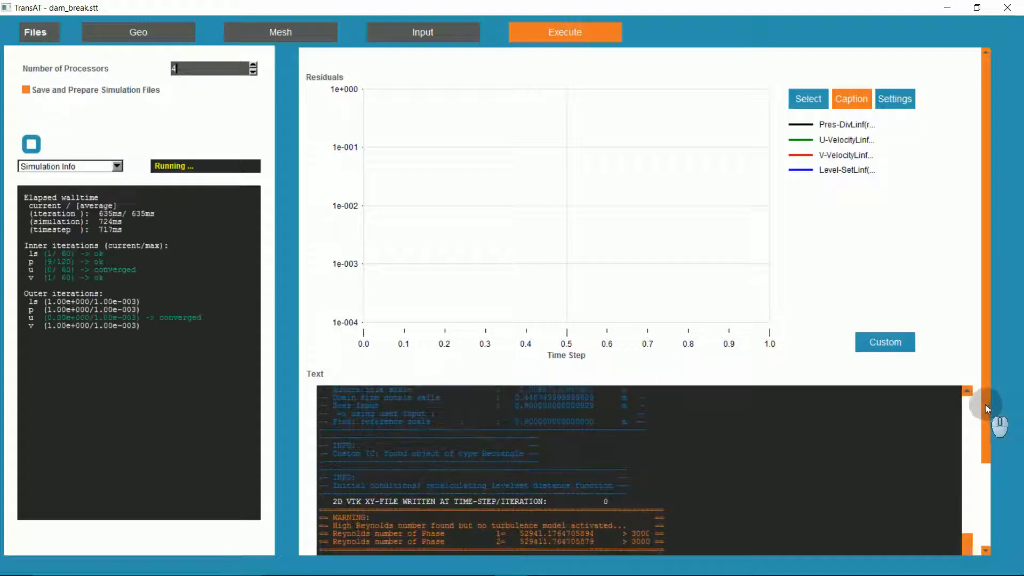
scroll("down", 3)
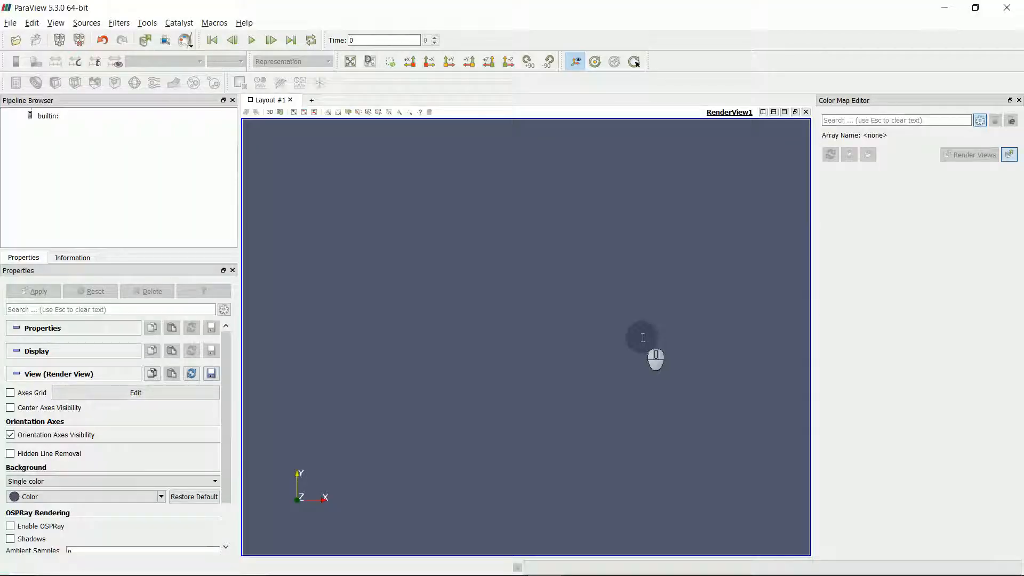
mouse_move(15, 40)
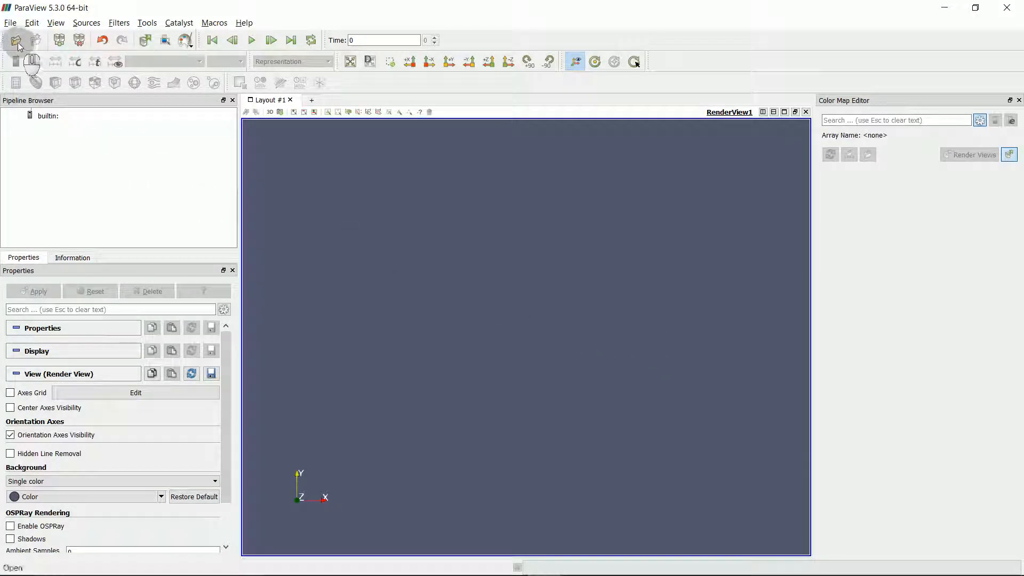
Open the xy-dam_break series from Documents/Tutorials/Dam_Break/RESULT and apply it.
left_click(15, 40)
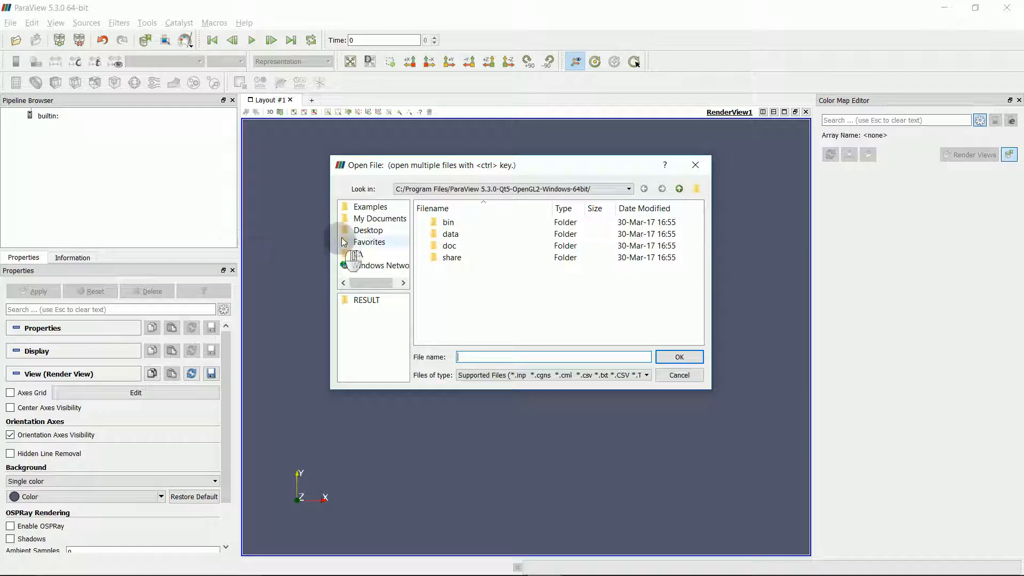
left_click(379, 218)
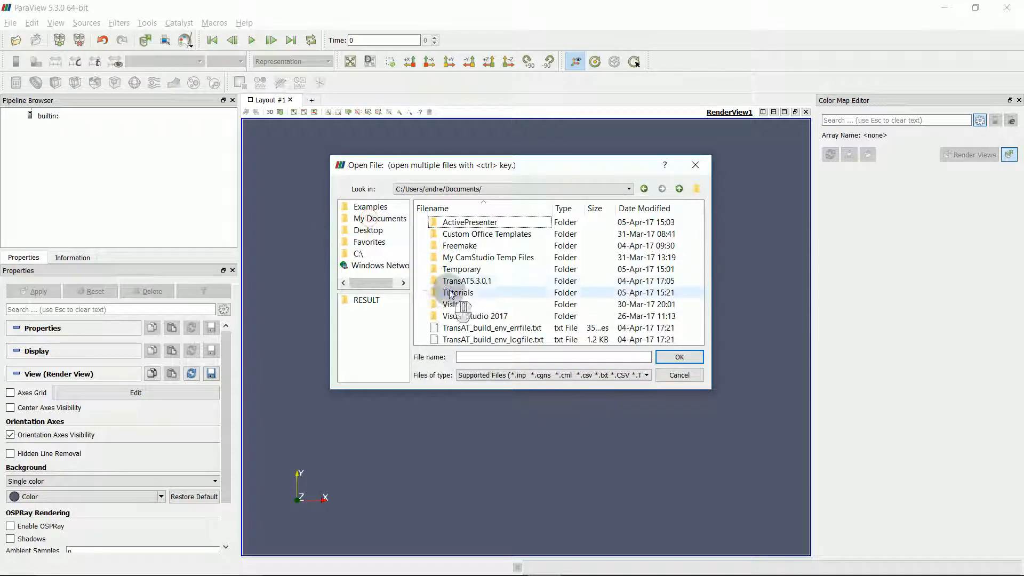
double_click(457, 293)
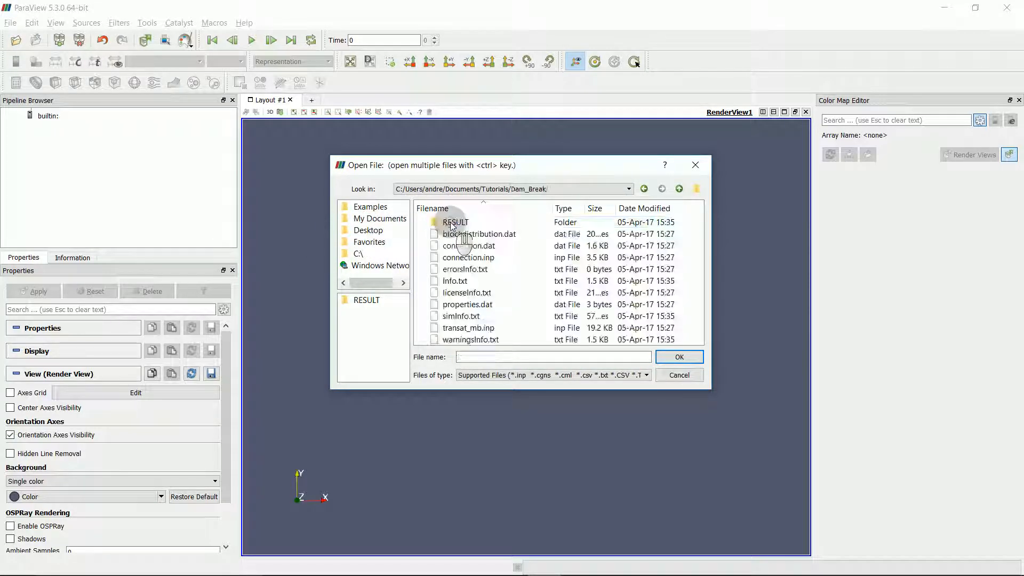
double_click(455, 222)
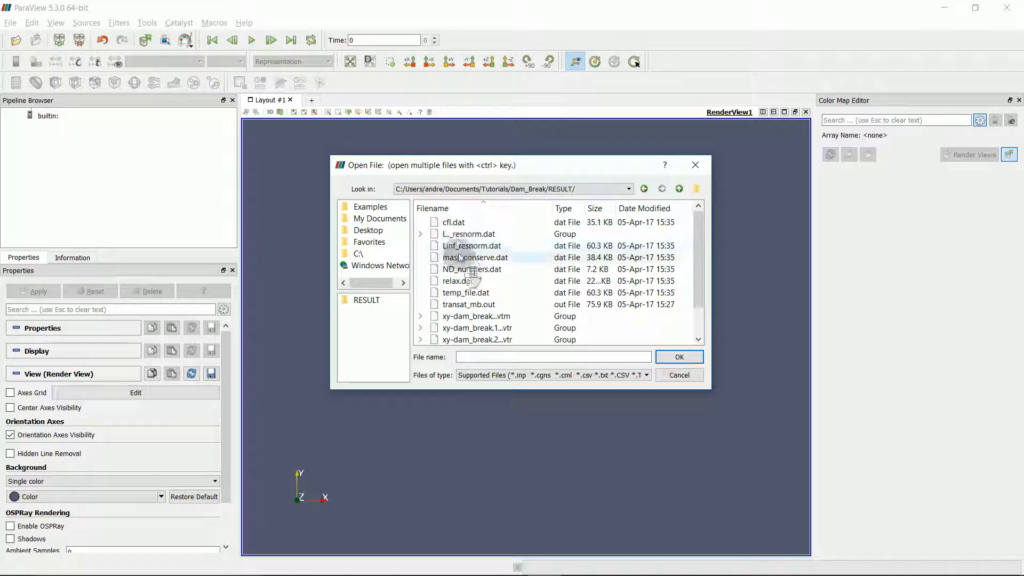
left_click(678, 357)
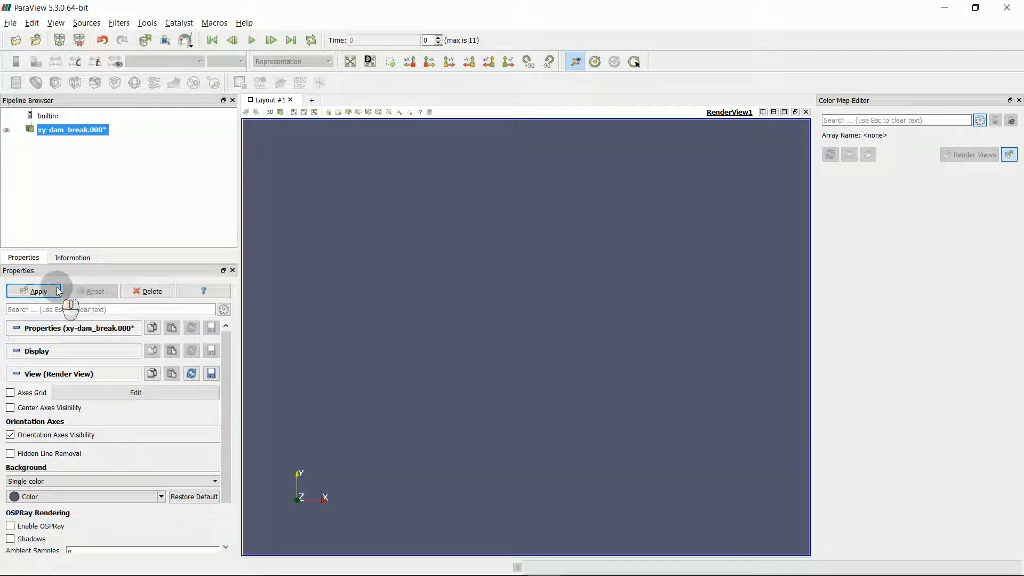
left_click(37, 291)
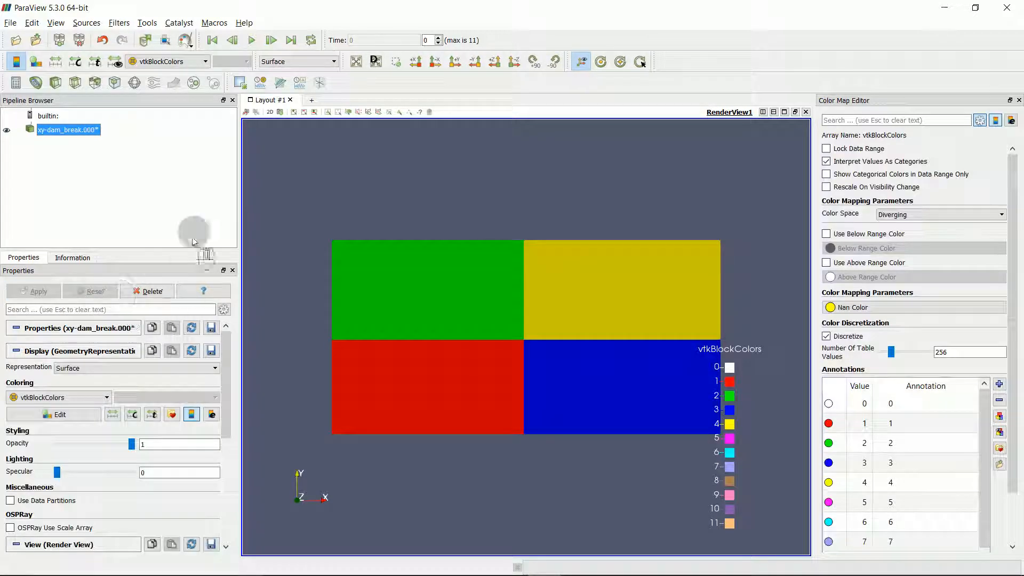
Color by density DEN, play through all 12 time steps, then return to the first frame.
left_click(204, 62)
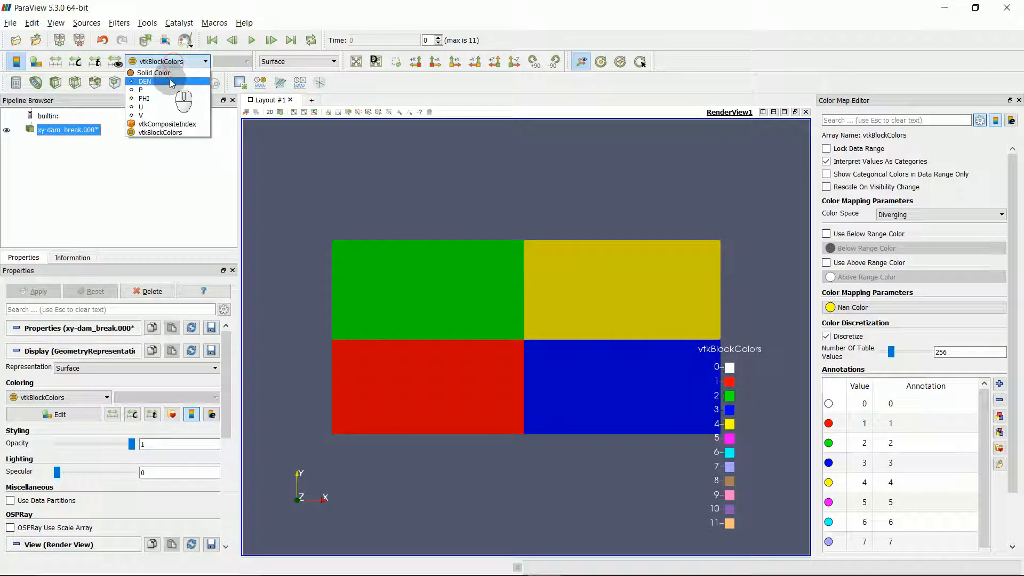
left_click(145, 81)
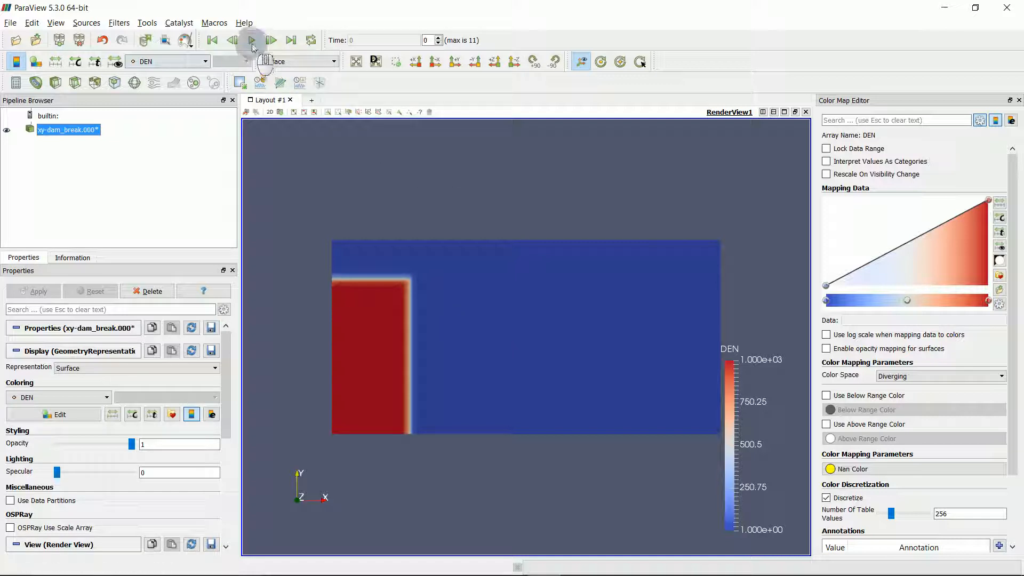
left_click(271, 40)
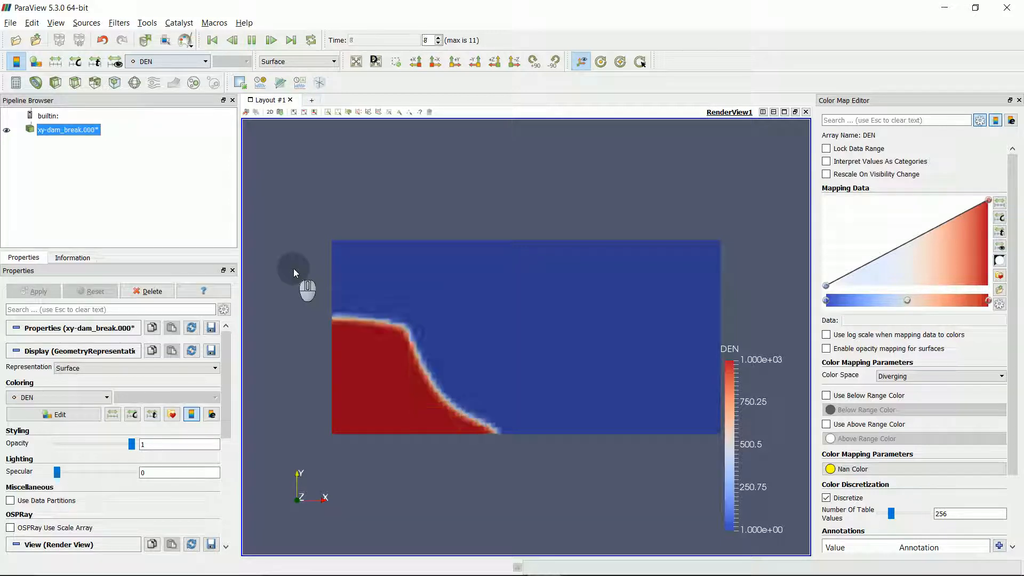
left_click(290, 40)
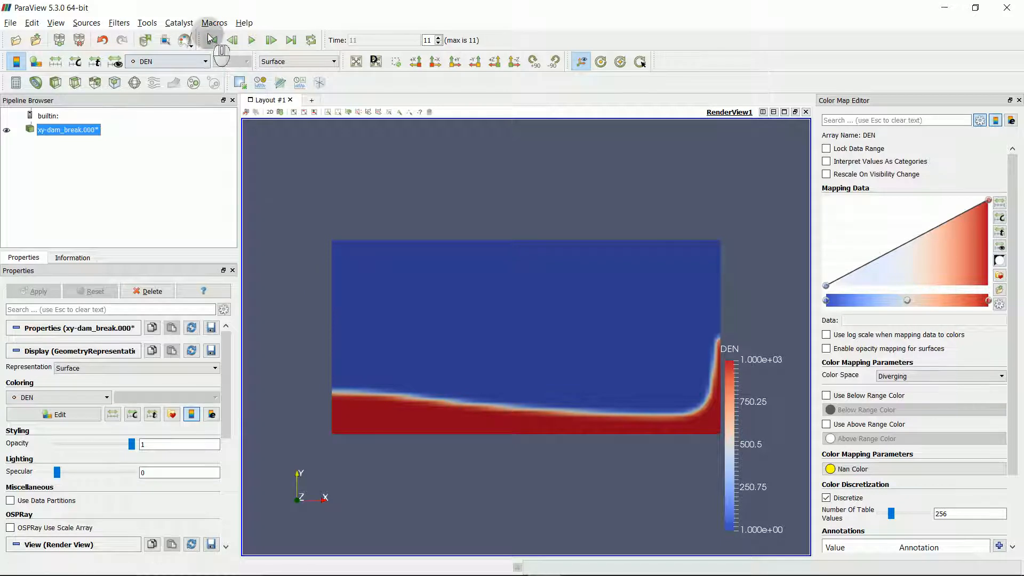
left_click(232, 40)
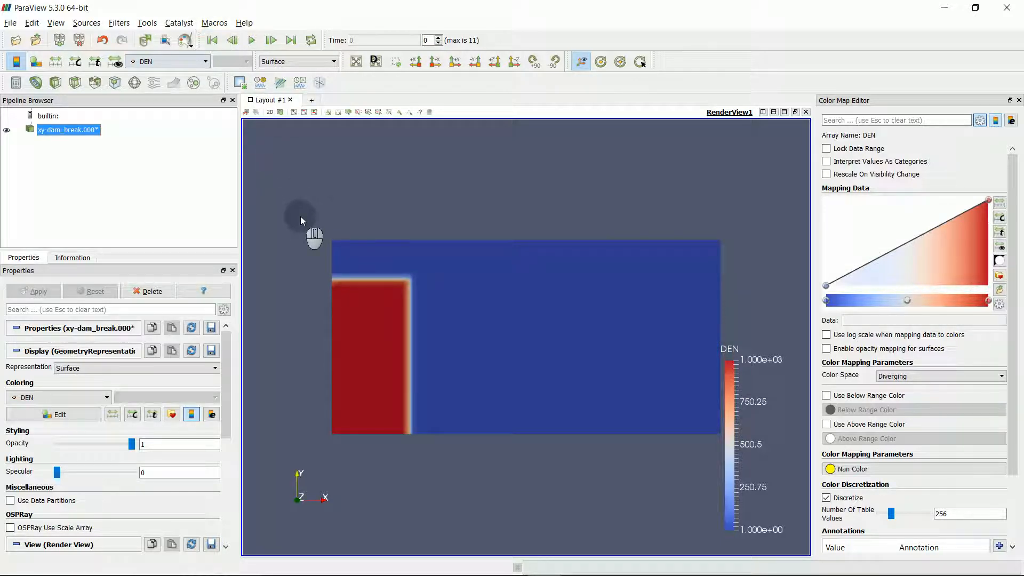
mouse_move(302, 229)
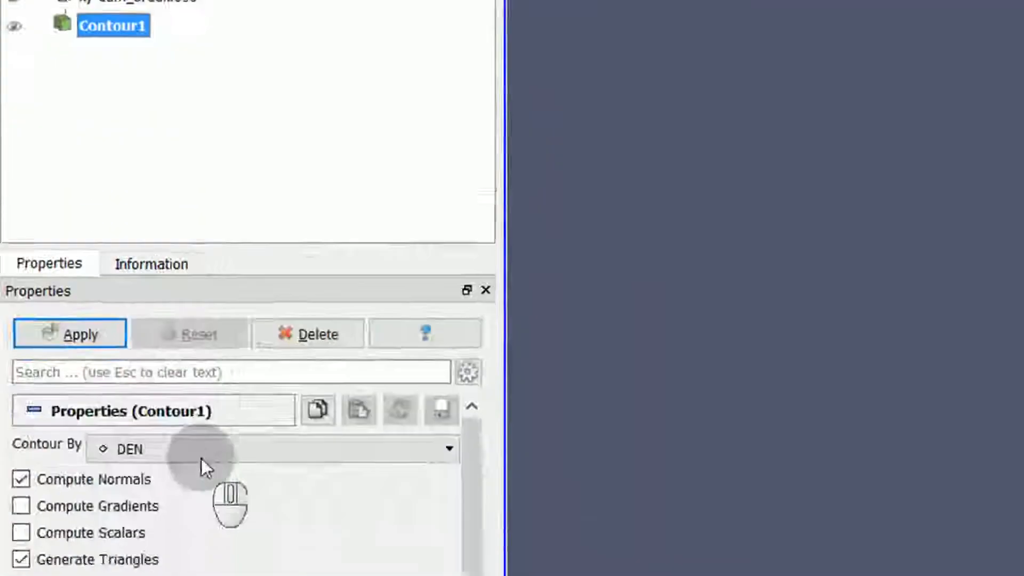
Contour by PHI at value 0 and show the xy-dam_break density field alongside it.
left_click(268, 449)
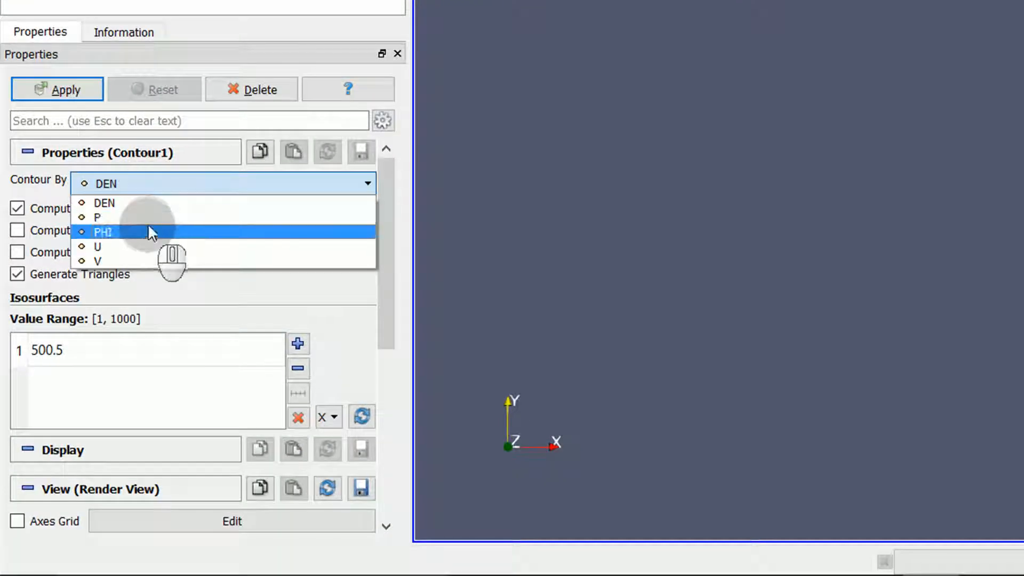
left_click(102, 232)
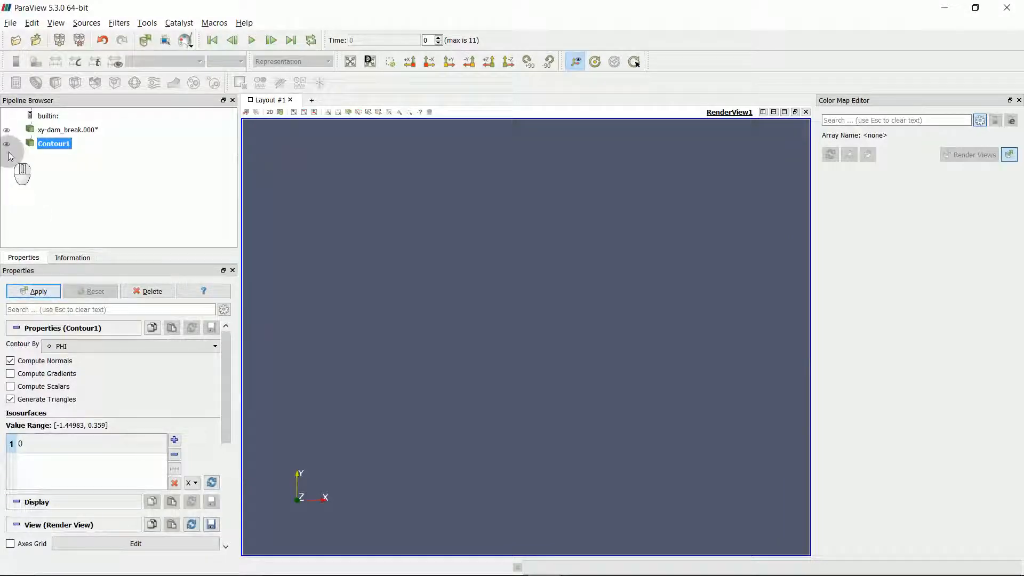
left_click(7, 144)
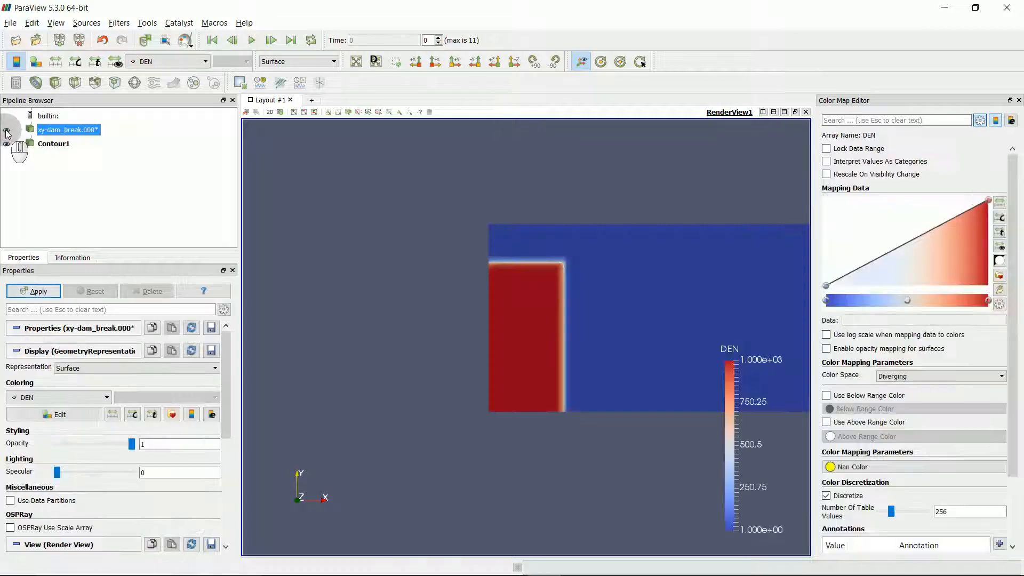
left_click(7, 130)
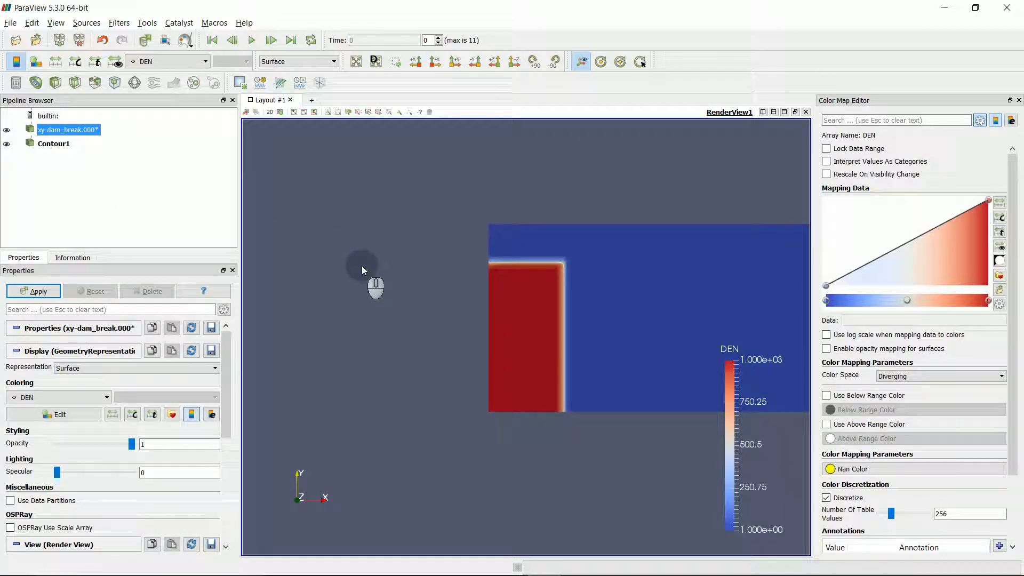
mouse_move(372, 277)
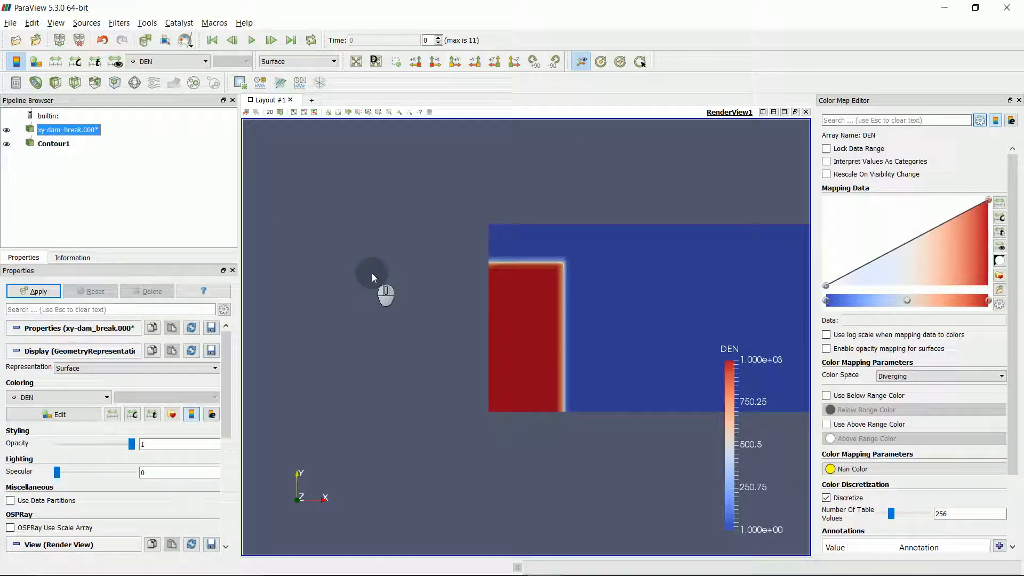